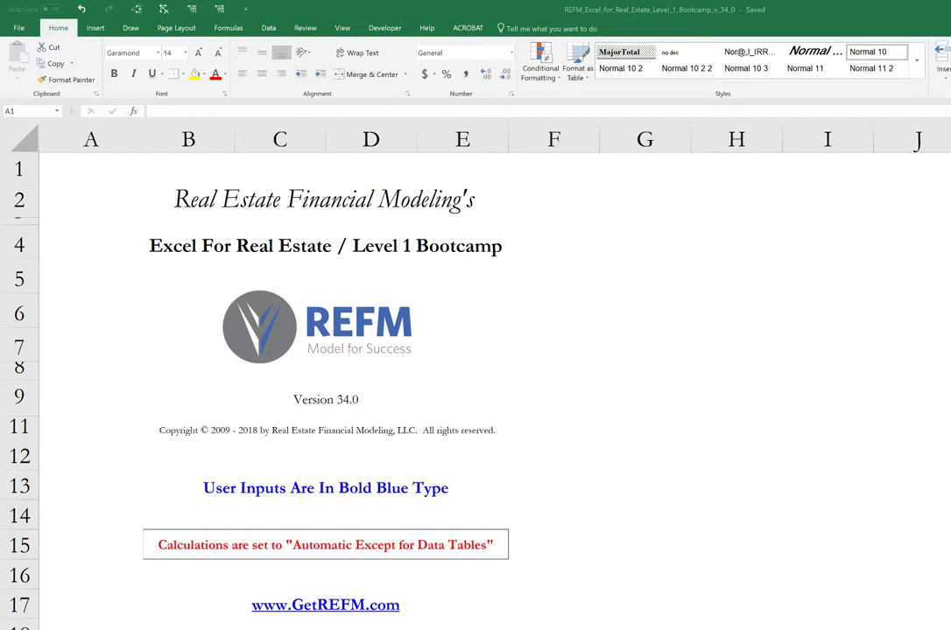
Step: Scroll the title sheet and follow the Arithmetic hyperlink in the table of contents
{"action": "left_click", "coordinate": [91, 168]}
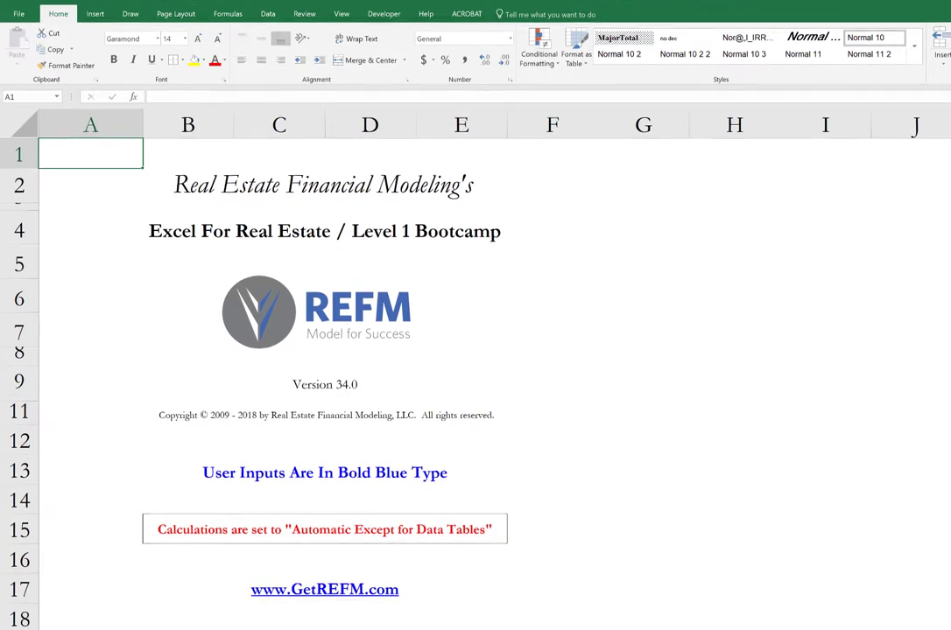
{"action": "scroll", "scroll_direction": "down", "scroll_amount": 3}
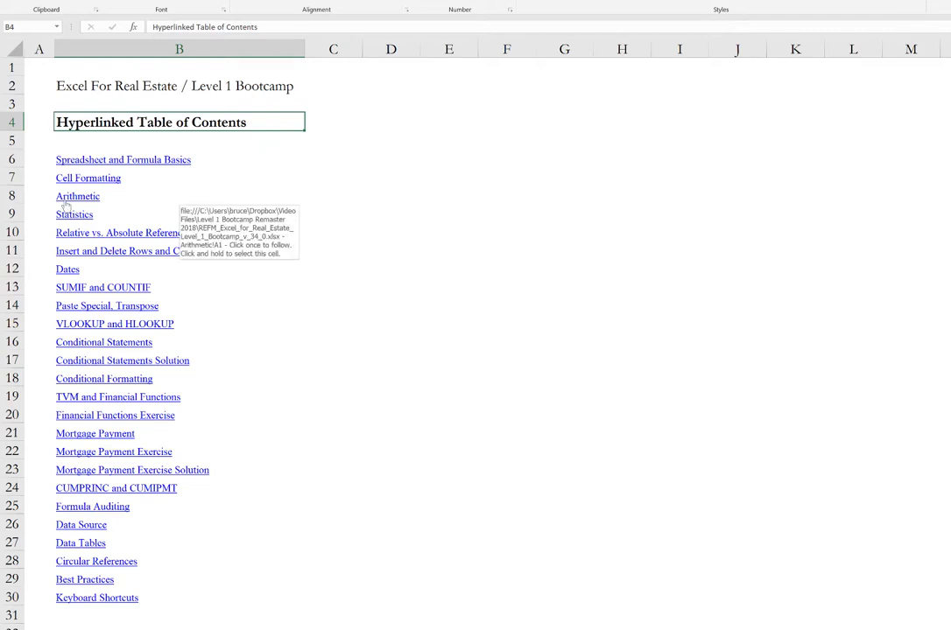
{"action": "left_click", "coordinate": [77, 196]}
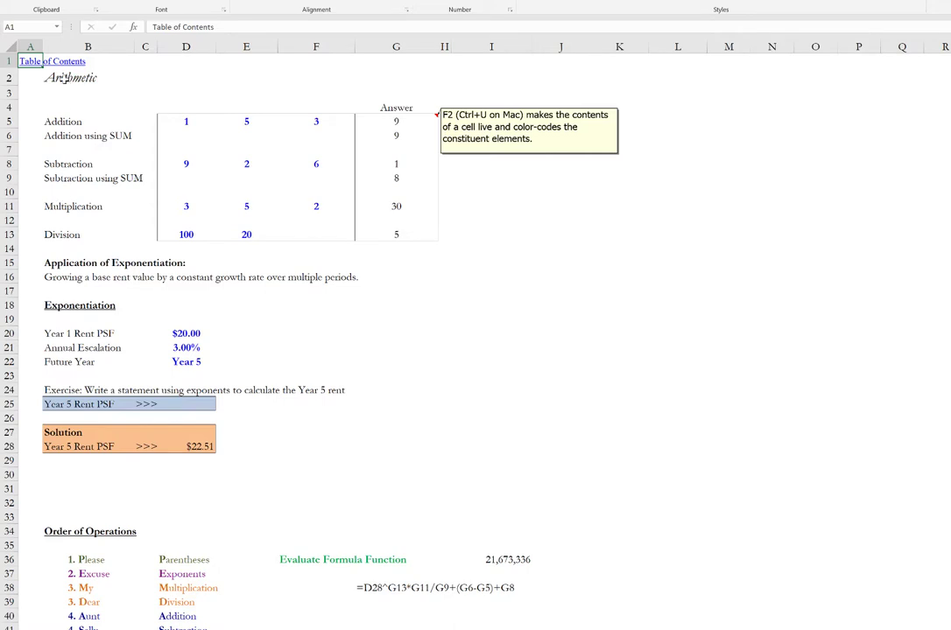
{"action": "mouse_move", "coordinate": [52, 62]}
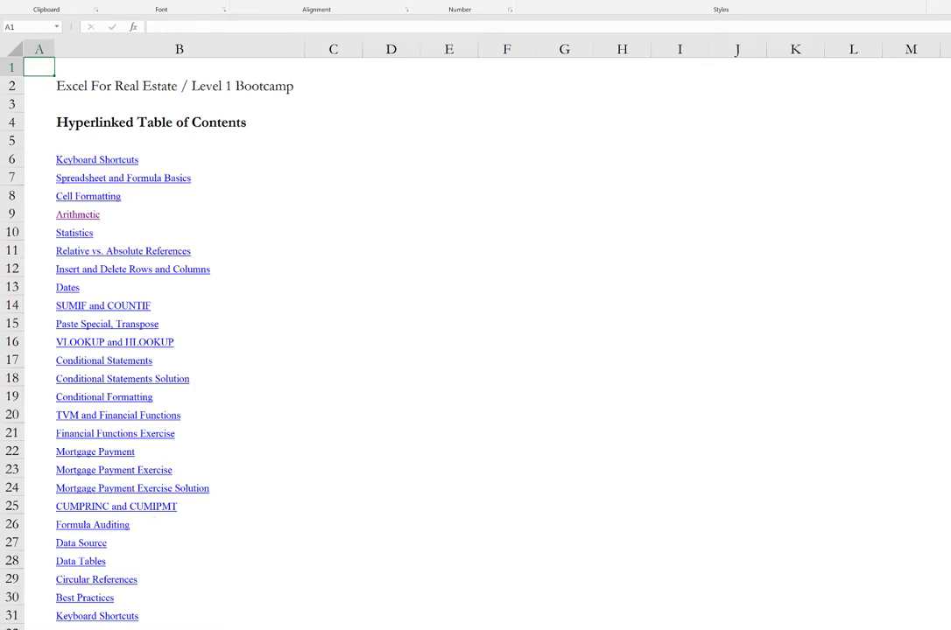
Step: Follow the Spreadsheet and Formula Basics hyperlink to its sheet
{"action": "left_click", "coordinate": [97, 159]}
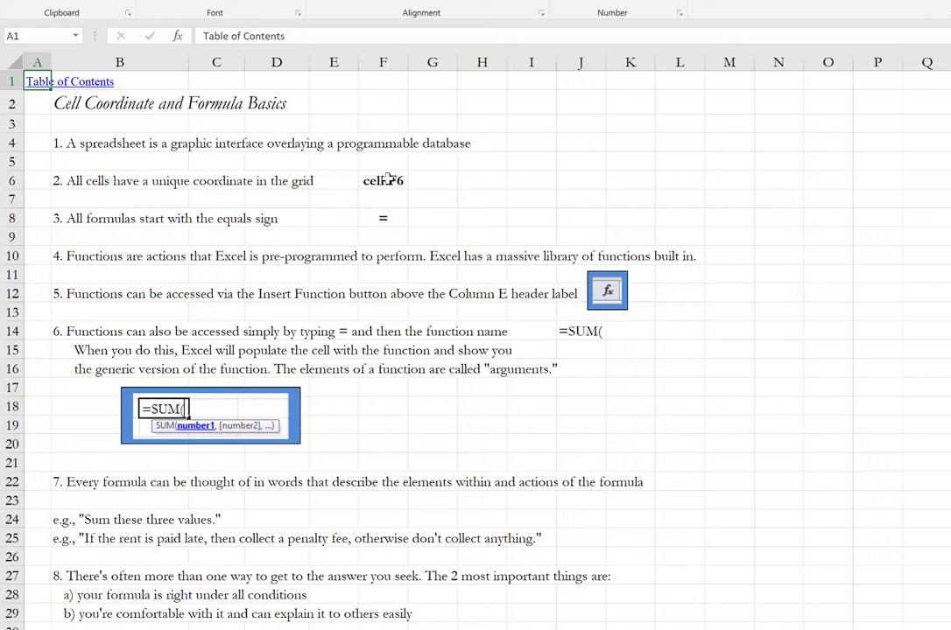
Step: Inspect the F6 example, then select F8 holding the literal equals sign
{"action": "left_click", "coordinate": [382, 180]}
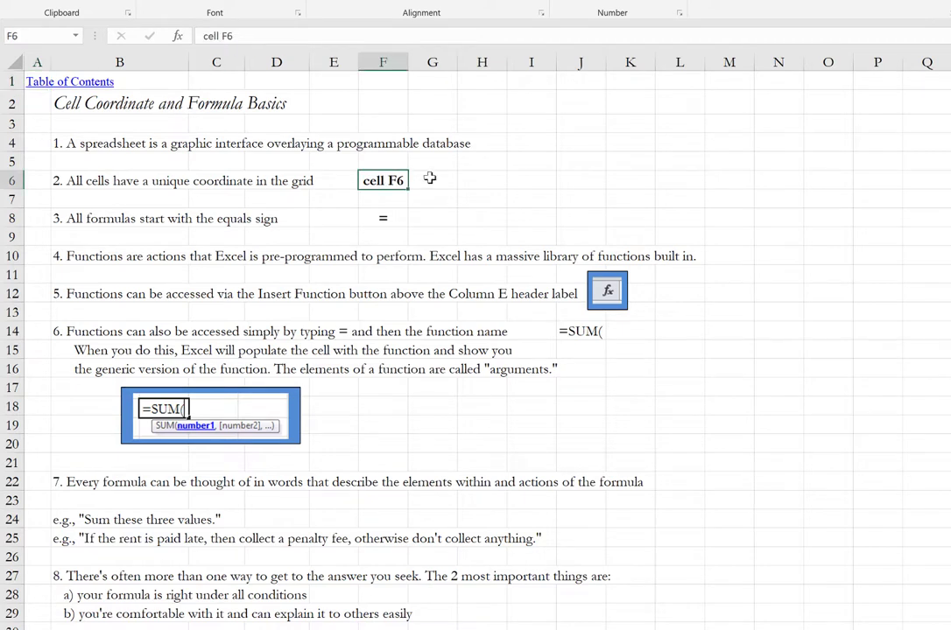
{"action": "mouse_move", "coordinate": [371, 198]}
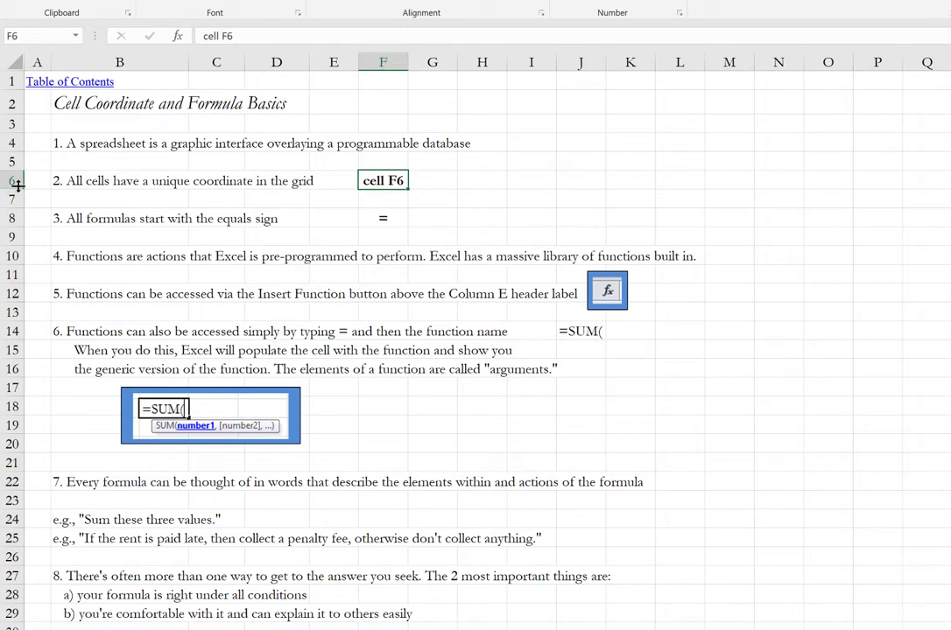
{"action": "mouse_move", "coordinate": [275, 228]}
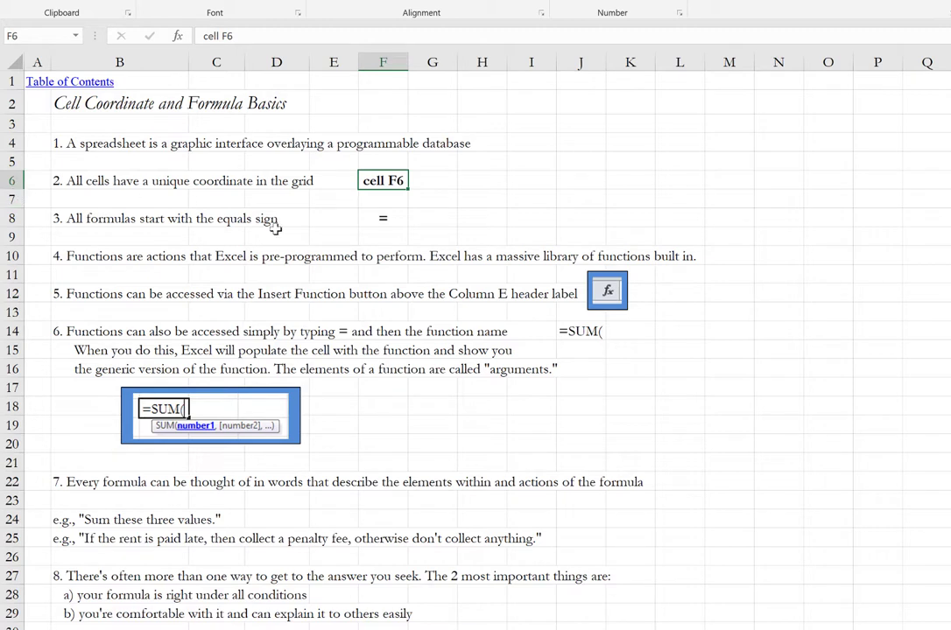
{"action": "left_click", "coordinate": [383, 218]}
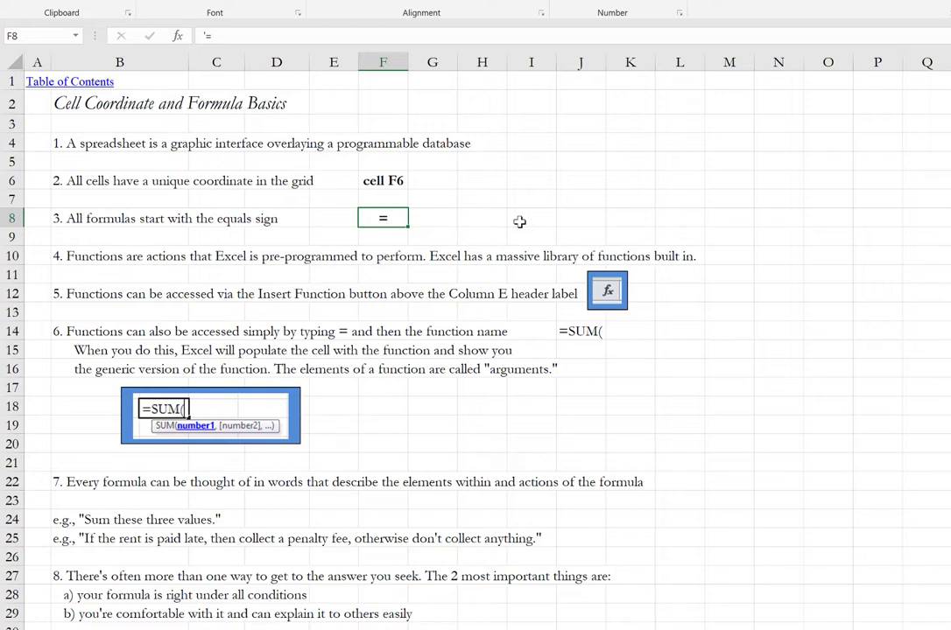
{"action": "mouse_move", "coordinate": [179, 35]}
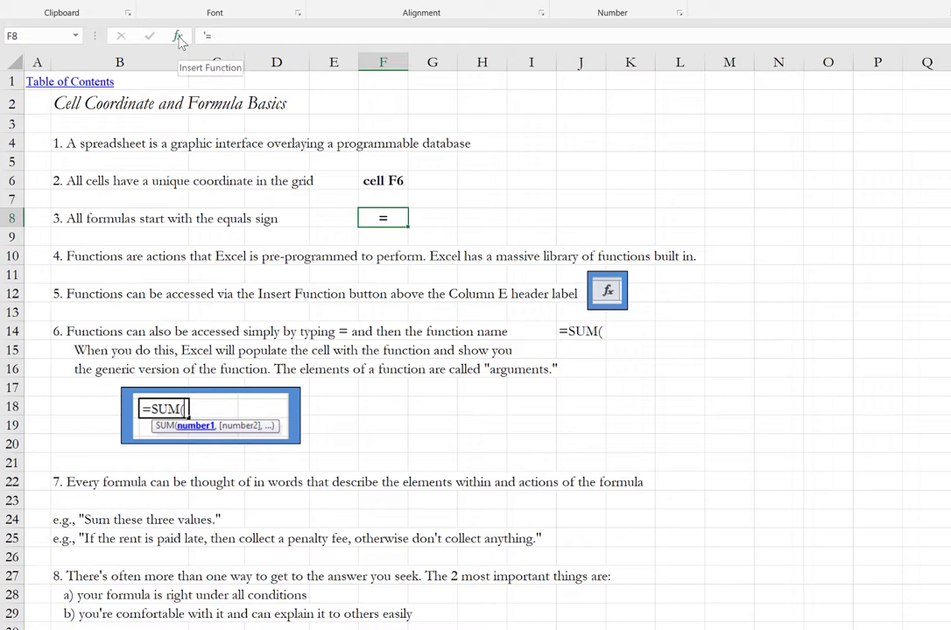
{"action": "mouse_move", "coordinate": [392, 35]}
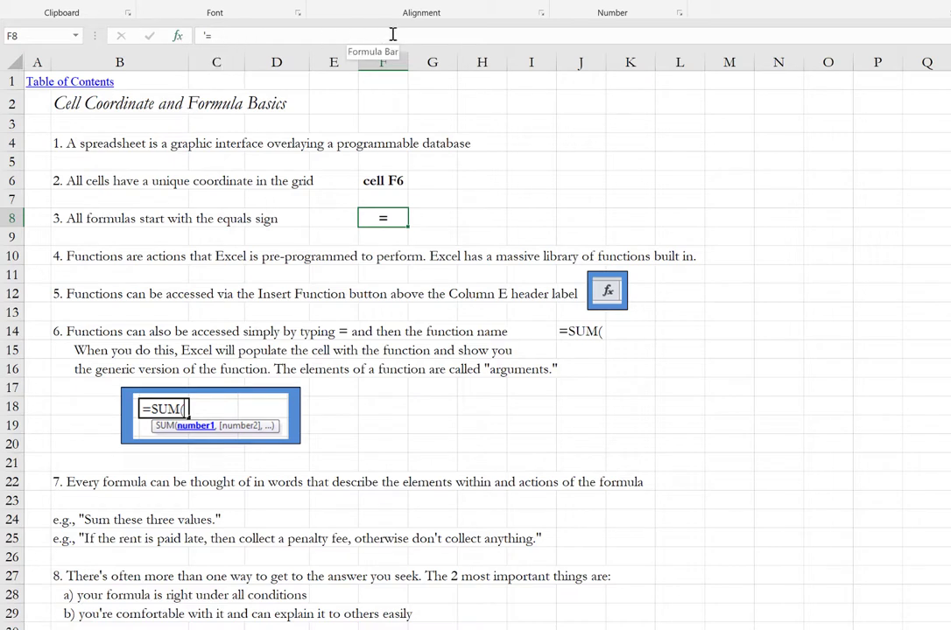
{"action": "mouse_move", "coordinate": [178, 37]}
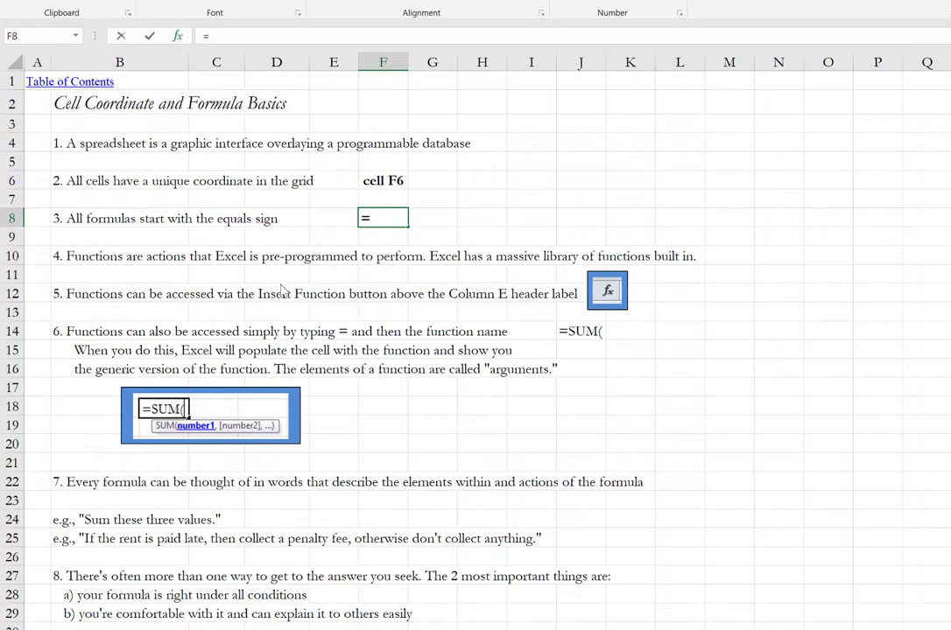
Step: Search Insert Function for 'Sumproduct' to find SUMPRODUCT for F8
{"action": "left_click", "coordinate": [607, 291]}
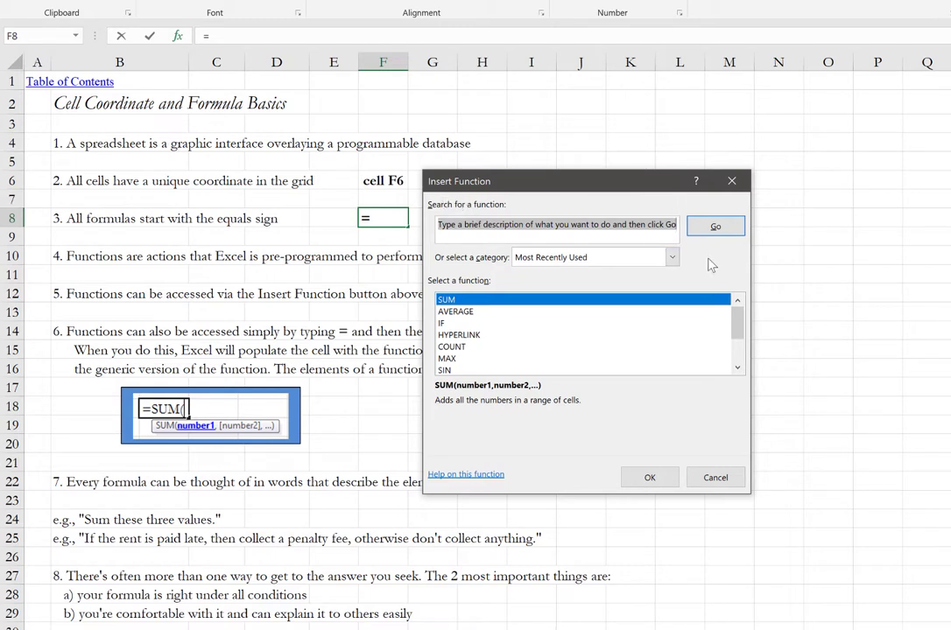
{"action": "mouse_move", "coordinate": [500, 224]}
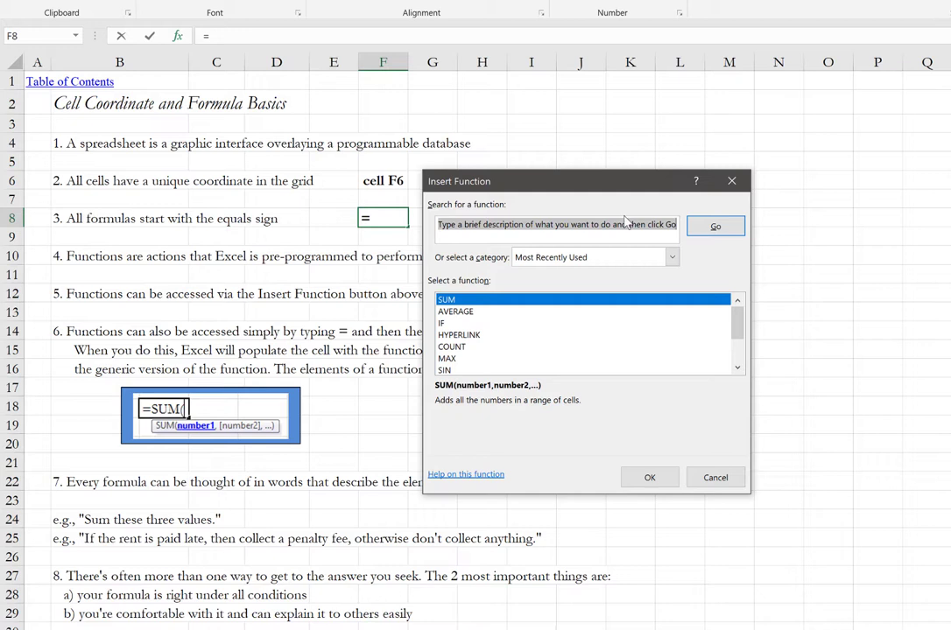
{"action": "mouse_move", "coordinate": [626, 219]}
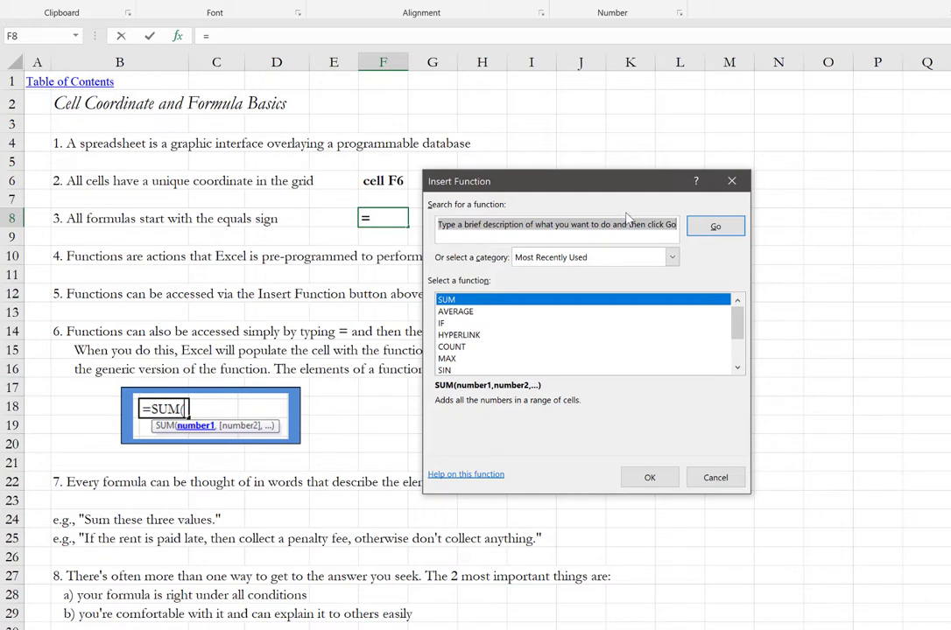
{"action": "type", "text": "Sumproduc"}
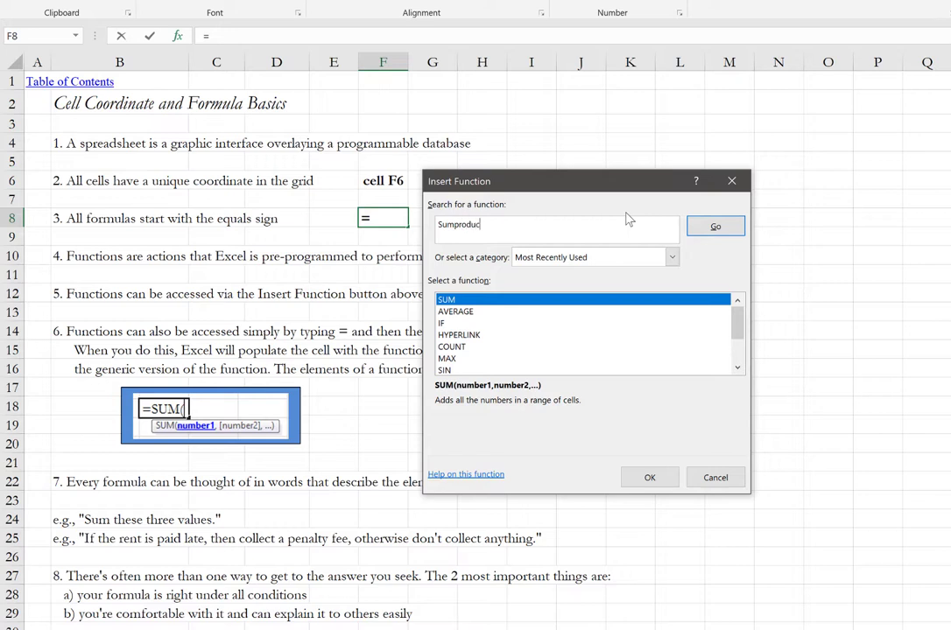
{"action": "left_click", "coordinate": [715, 226]}
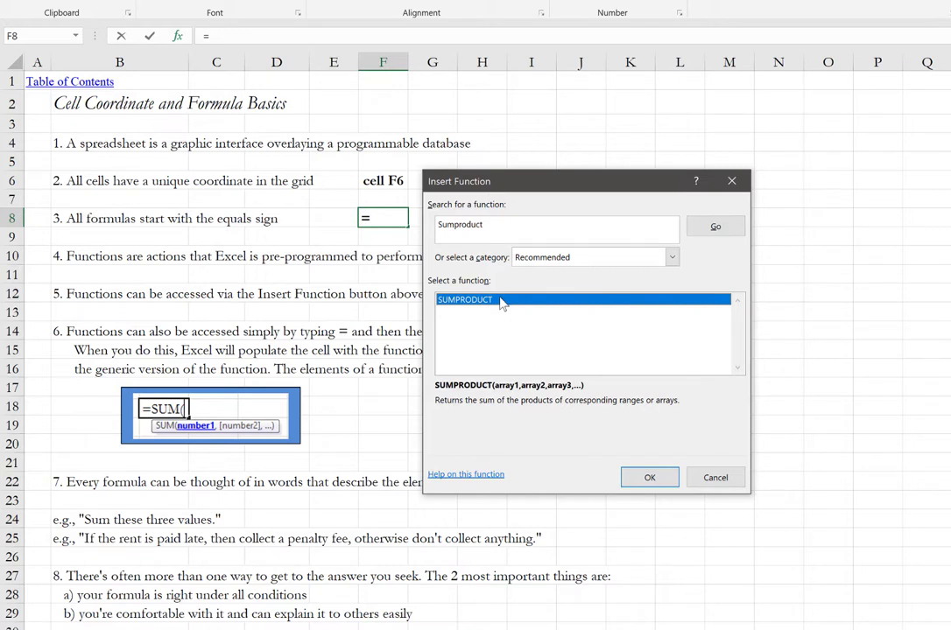
{"action": "mouse_move", "coordinate": [488, 325]}
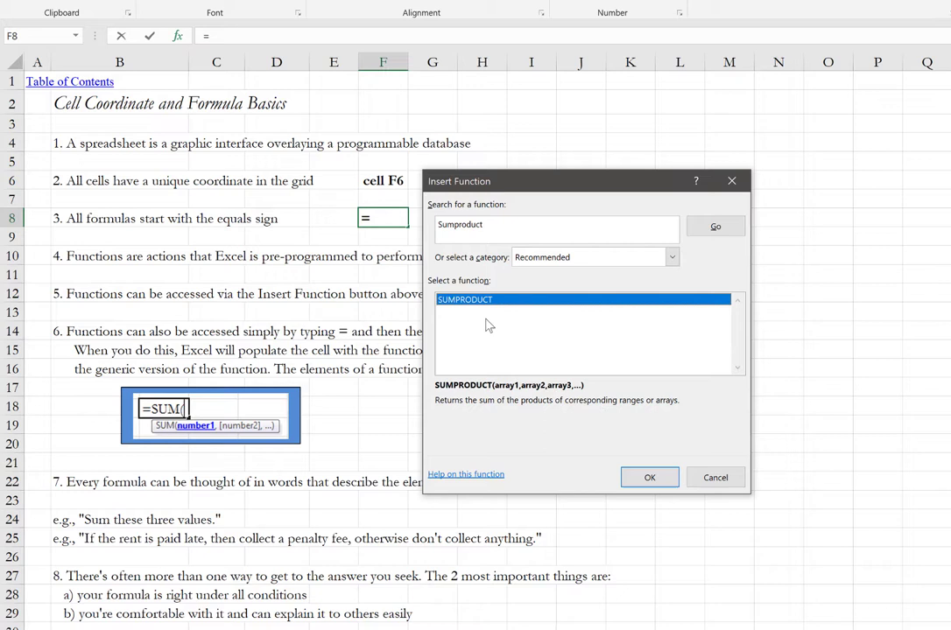
{"action": "mouse_move", "coordinate": [635, 457]}
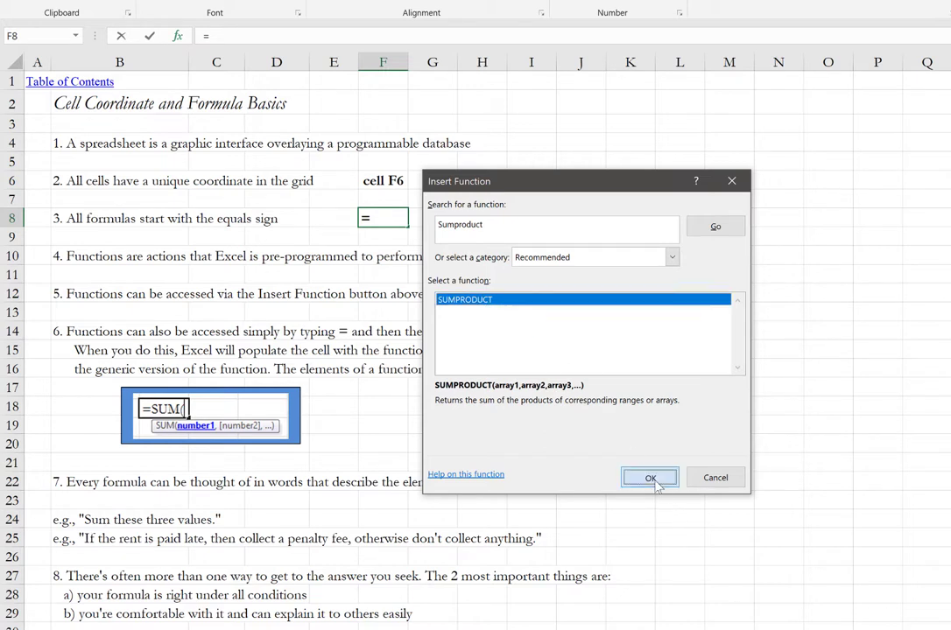
Step: Preview SUMPRODUCT's Function Arguments, then cancel so F8 keeps its equals sign
{"action": "left_click", "coordinate": [650, 477]}
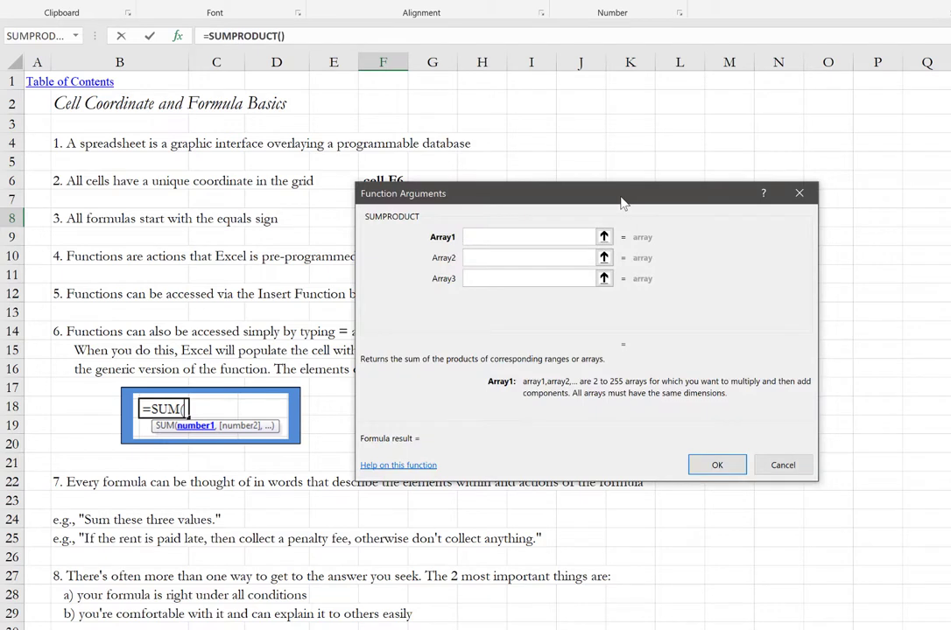
{"action": "left_click", "coordinate": [525, 236]}
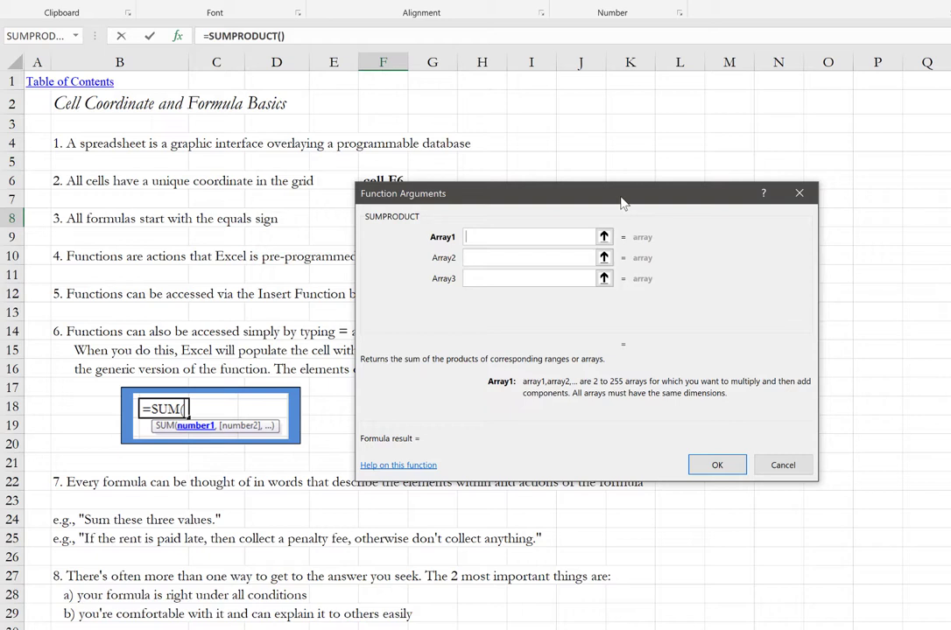
{"action": "mouse_move", "coordinate": [504, 295]}
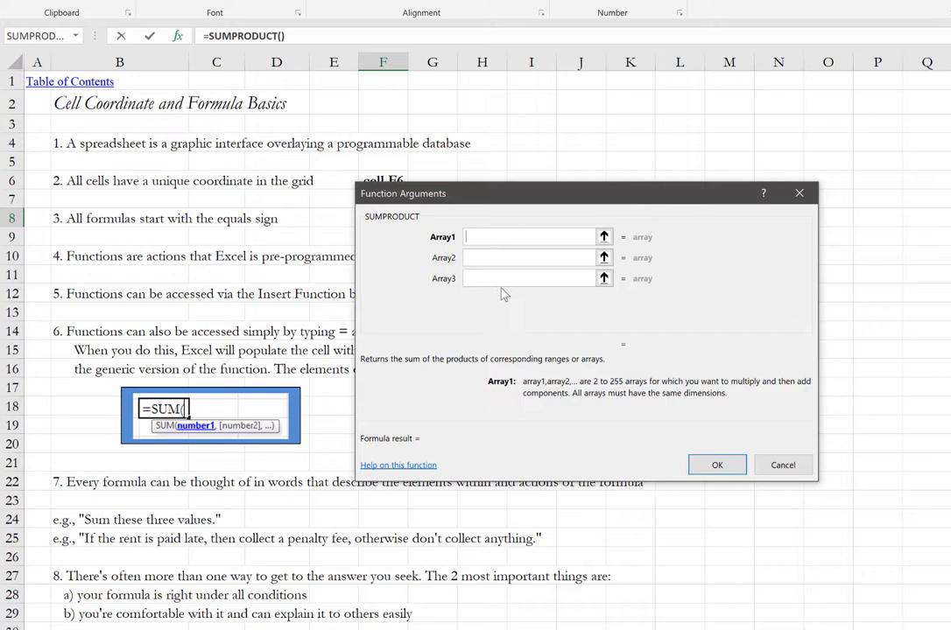
{"action": "mouse_move", "coordinate": [717, 464]}
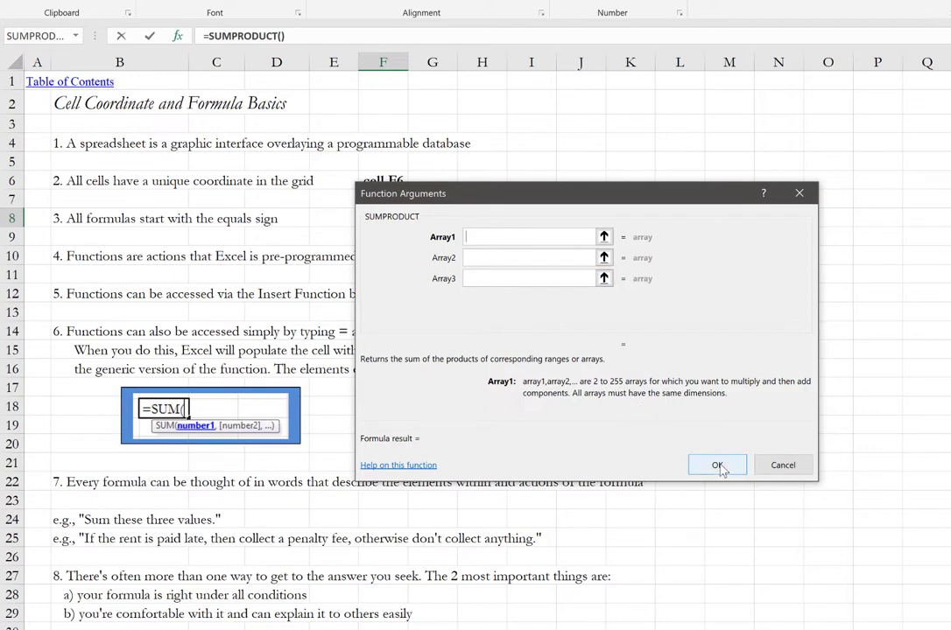
{"action": "mouse_move", "coordinate": [782, 465]}
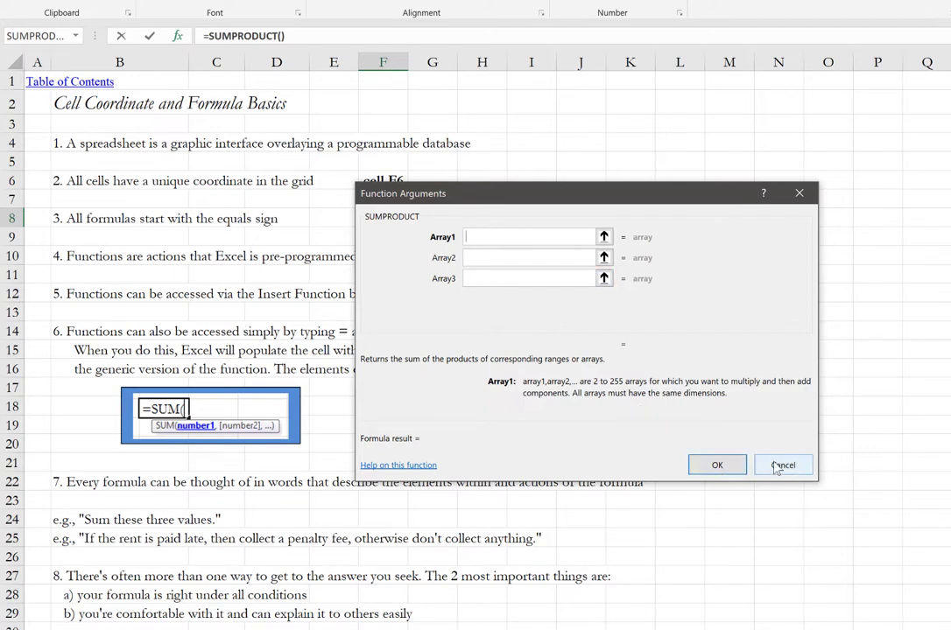
{"action": "left_click", "coordinate": [782, 465]}
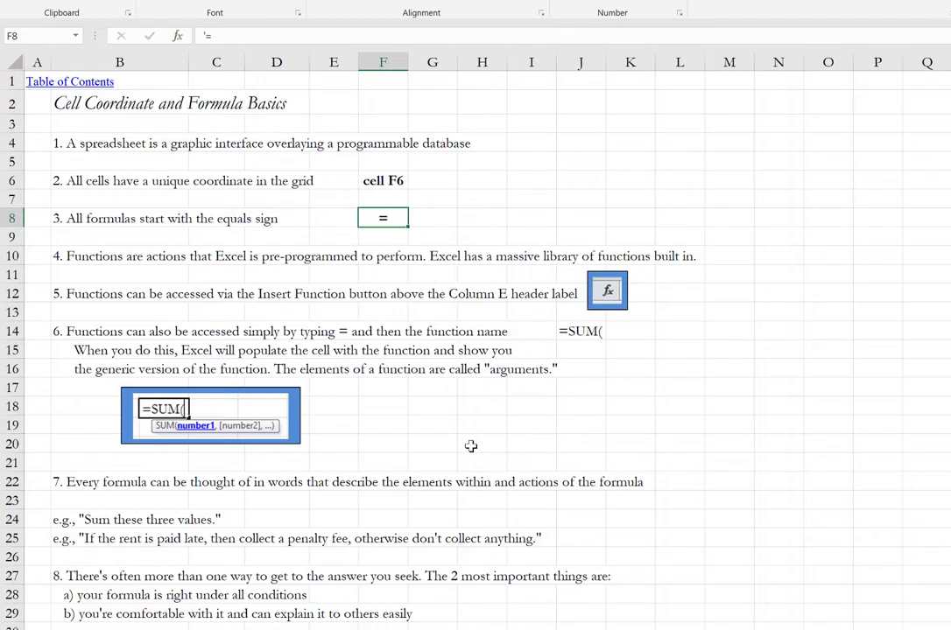
{"action": "left_click", "coordinate": [630, 350]}
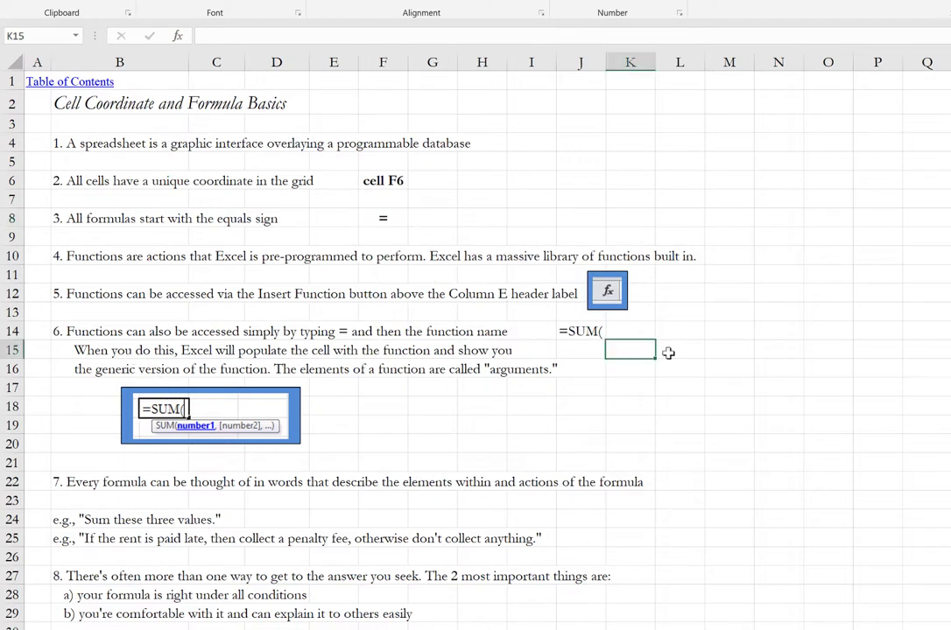
{"action": "type", "text": "su"}
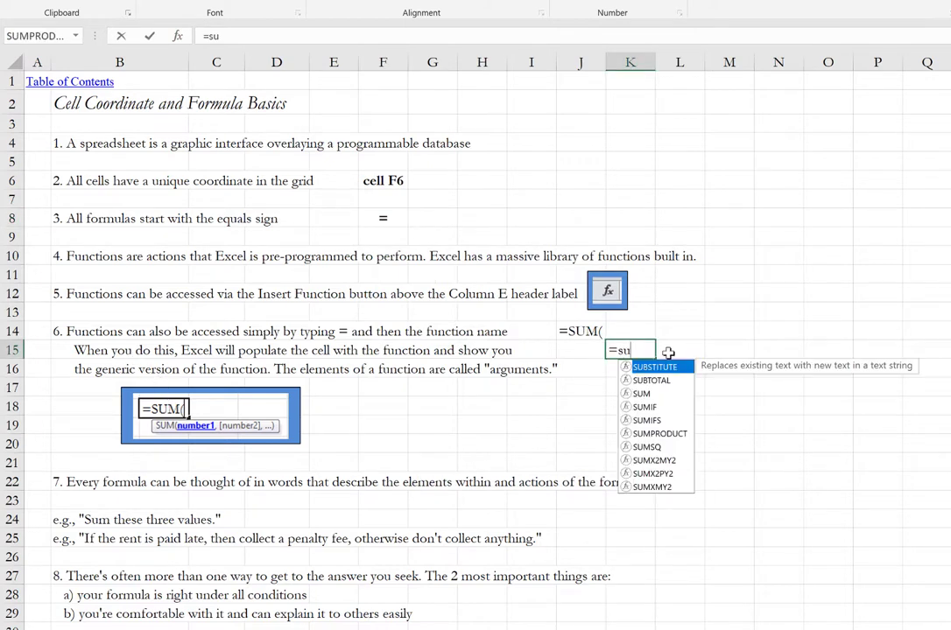
{"action": "type", "text": "m"}
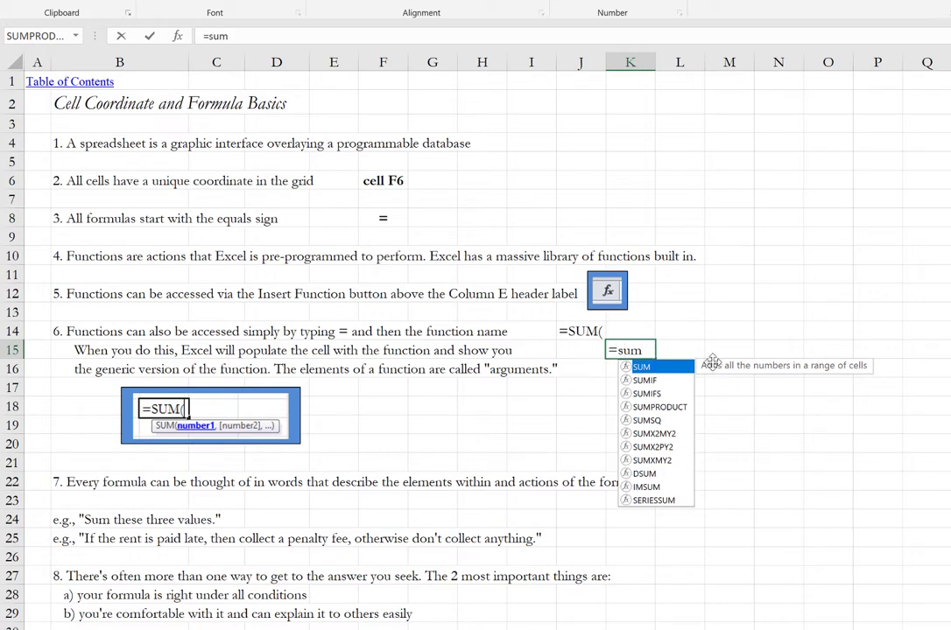
{"action": "mouse_move", "coordinate": [645, 379]}
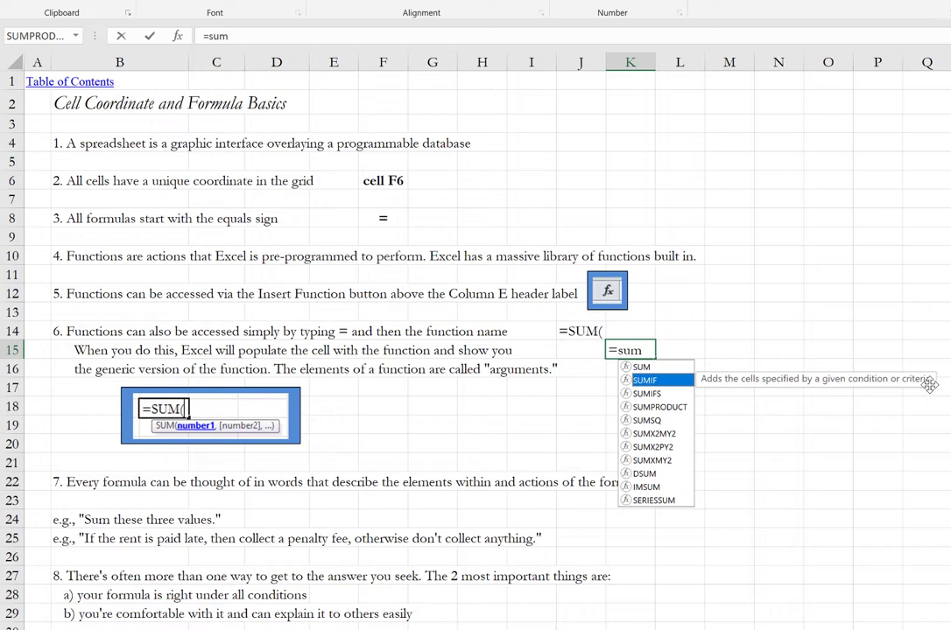
{"action": "mouse_move", "coordinate": [928, 382]}
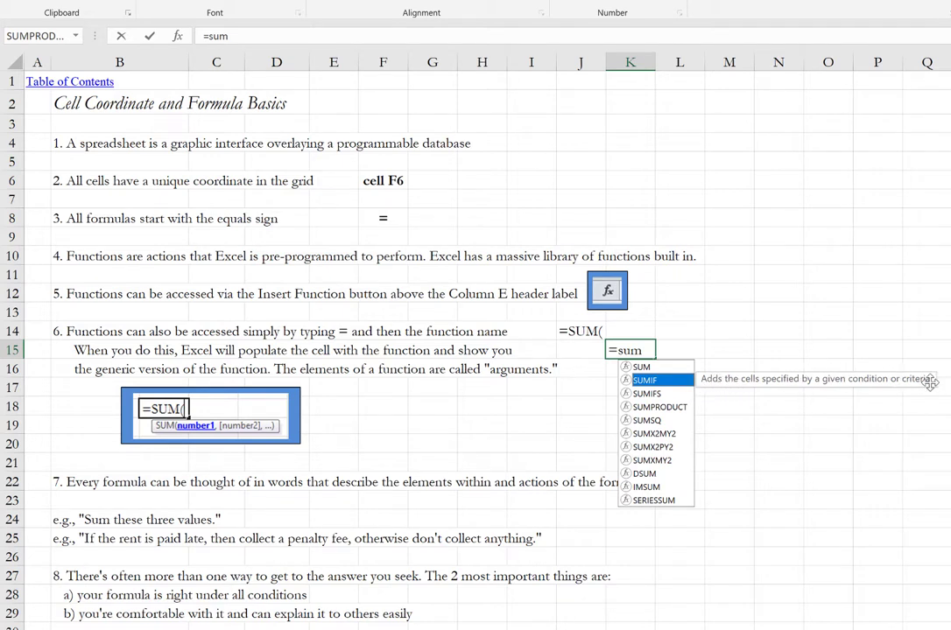
{"action": "mouse_move", "coordinate": [655, 406]}
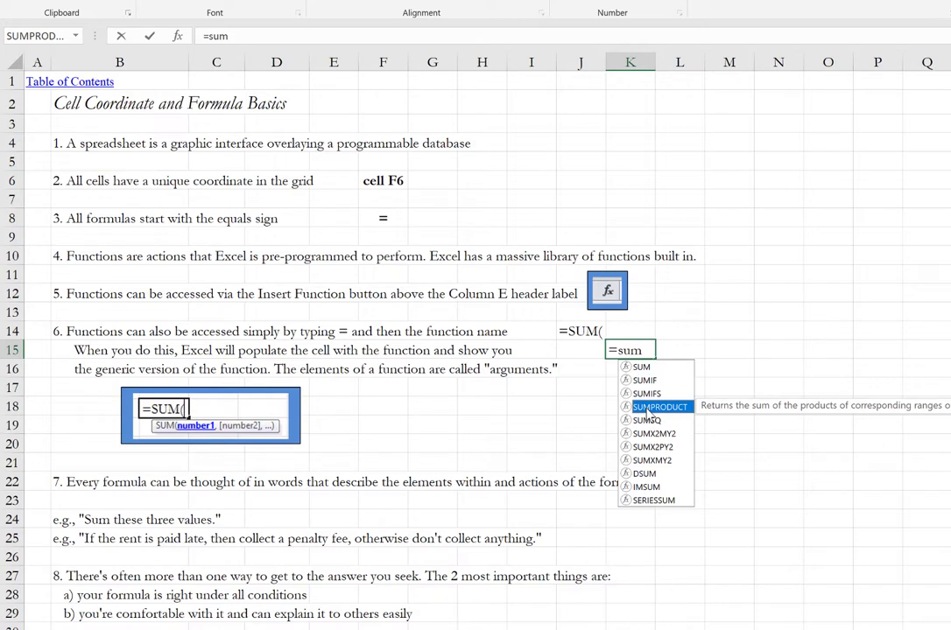
{"action": "mouse_move", "coordinate": [837, 418]}
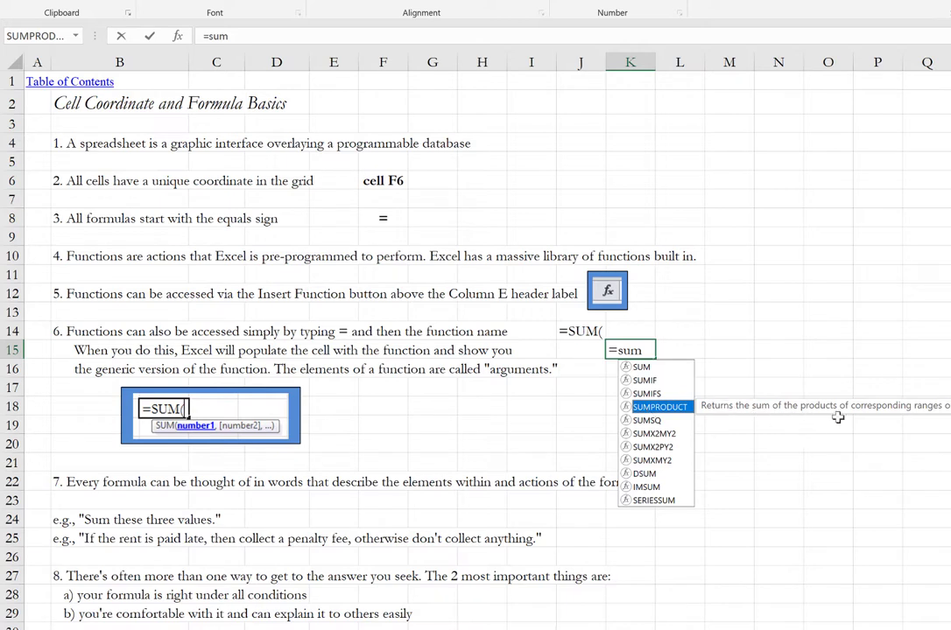
{"action": "mouse_move", "coordinate": [876, 420]}
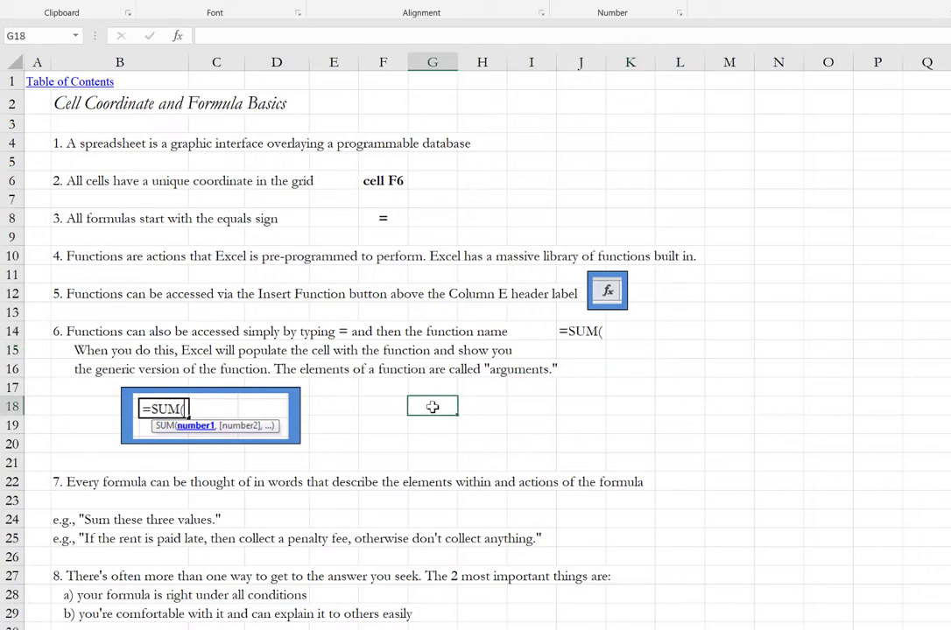
Step: Enter =sum( in G18 with the arguments 8 and 2
{"action": "type", "text": "=sum("}
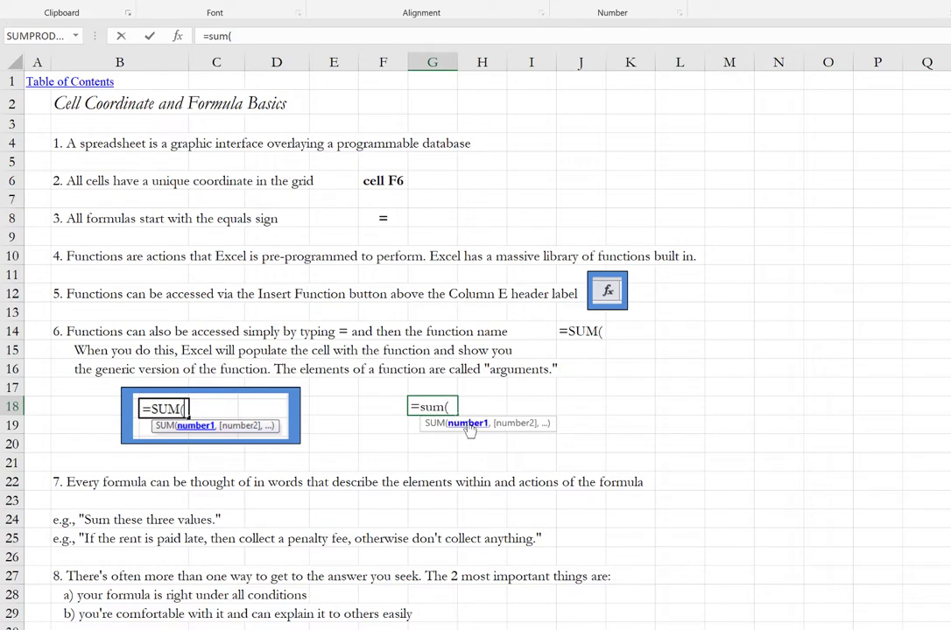
{"action": "mouse_move", "coordinate": [436, 431]}
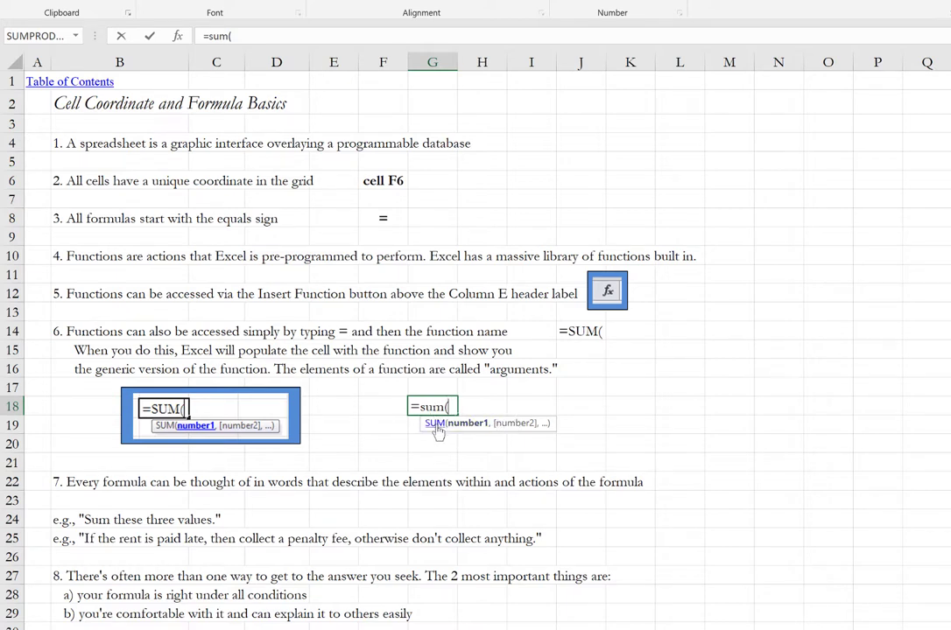
{"action": "mouse_move", "coordinate": [442, 425]}
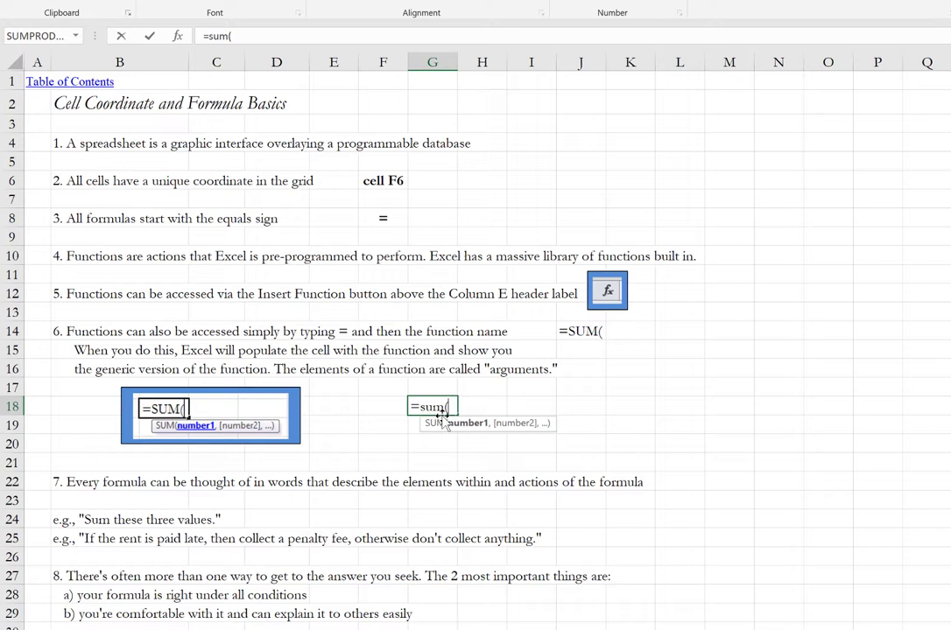
{"action": "mouse_move", "coordinate": [438, 423]}
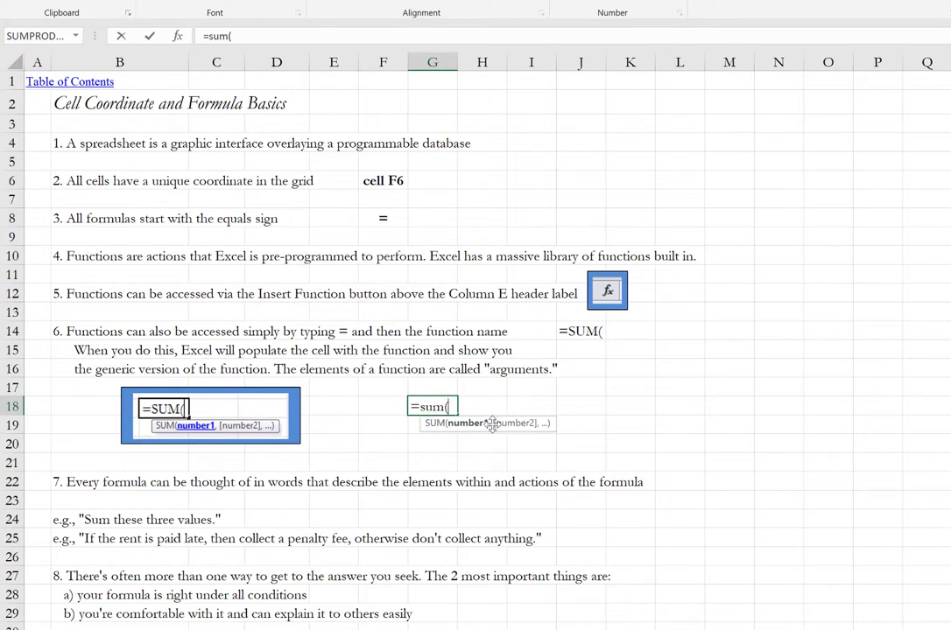
{"action": "mouse_move", "coordinate": [468, 433]}
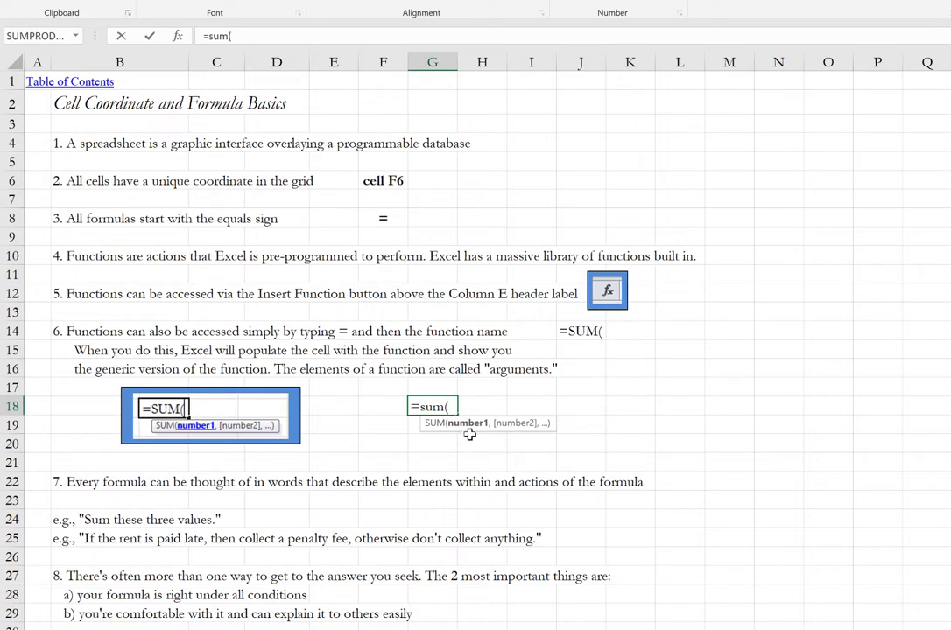
{"action": "mouse_move", "coordinate": [451, 428]}
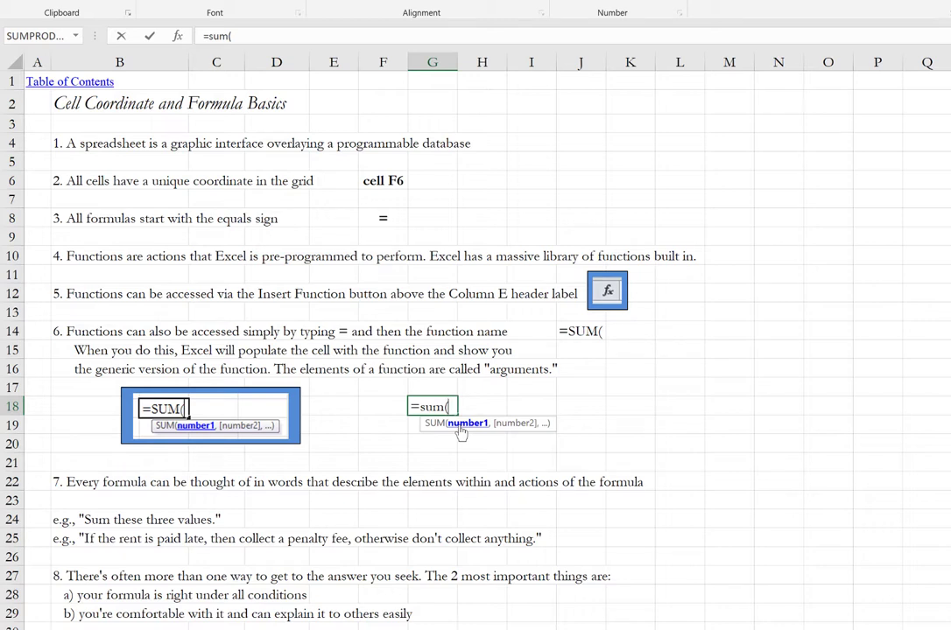
{"action": "mouse_move", "coordinate": [490, 431]}
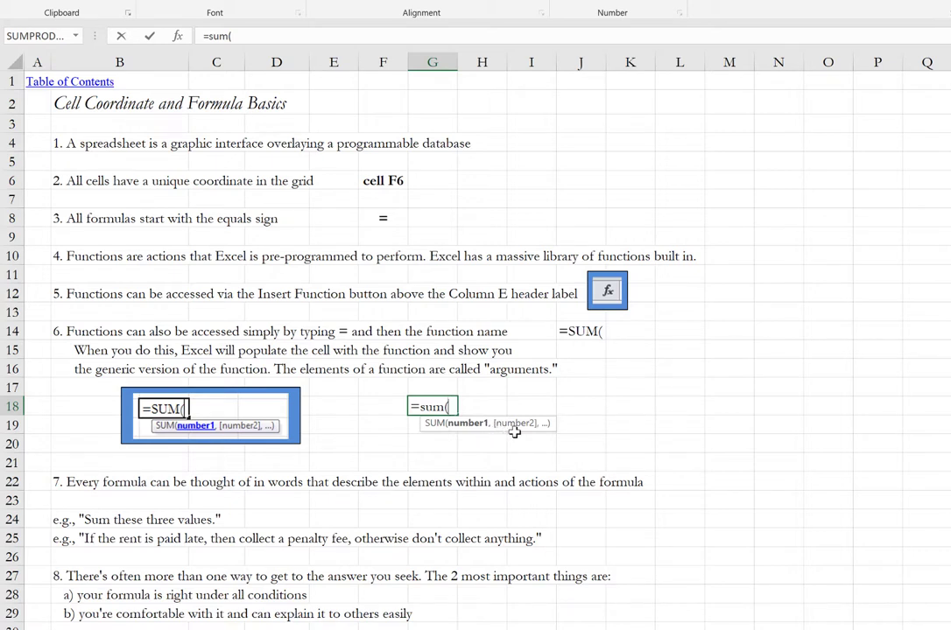
{"action": "mouse_move", "coordinate": [565, 422]}
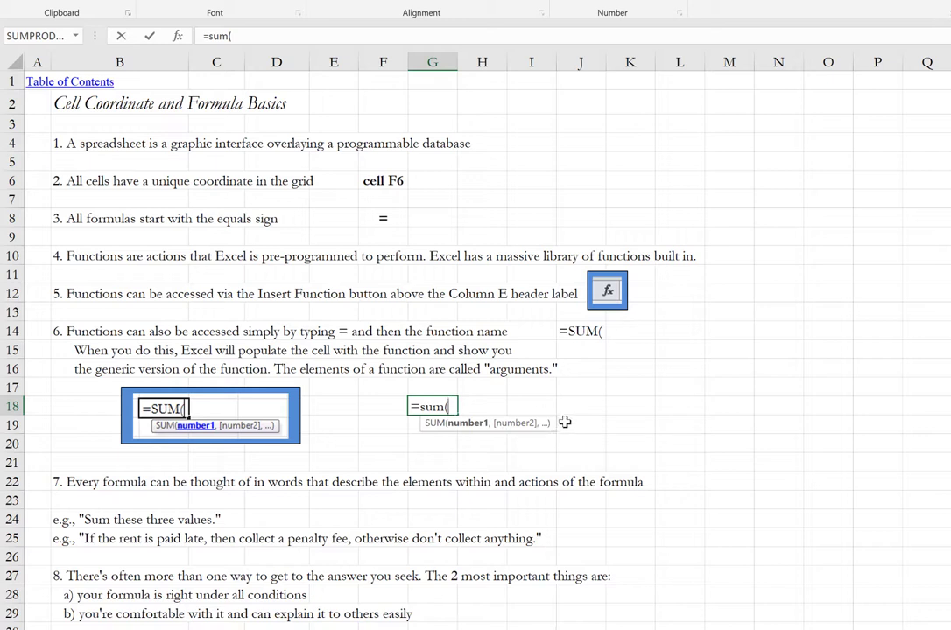
{"action": "mouse_move", "coordinate": [563, 442]}
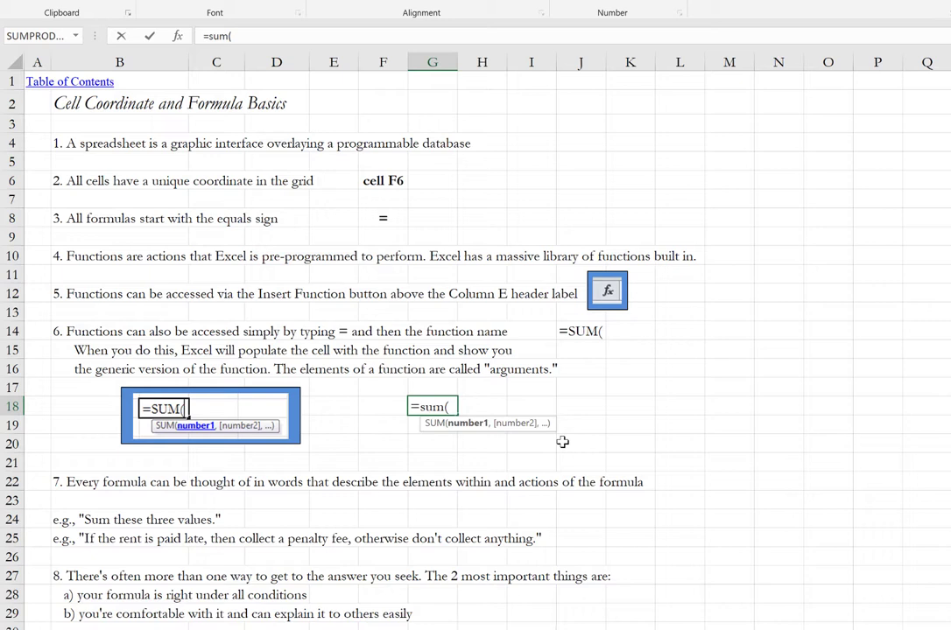
{"action": "type", "text": "8"}
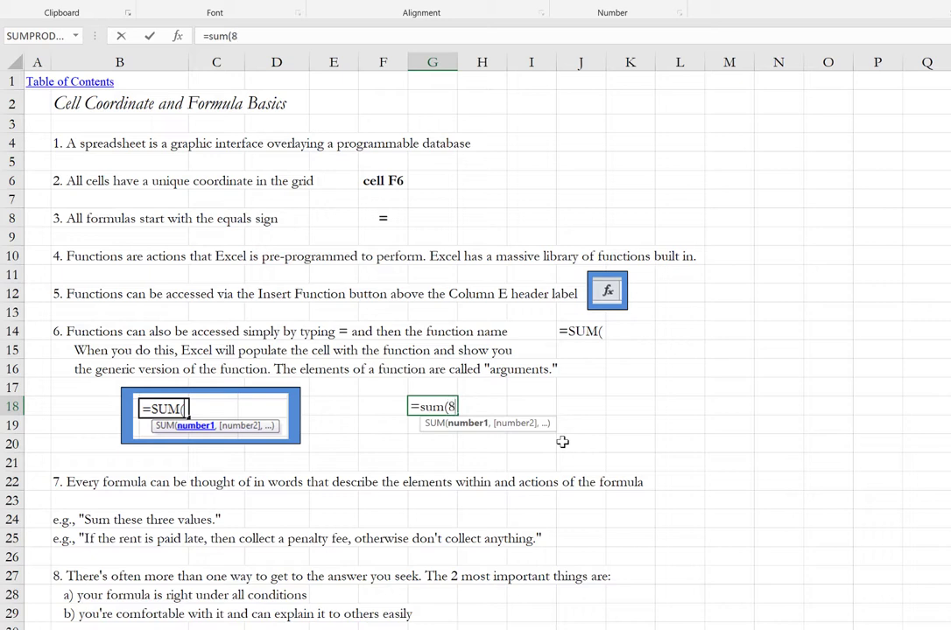
{"action": "type", "text": ",2"}
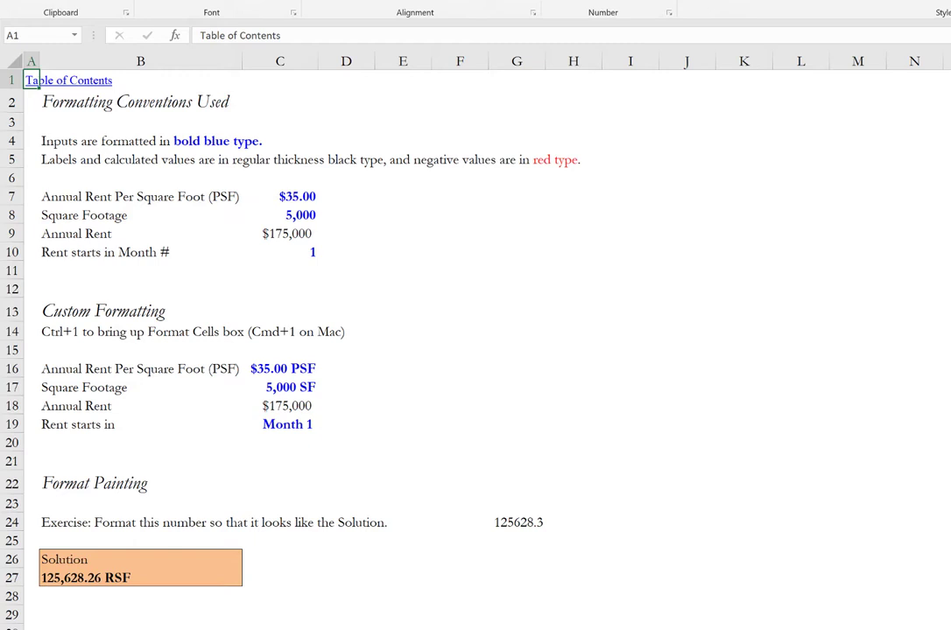
{"action": "left_click", "coordinate": [280, 197]}
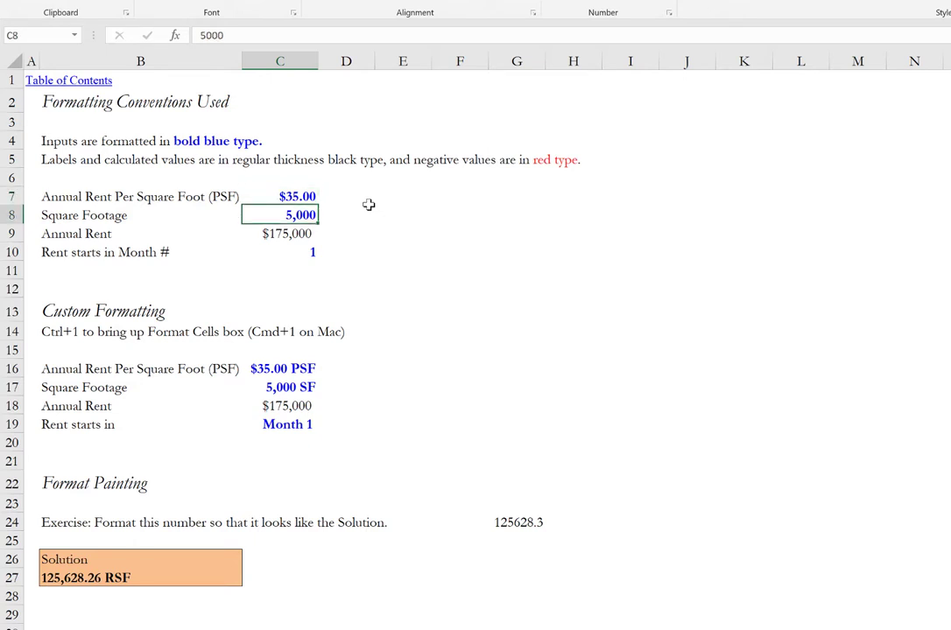
{"action": "left_click", "coordinate": [280, 196]}
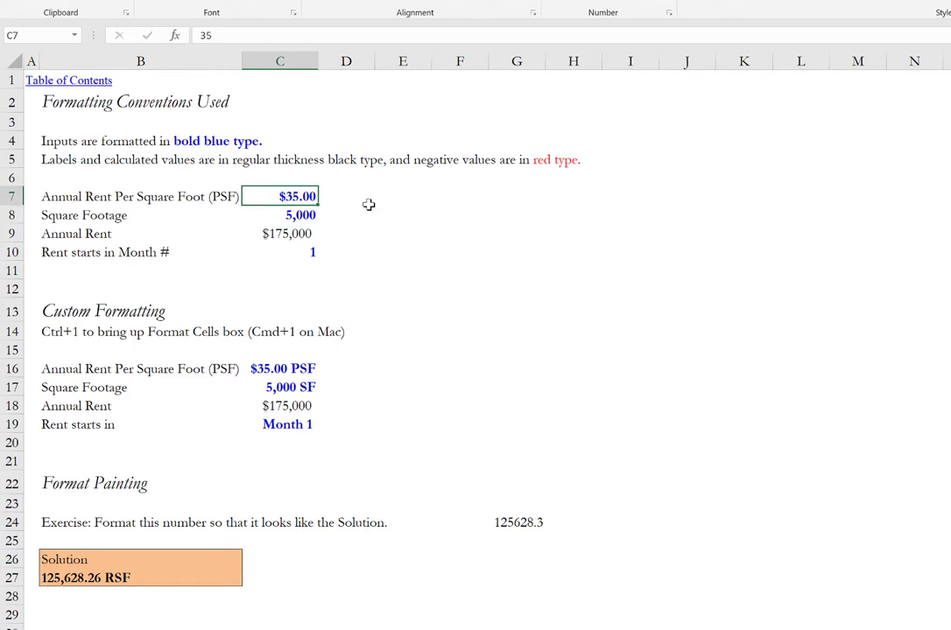
{"action": "left_click", "coordinate": [280, 215]}
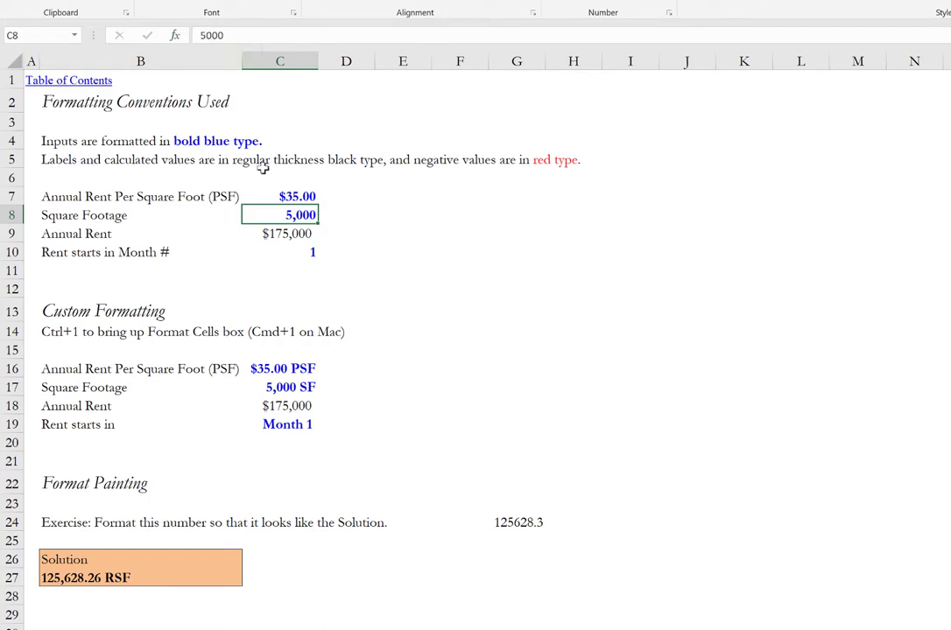
{"action": "left_click", "coordinate": [280, 196]}
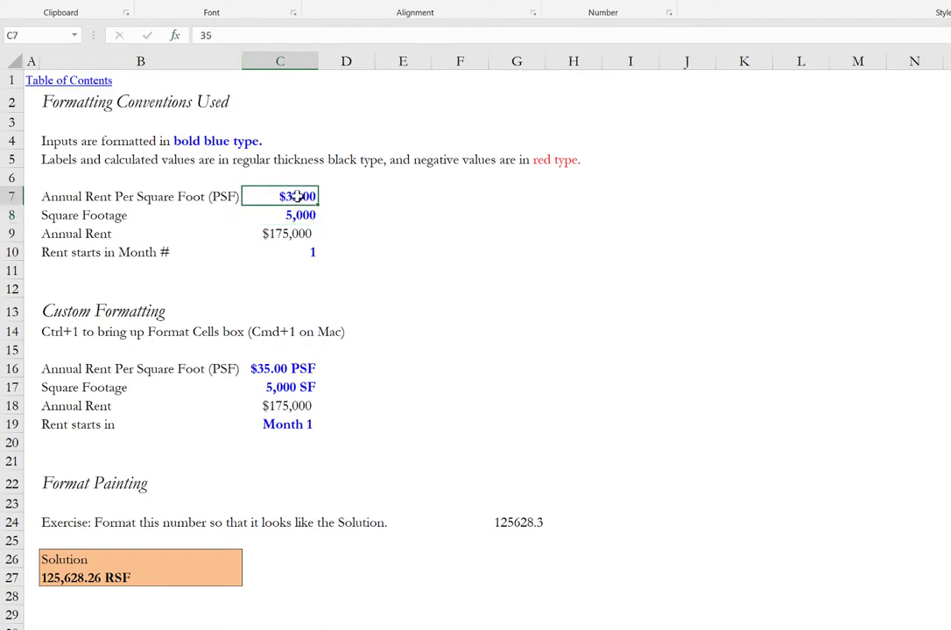
{"action": "left_click", "coordinate": [280, 234]}
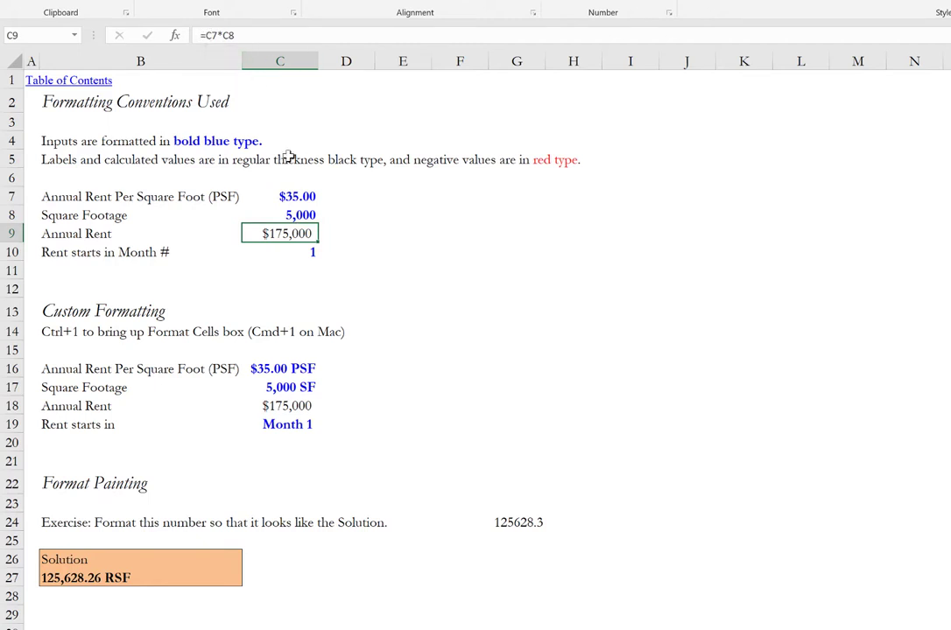
{"action": "mouse_move", "coordinate": [310, 192]}
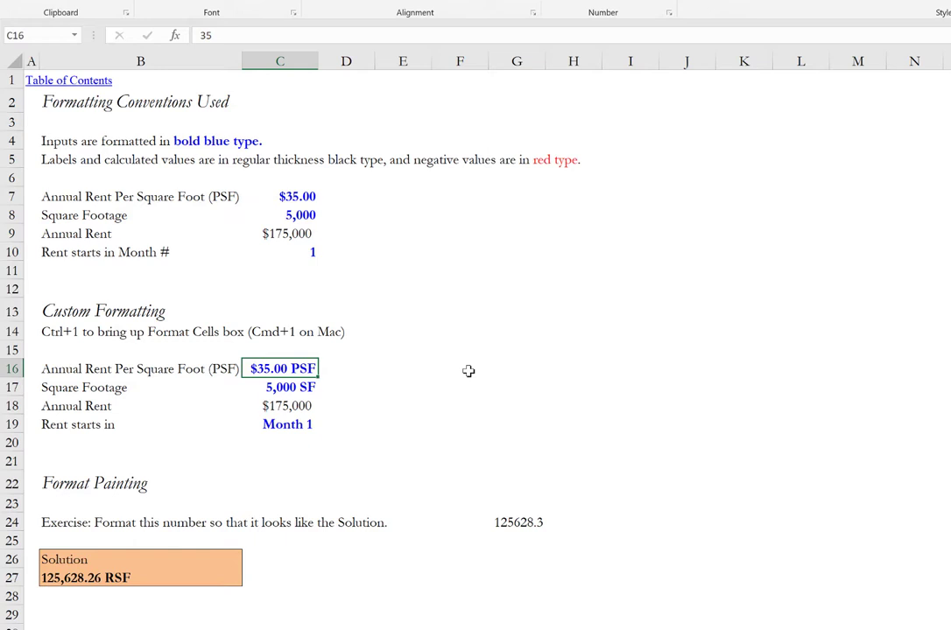
Step: Select the $35.00 rent cell C7 and open Format Cells with Ctrl+1
{"action": "key", "text": "ctrl+1"}
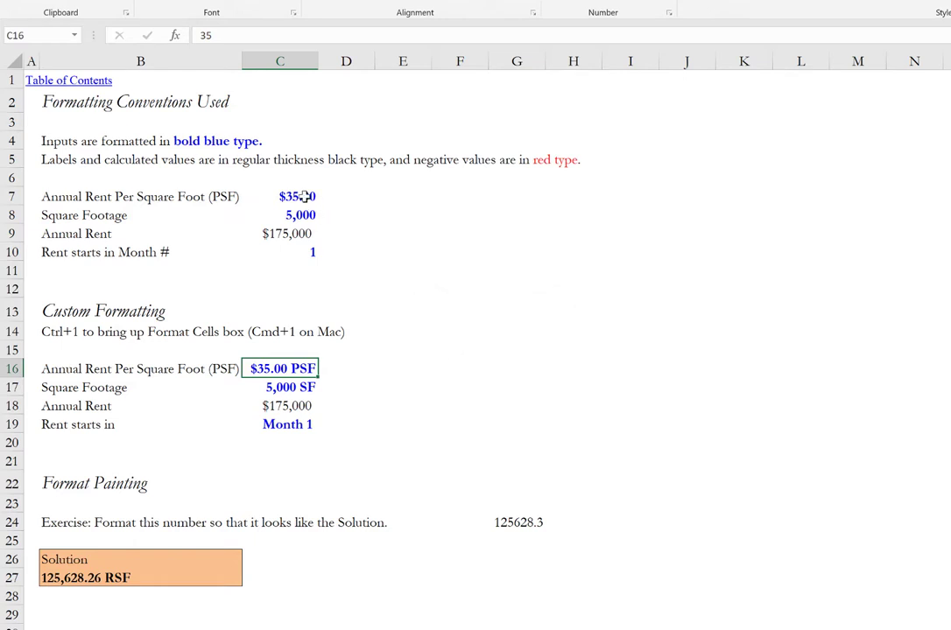
{"action": "left_click", "coordinate": [280, 196]}
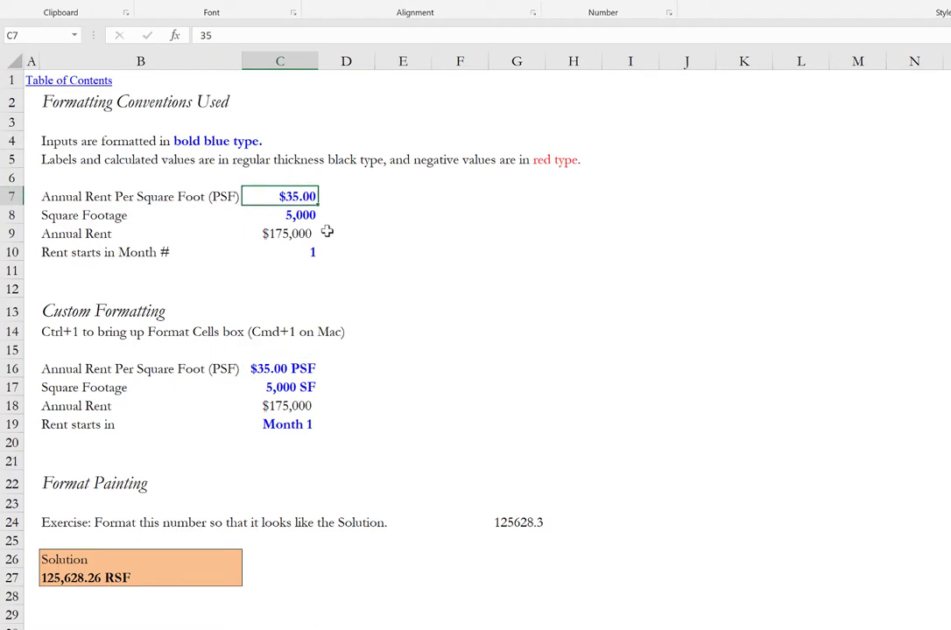
{"action": "key", "text": "ctrl+1"}
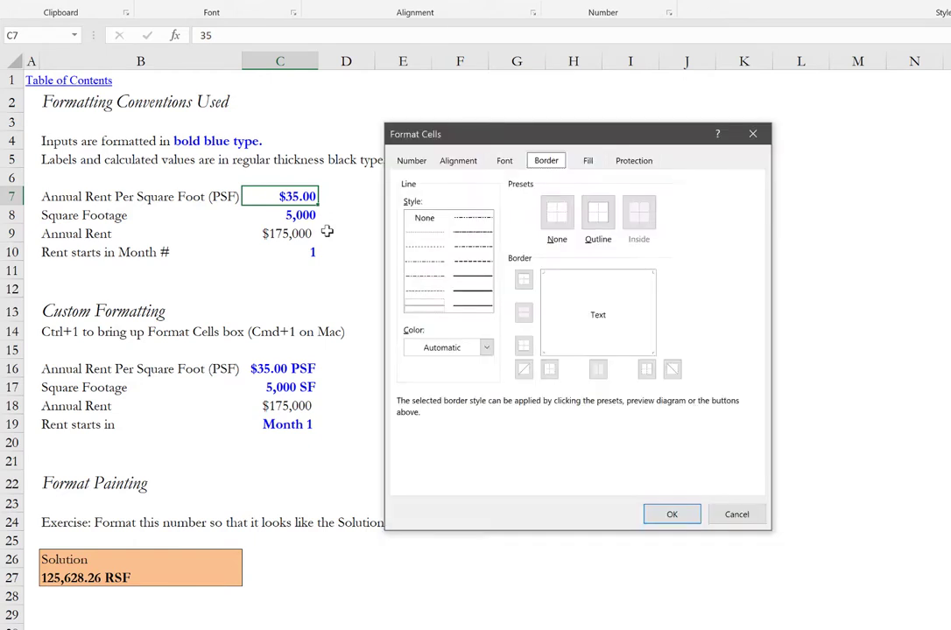
{"action": "mouse_move", "coordinate": [418, 196]}
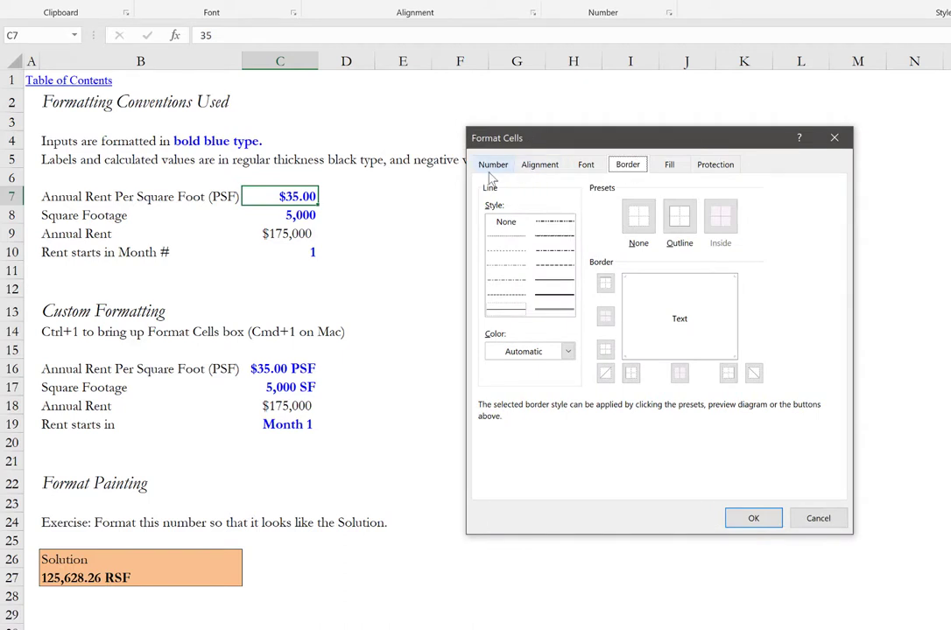
Step: Show C7's Number tab, revealing Currency with two decimals and a dollar symbol
{"action": "left_click", "coordinate": [492, 164]}
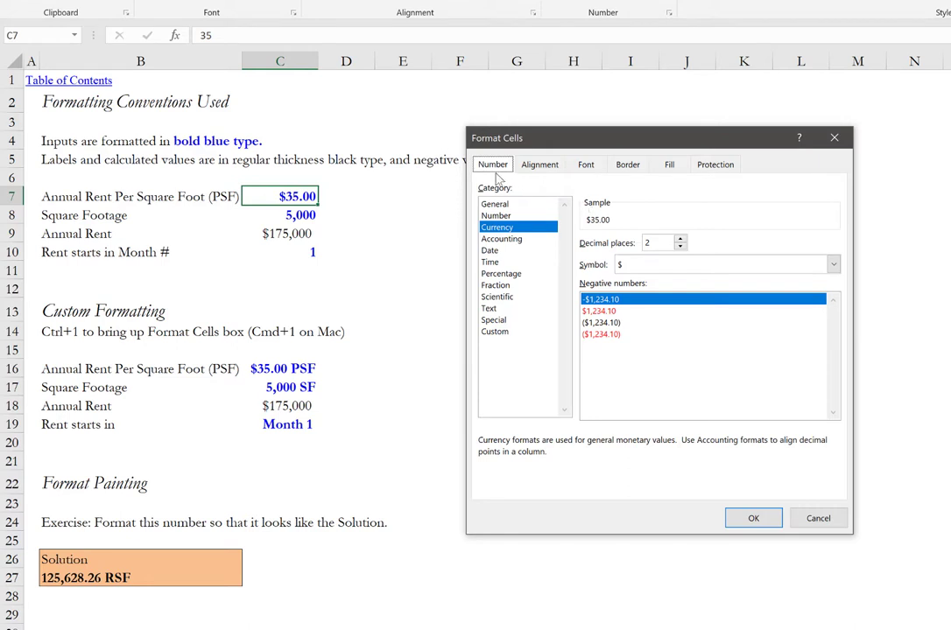
{"action": "mouse_move", "coordinate": [501, 177]}
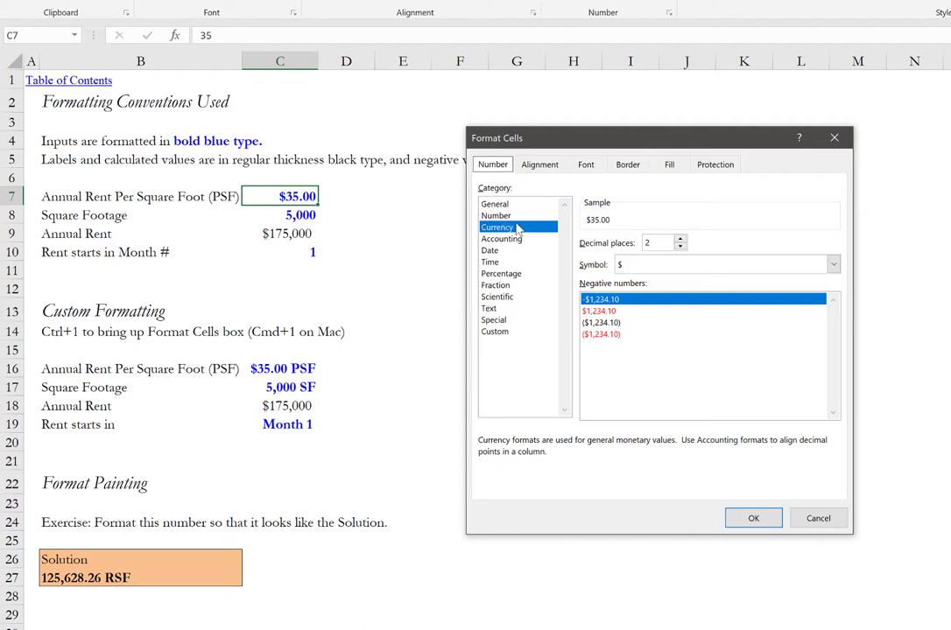
{"action": "mouse_move", "coordinate": [284, 210]}
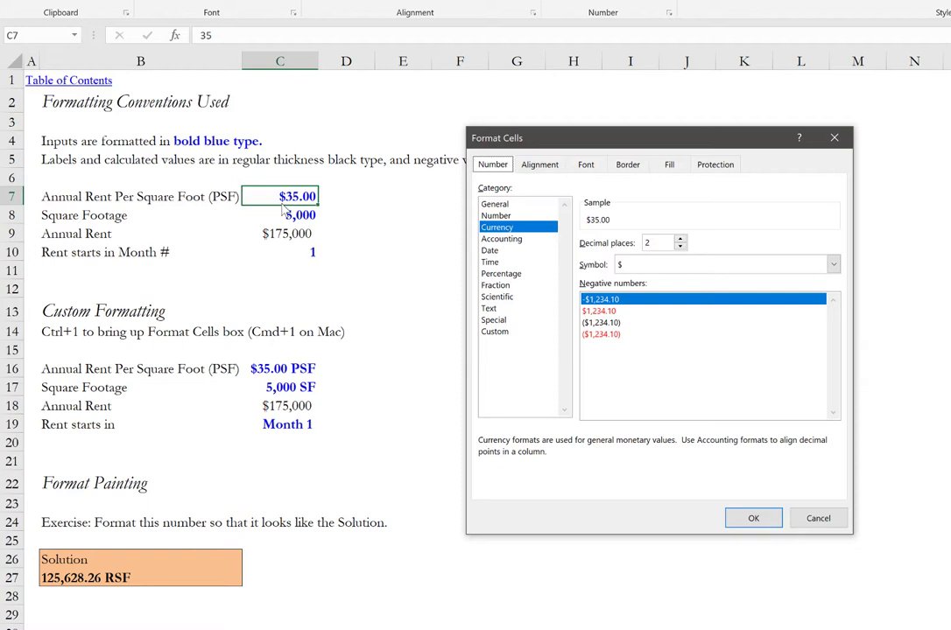
{"action": "mouse_move", "coordinate": [573, 237]}
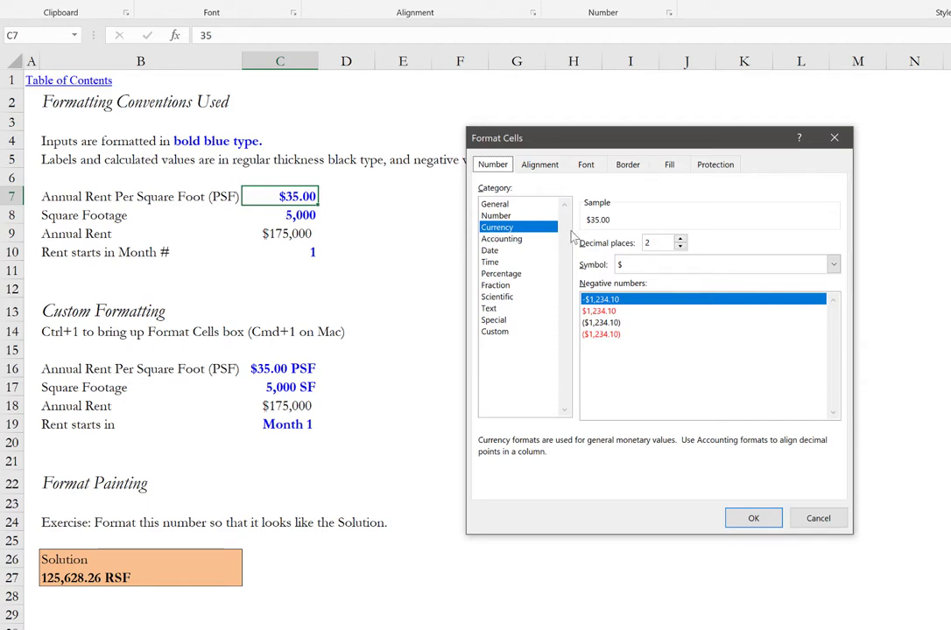
{"action": "mouse_move", "coordinate": [634, 243]}
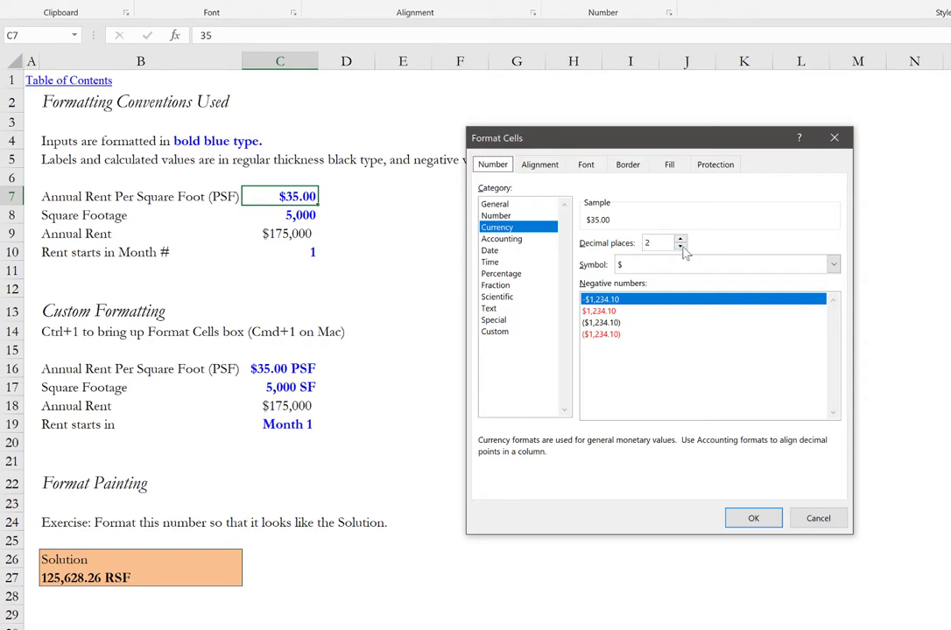
{"action": "left_click", "coordinate": [680, 247]}
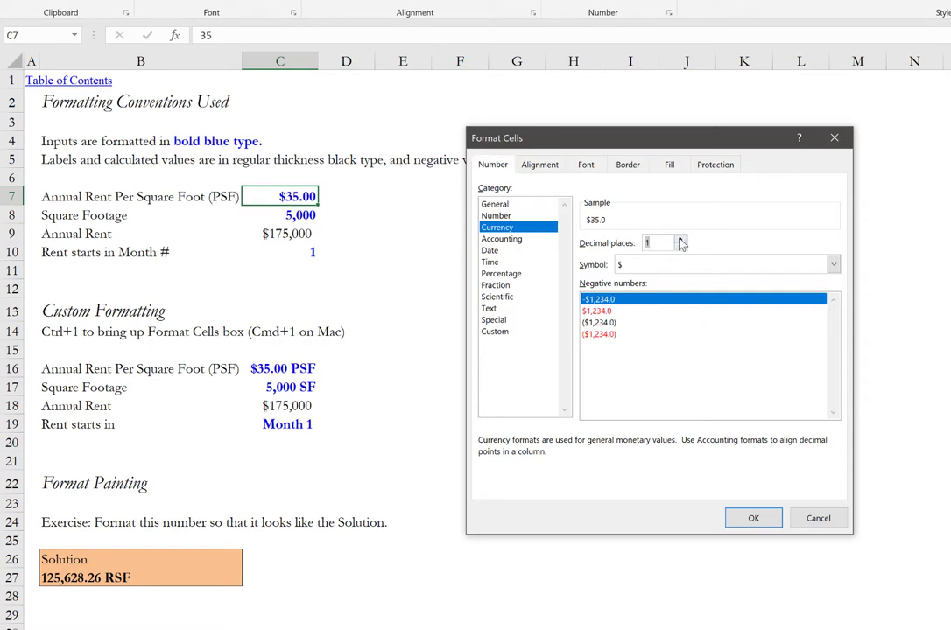
{"action": "left_click", "coordinate": [681, 238]}
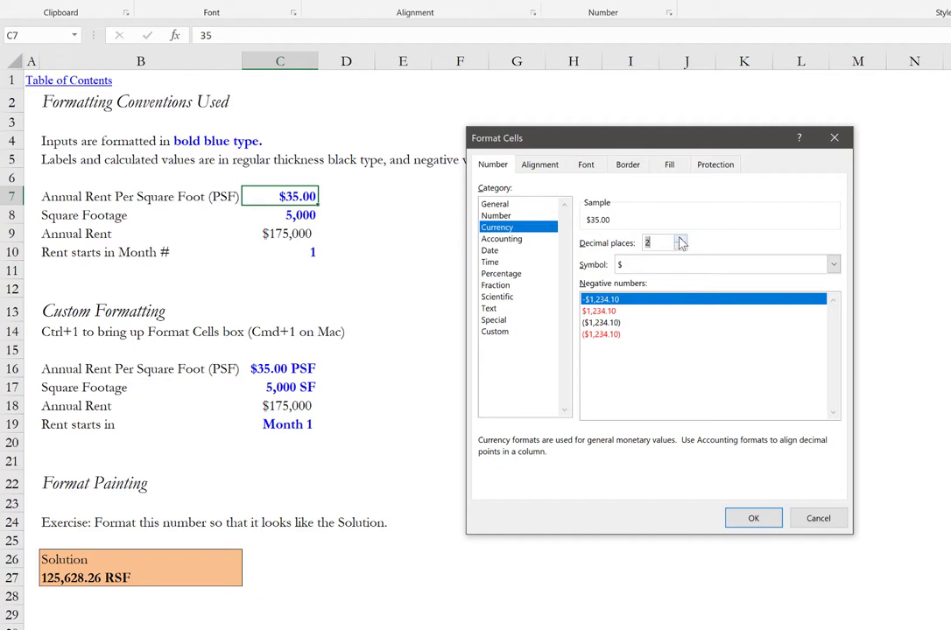
{"action": "left_click", "coordinate": [681, 248]}
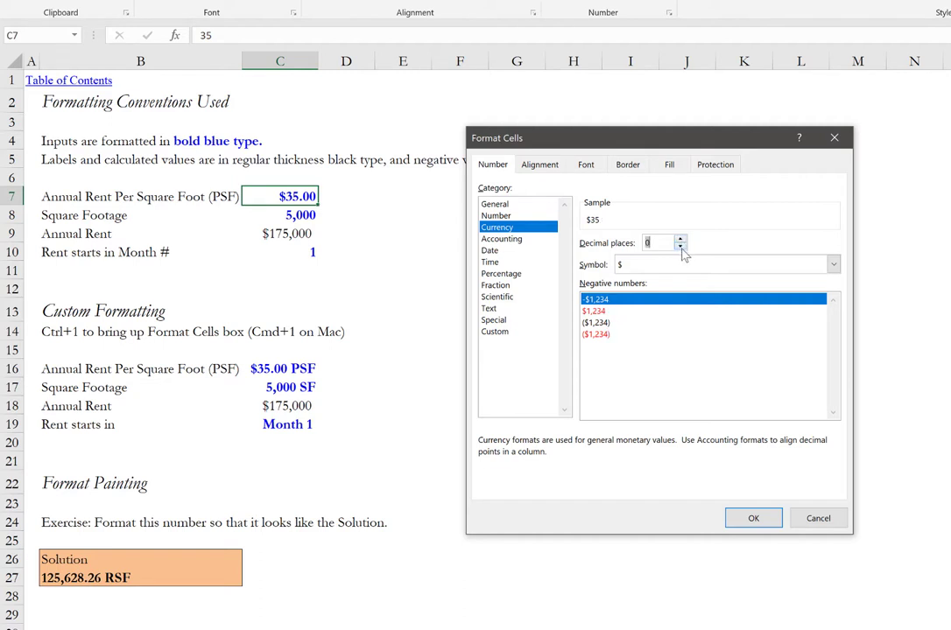
{"action": "left_click", "coordinate": [681, 238]}
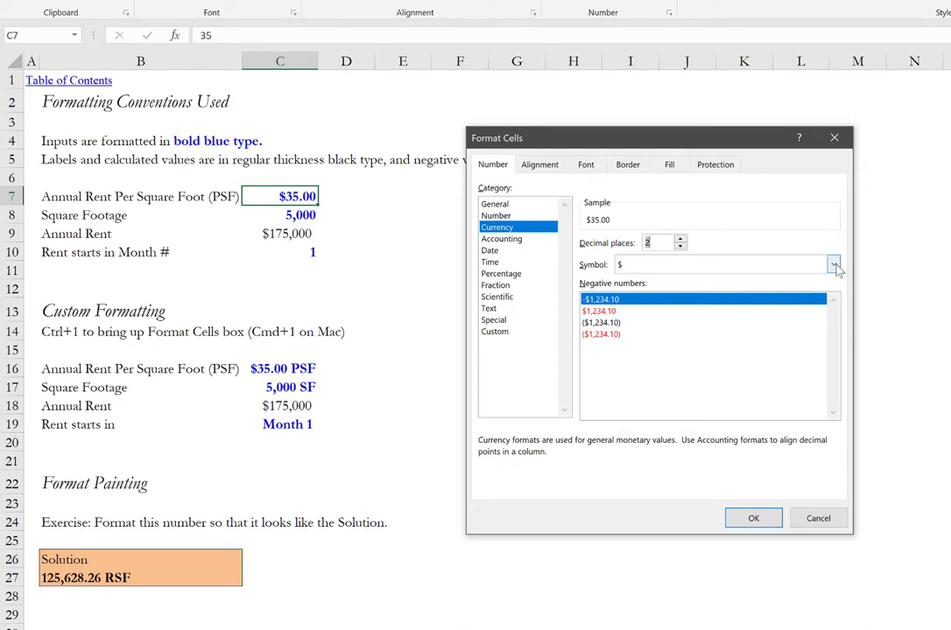
{"action": "left_click", "coordinate": [833, 265]}
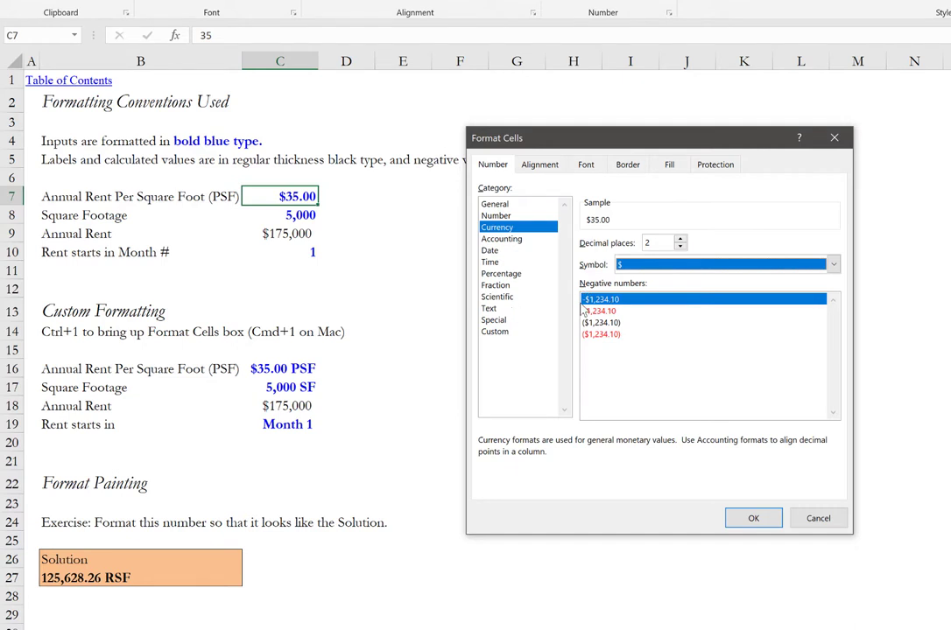
{"action": "mouse_move", "coordinate": [588, 311]}
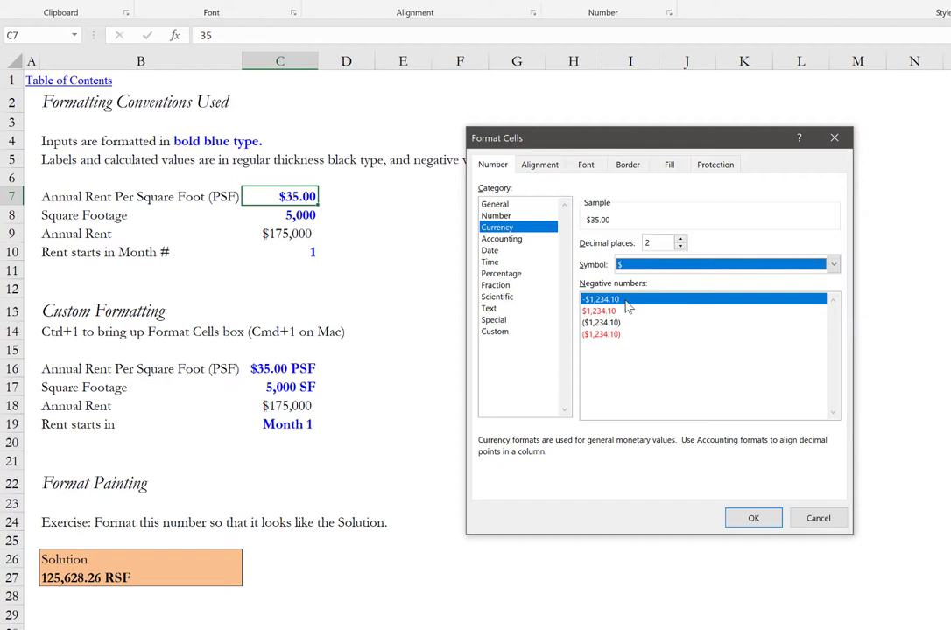
{"action": "mouse_move", "coordinate": [610, 323]}
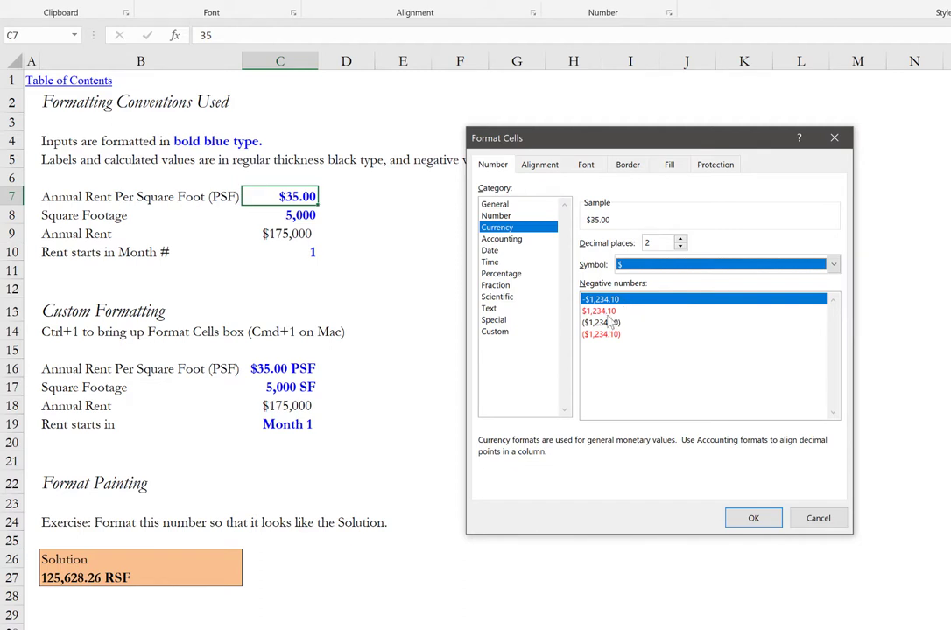
{"action": "mouse_move", "coordinate": [621, 323]}
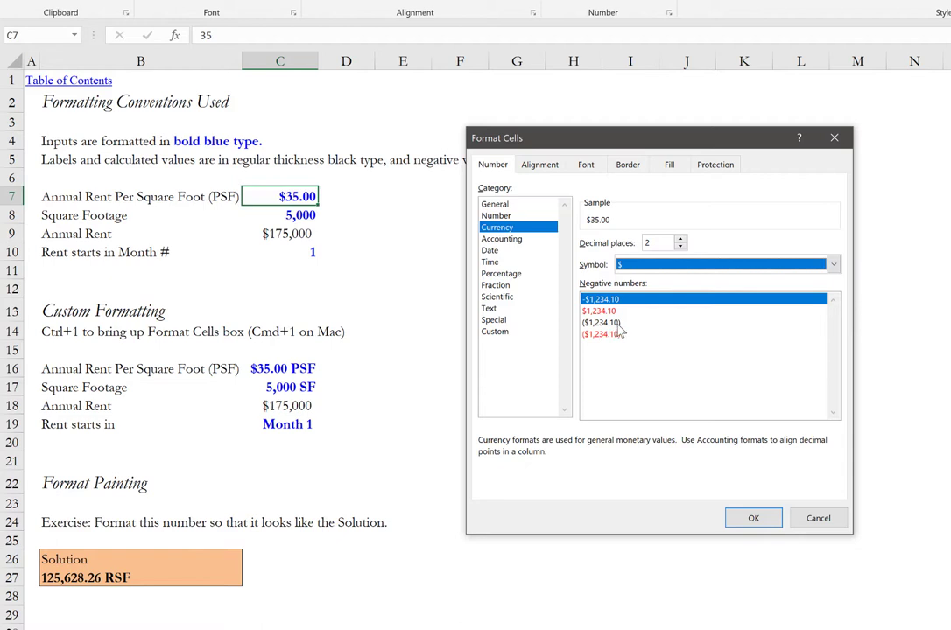
{"action": "mouse_move", "coordinate": [616, 339]}
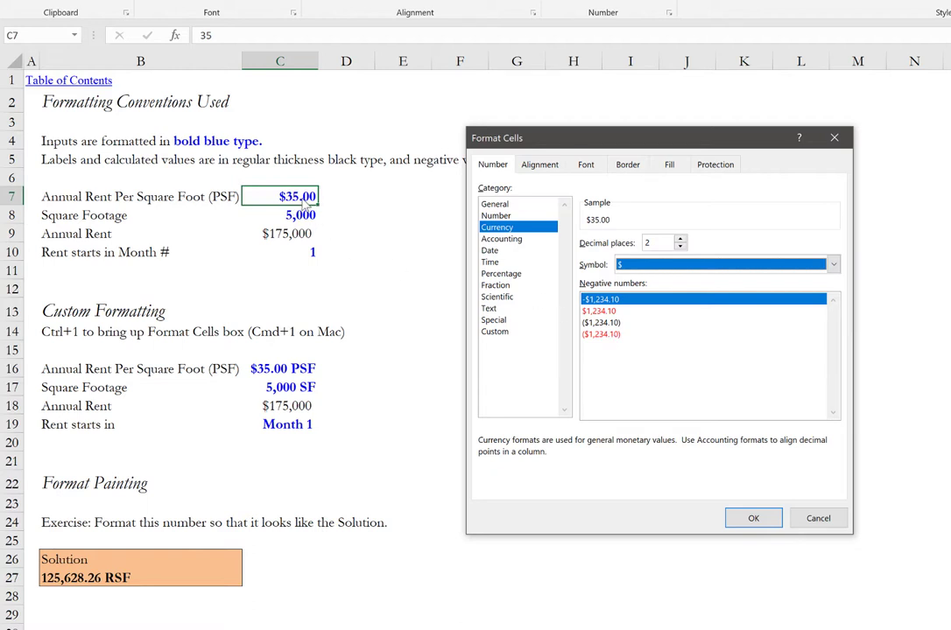
{"action": "mouse_move", "coordinate": [302, 210]}
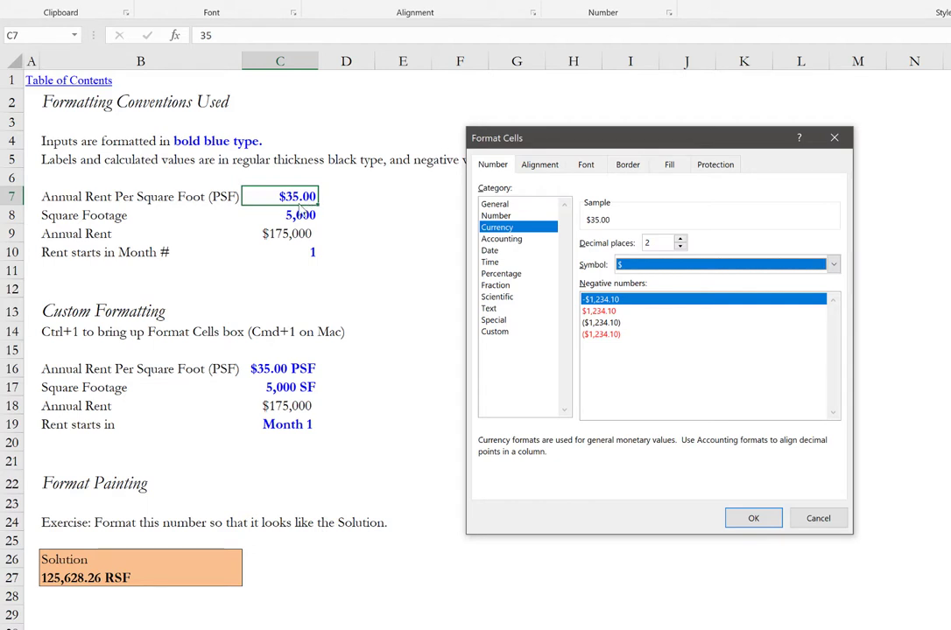
{"action": "mouse_move", "coordinate": [314, 208]}
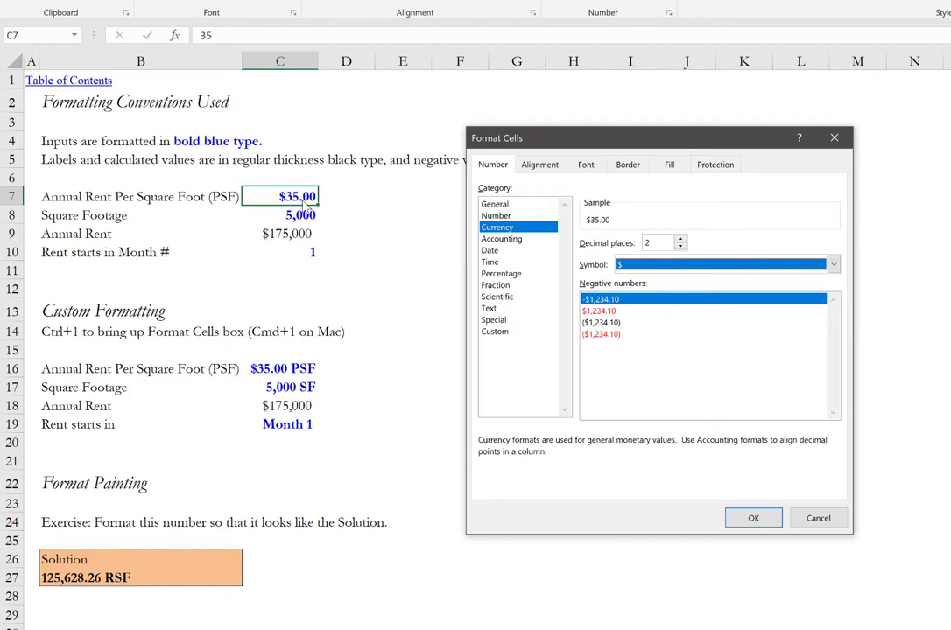
{"action": "mouse_move", "coordinate": [308, 215]}
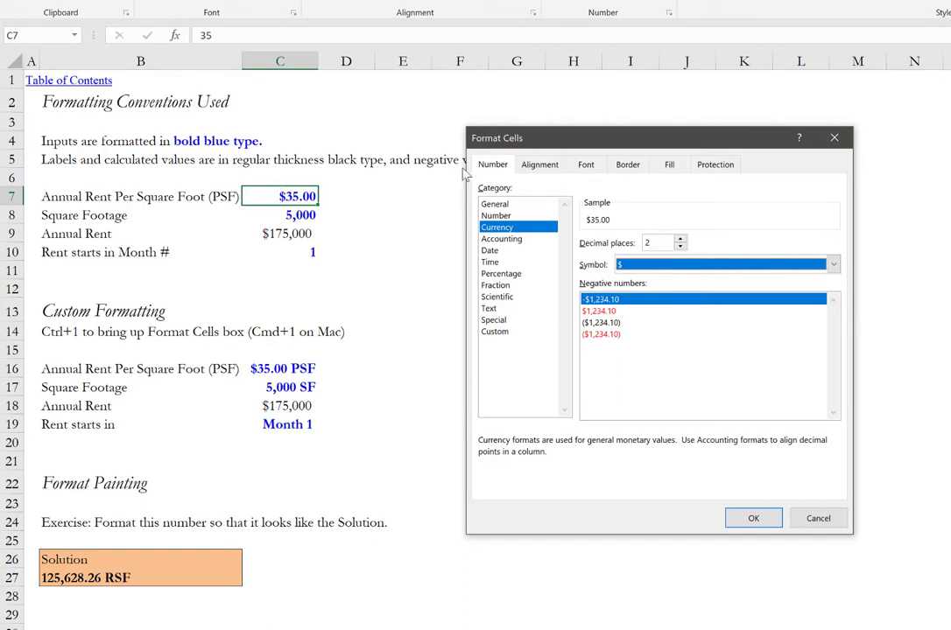
{"action": "mouse_move", "coordinate": [697, 140]}
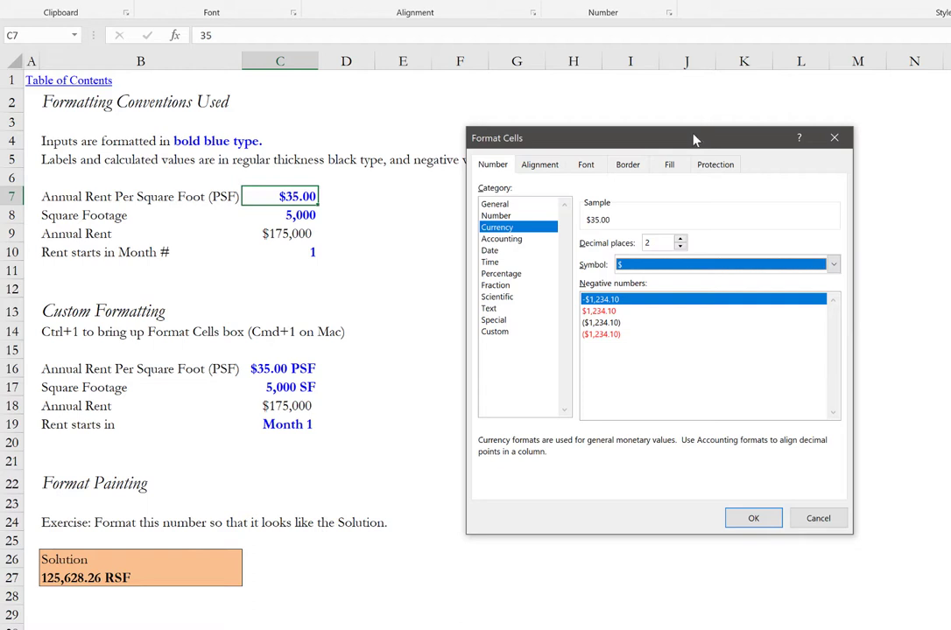
{"action": "mouse_move", "coordinate": [520, 319]}
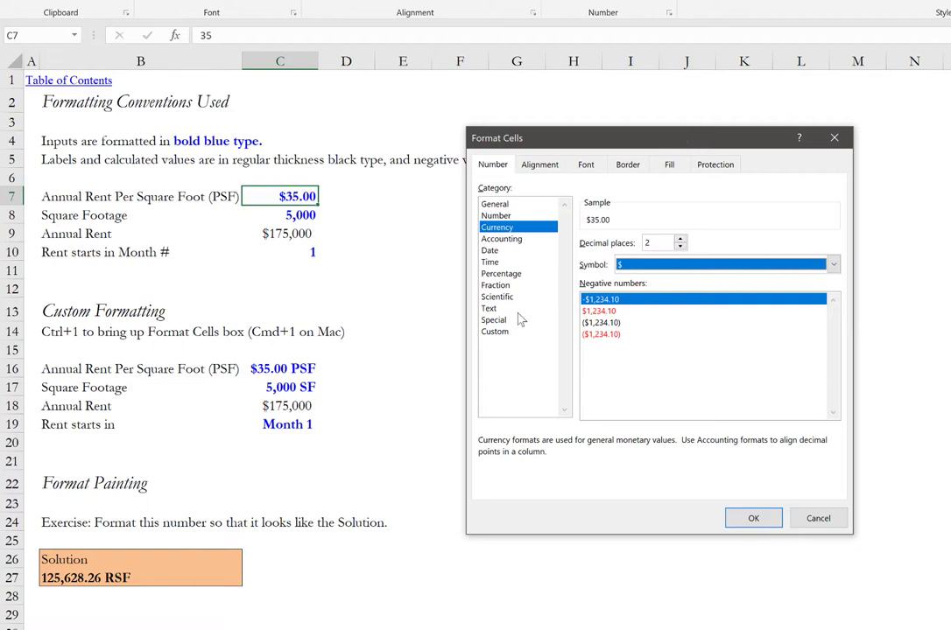
Step: Switch to the Custom category and scroll through the format codes beyond $#,##0.00
{"action": "left_click", "coordinate": [494, 331]}
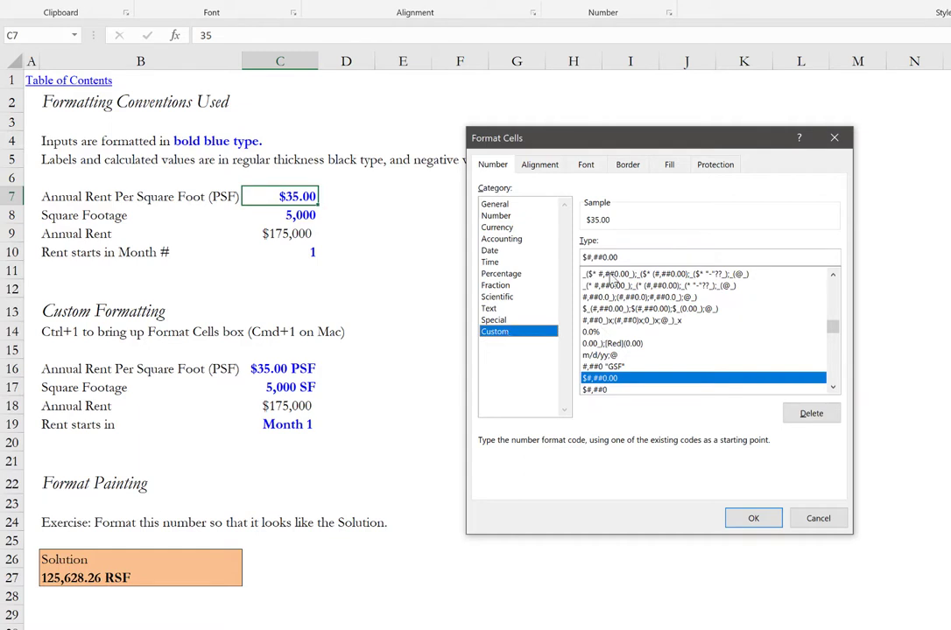
{"action": "mouse_move", "coordinate": [834, 331]}
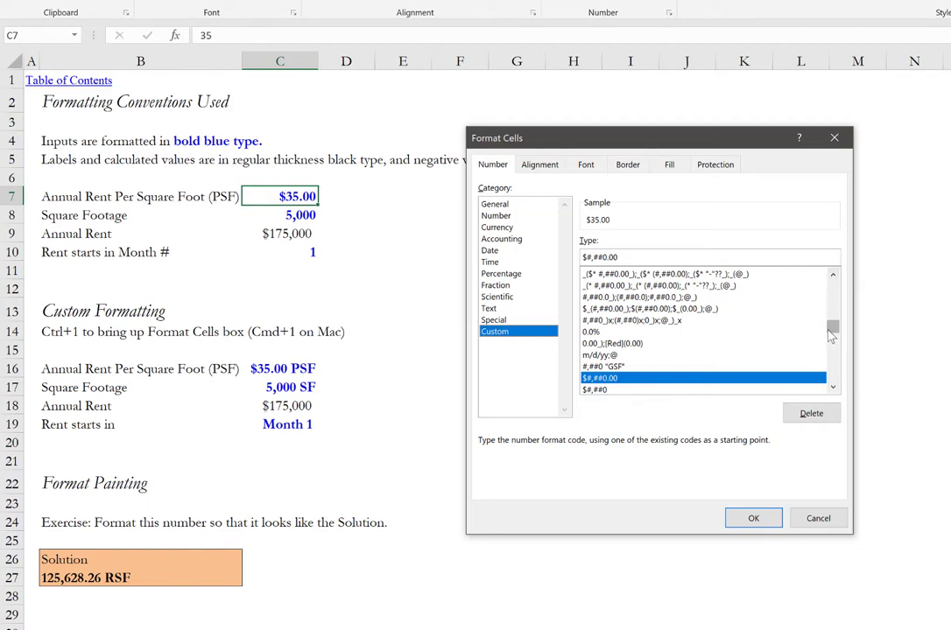
{"action": "scroll", "scroll_direction": "down", "scroll_amount": 3}
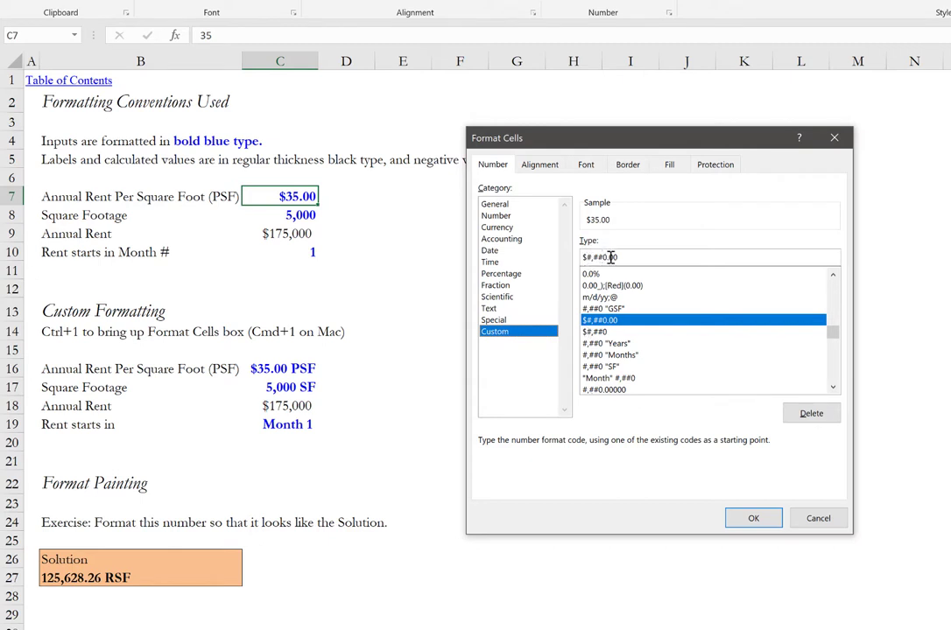
{"action": "mouse_move", "coordinate": [674, 261]}
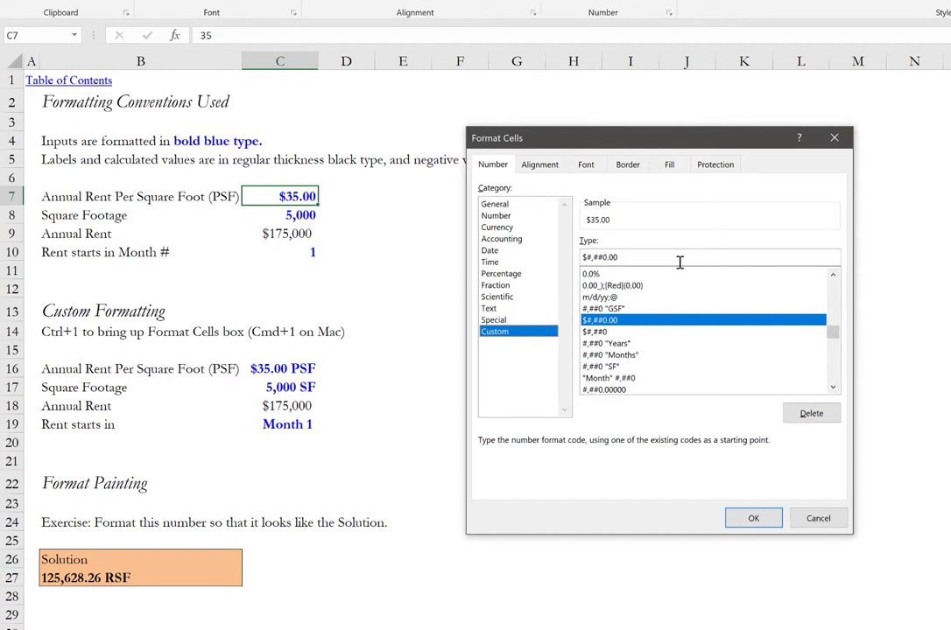
{"action": "mouse_move", "coordinate": [293, 379]}
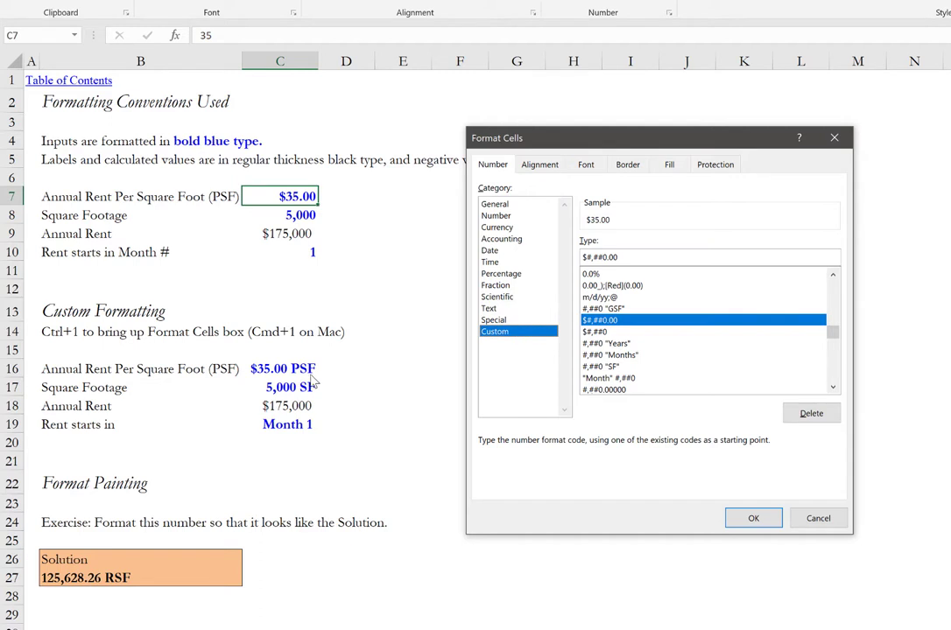
{"action": "mouse_move", "coordinate": [651, 317]}
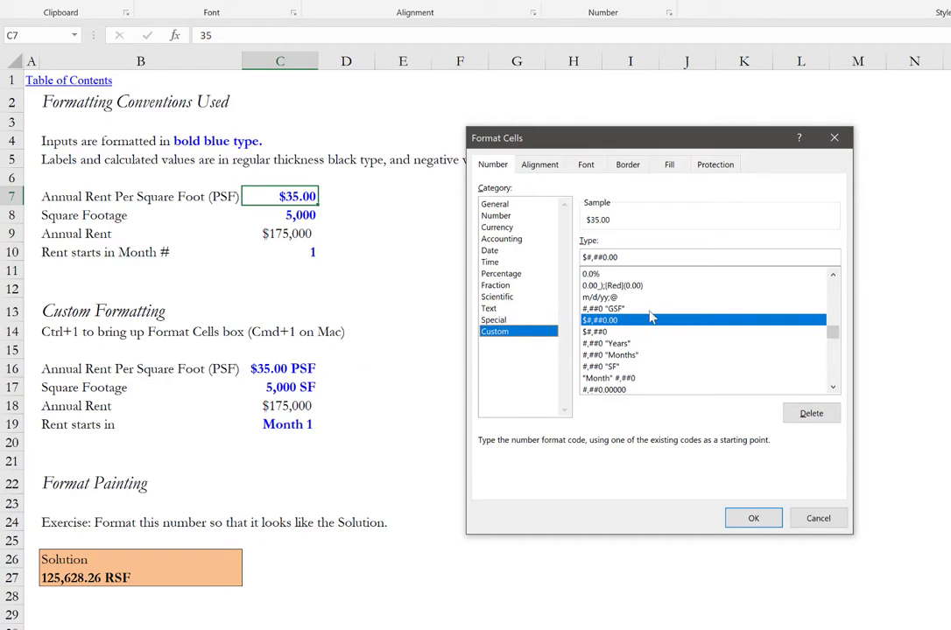
{"action": "mouse_move", "coordinate": [578, 231]}
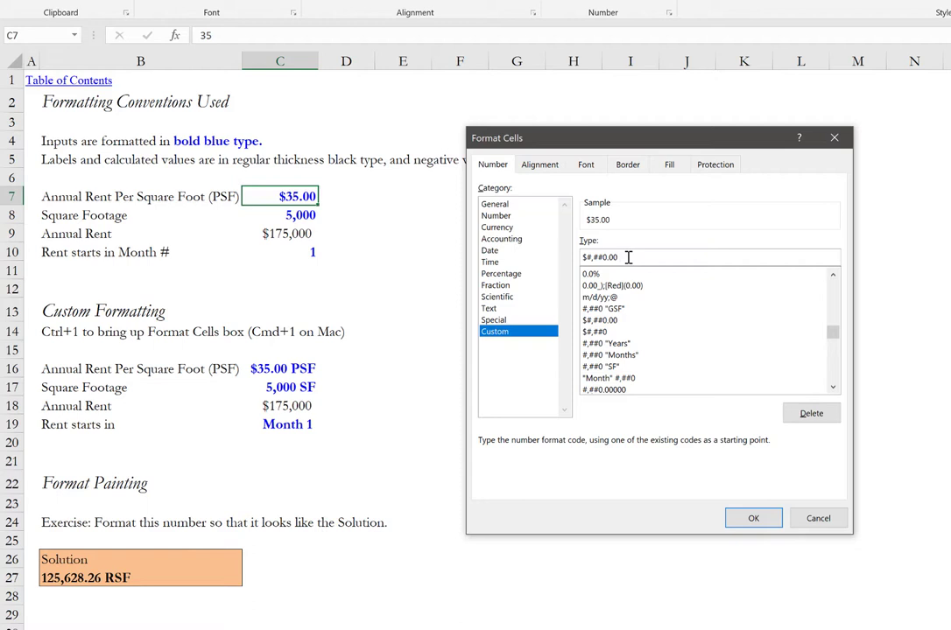
Step: Apply the custom format $#,##0.00 "PSF" so C7 shows $35.00 PSF
{"action": "type", "text": "\""}
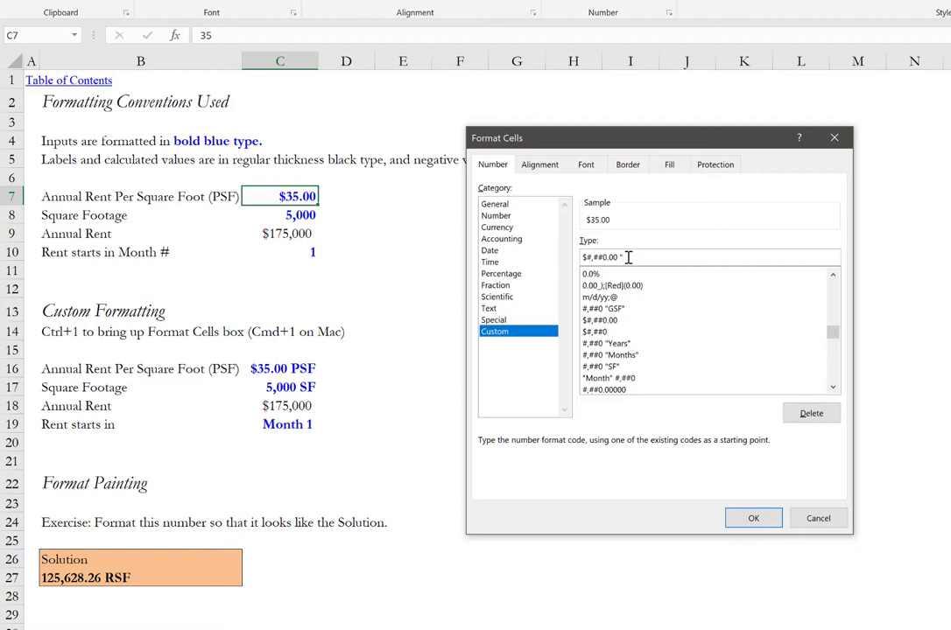
{"action": "type", "text": "PSF"}
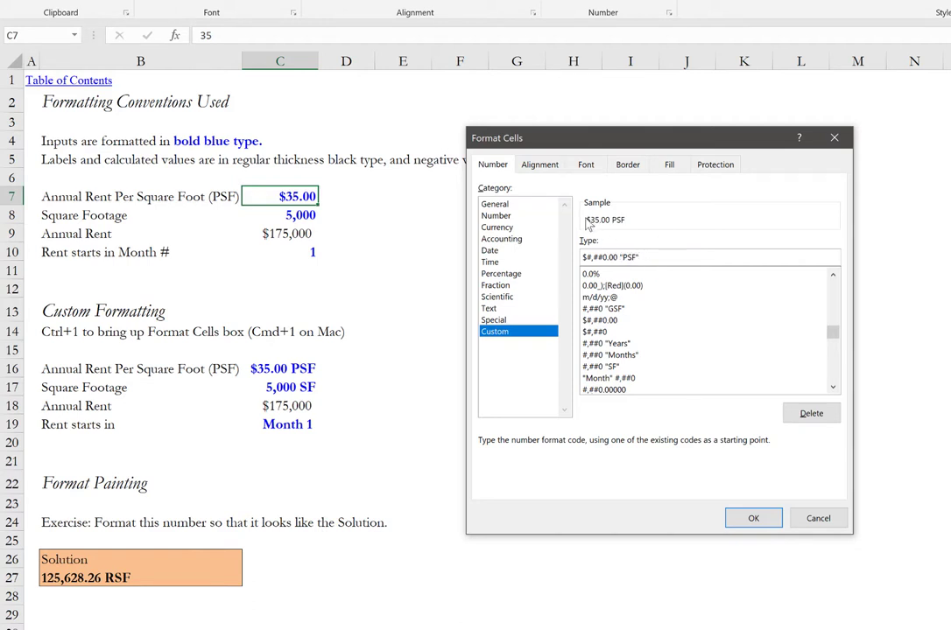
{"action": "left_click", "coordinate": [704, 256]}
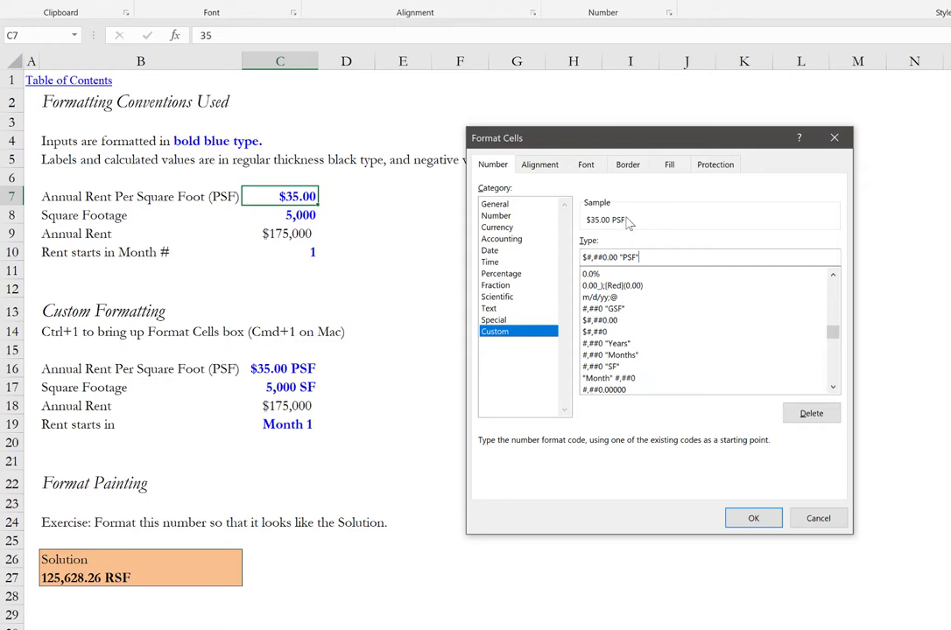
{"action": "mouse_move", "coordinate": [680, 280]}
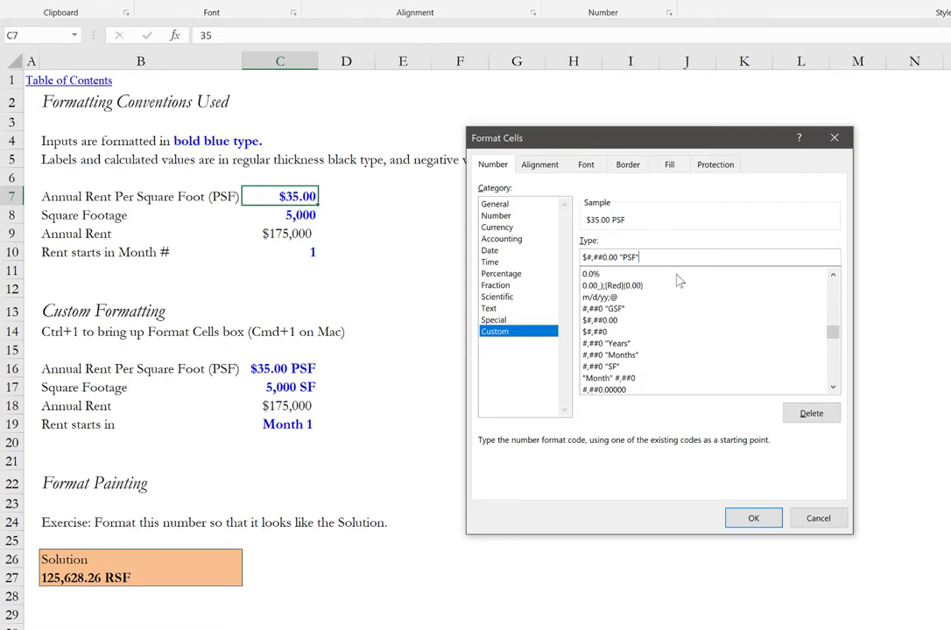
{"action": "mouse_move", "coordinate": [770, 483]}
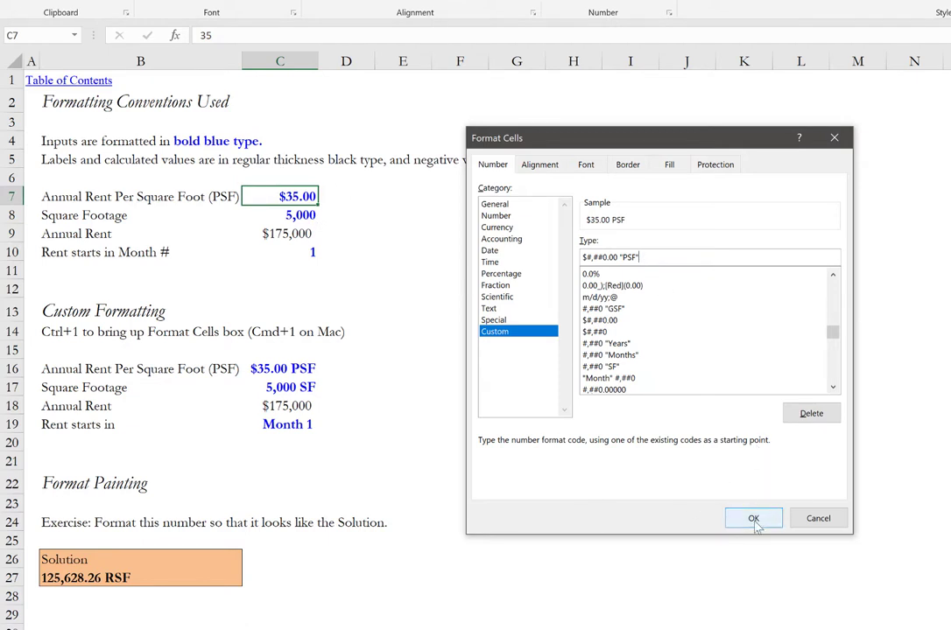
{"action": "left_click", "coordinate": [753, 518]}
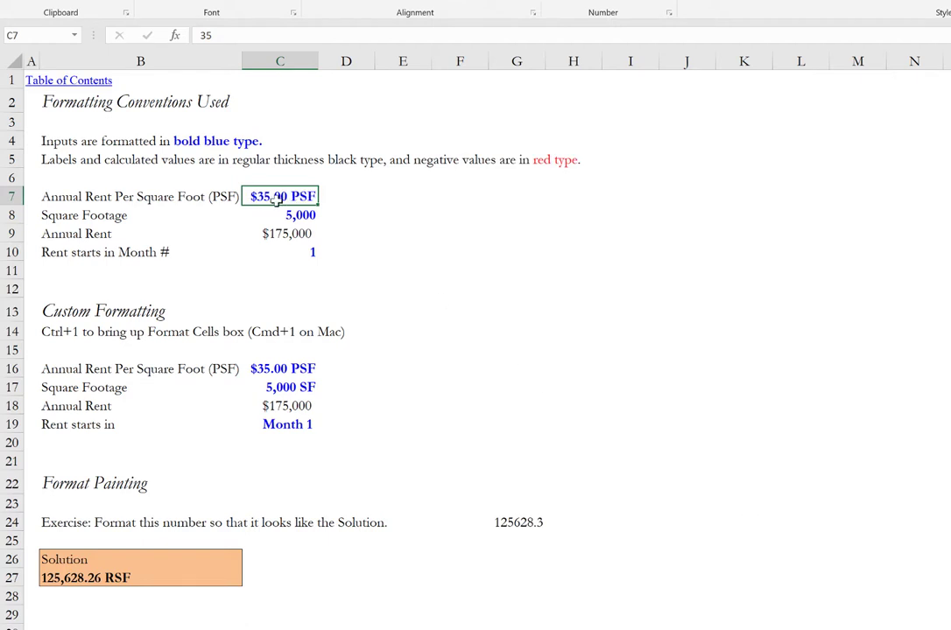
{"action": "mouse_move", "coordinate": [335, 210]}
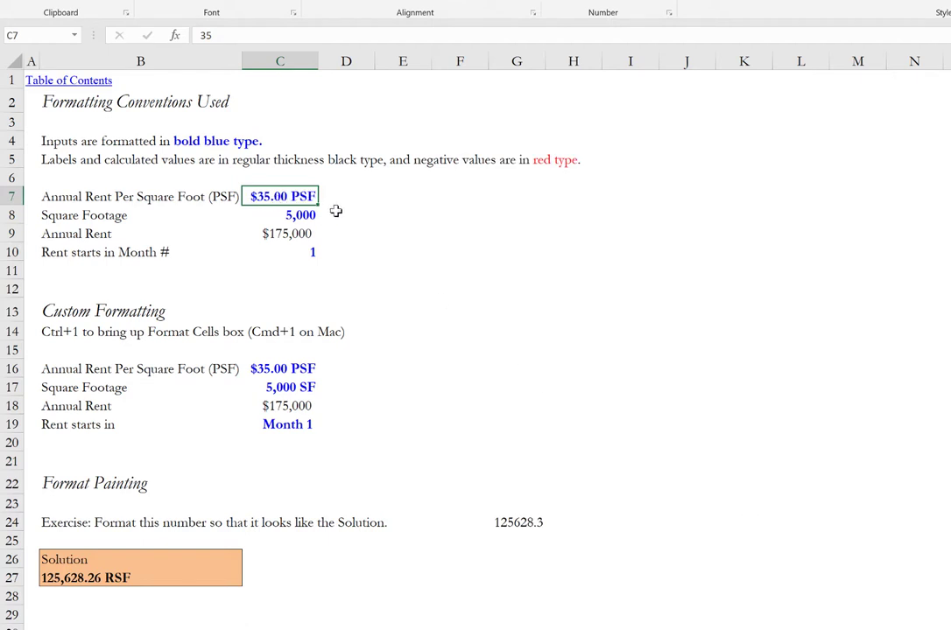
{"action": "mouse_move", "coordinate": [210, 39]}
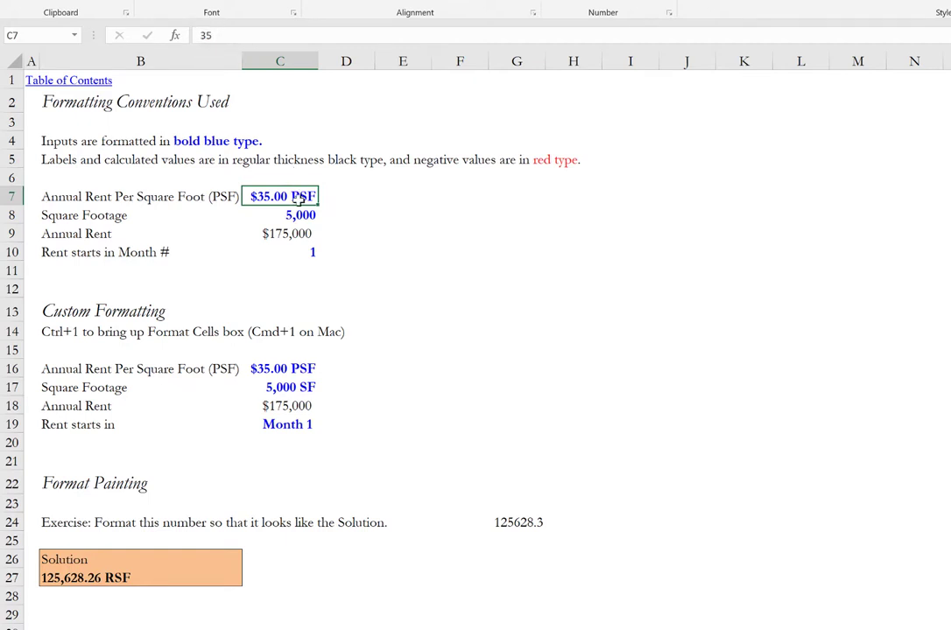
{"action": "mouse_move", "coordinate": [279, 100]}
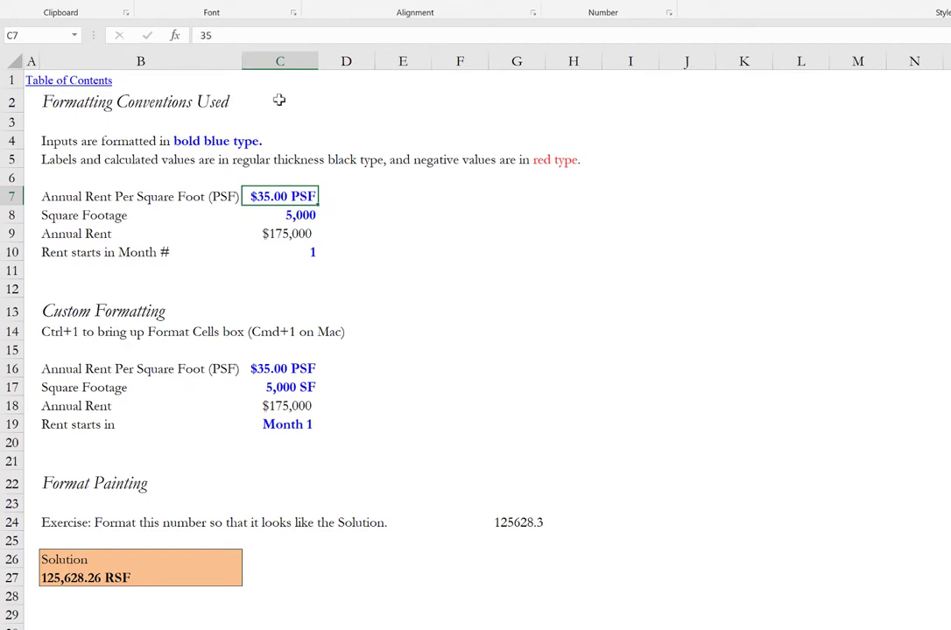
{"action": "mouse_move", "coordinate": [355, 205]}
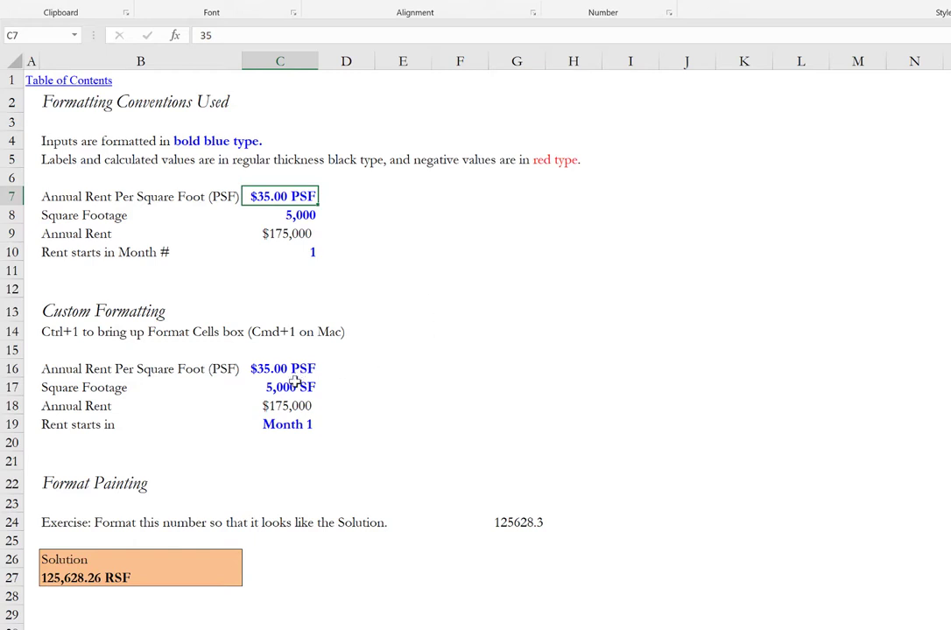
Step: Copy C17's format onto the square footage in C8 so it shows 5,000 SF
{"action": "left_click", "coordinate": [280, 387]}
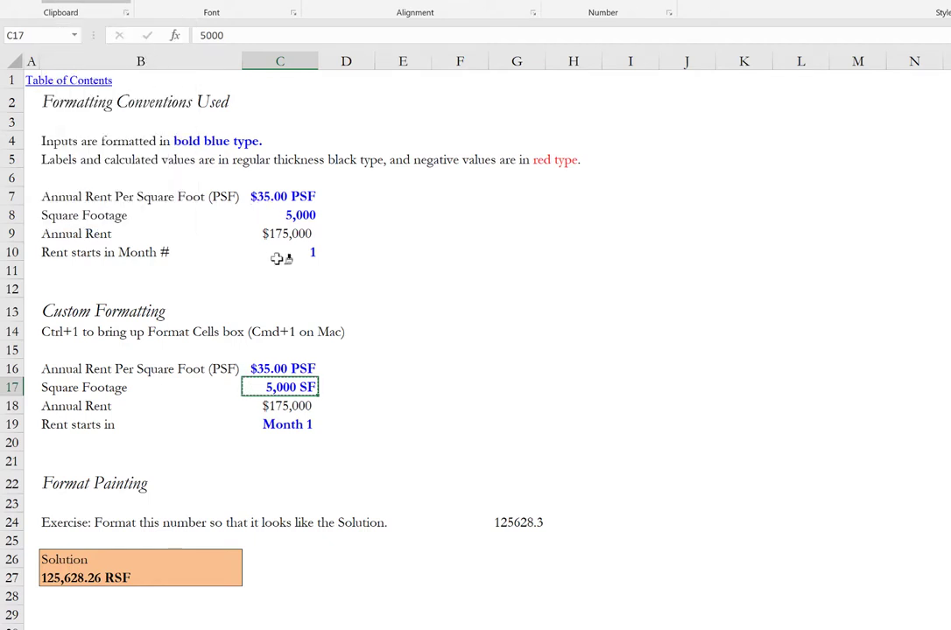
{"action": "mouse_move", "coordinate": [280, 398]}
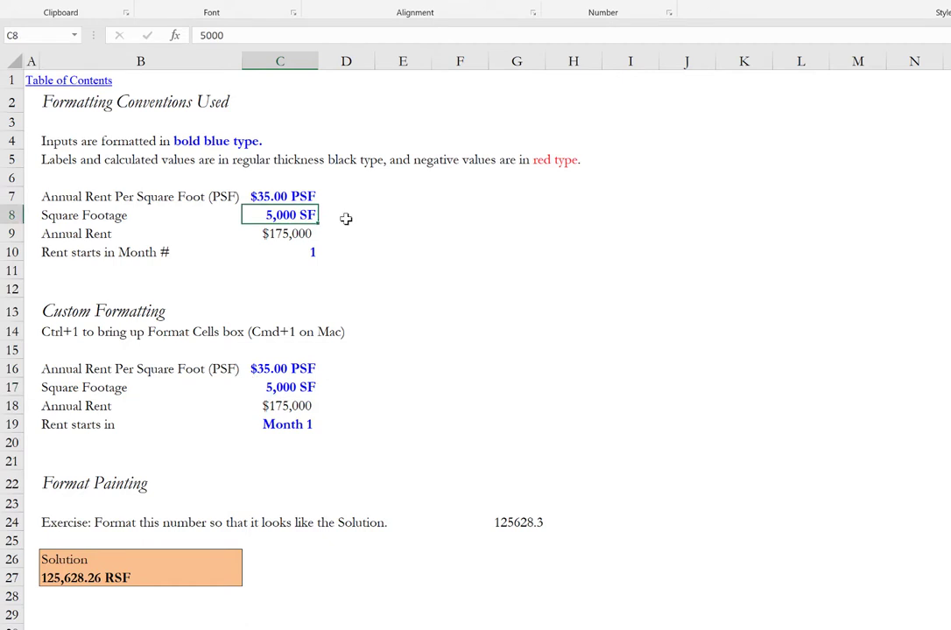
{"action": "mouse_move", "coordinate": [340, 216]}
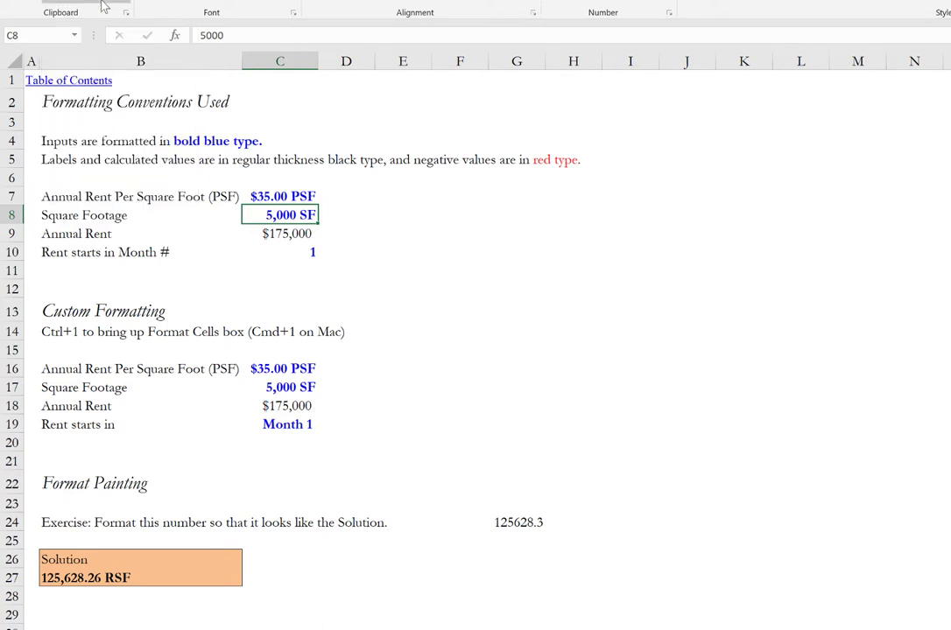
{"action": "mouse_move", "coordinate": [366, 237]}
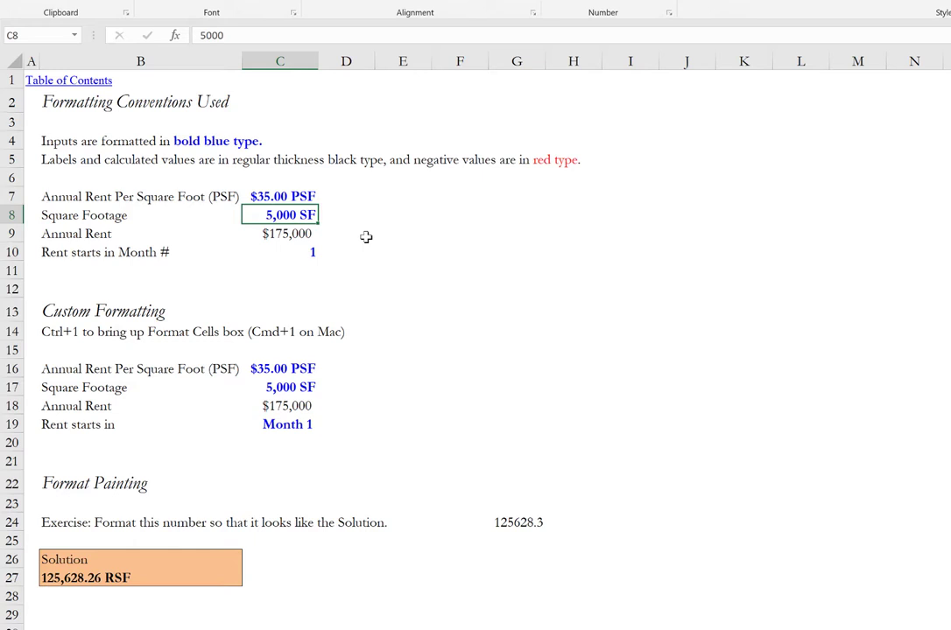
{"action": "left_click", "coordinate": [280, 387]}
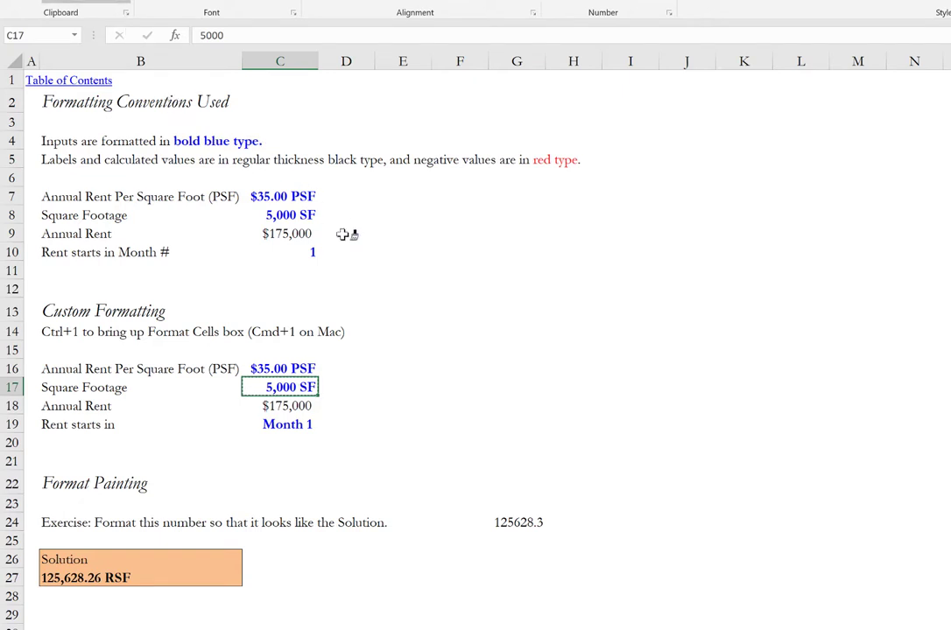
{"action": "mouse_move", "coordinate": [539, 308]}
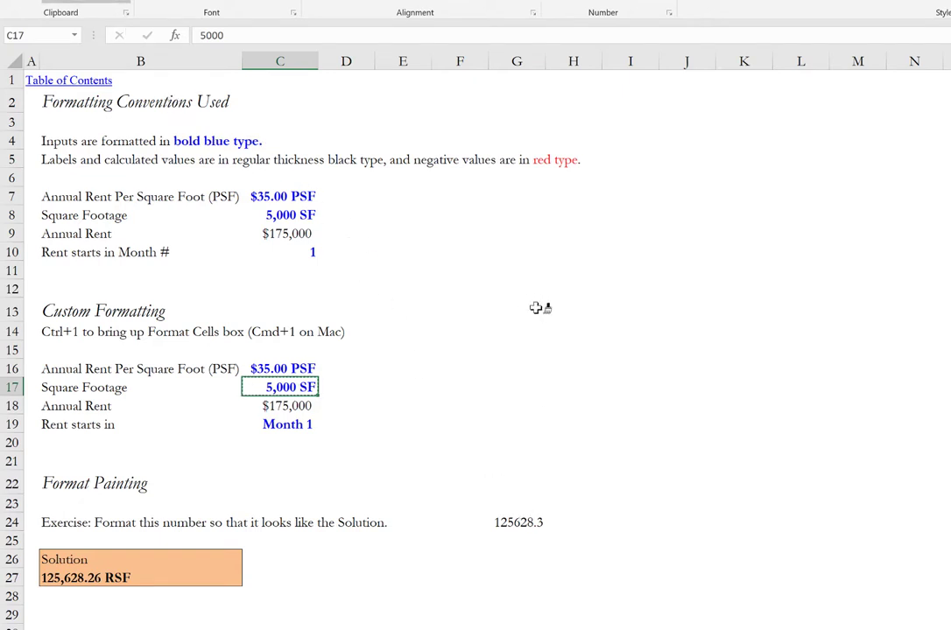
{"action": "mouse_move", "coordinate": [87, 175]}
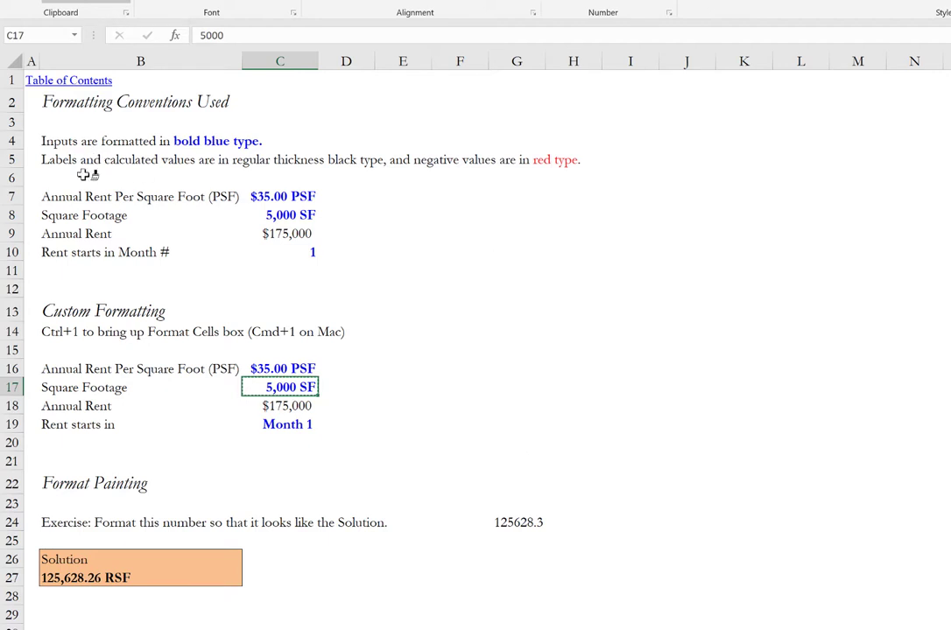
Step: Paint the SF format onto the Annual Rent cells C9 and C18, showing 175,000 SF
{"action": "left_click", "coordinate": [280, 233]}
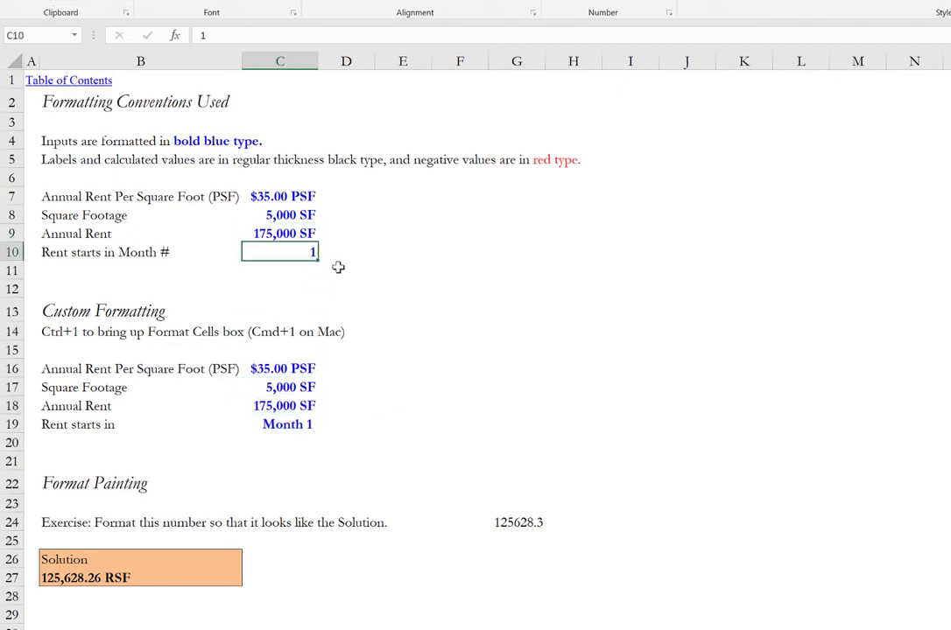
{"action": "mouse_move", "coordinate": [372, 446]}
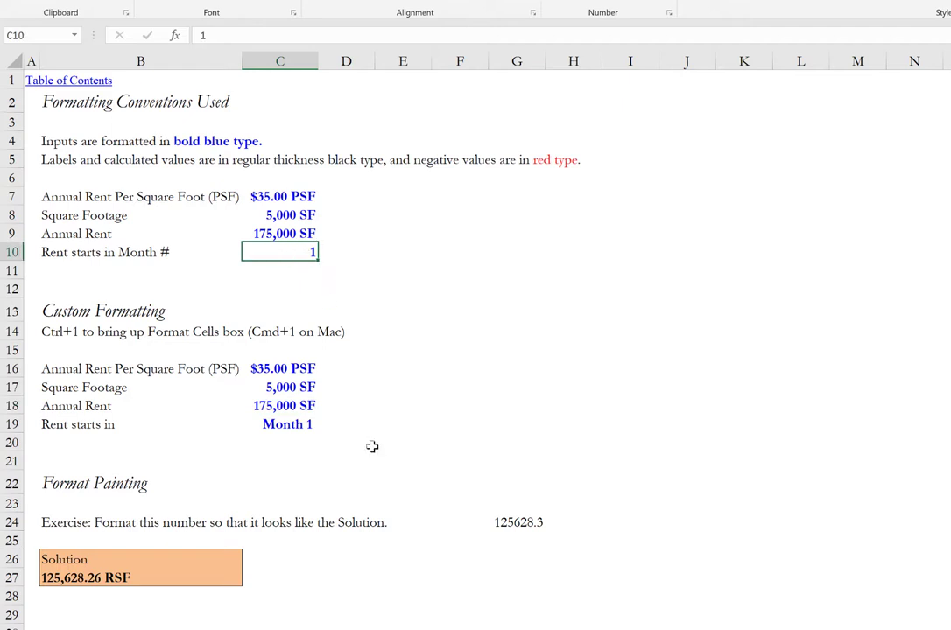
{"action": "mouse_move", "coordinate": [300, 247]}
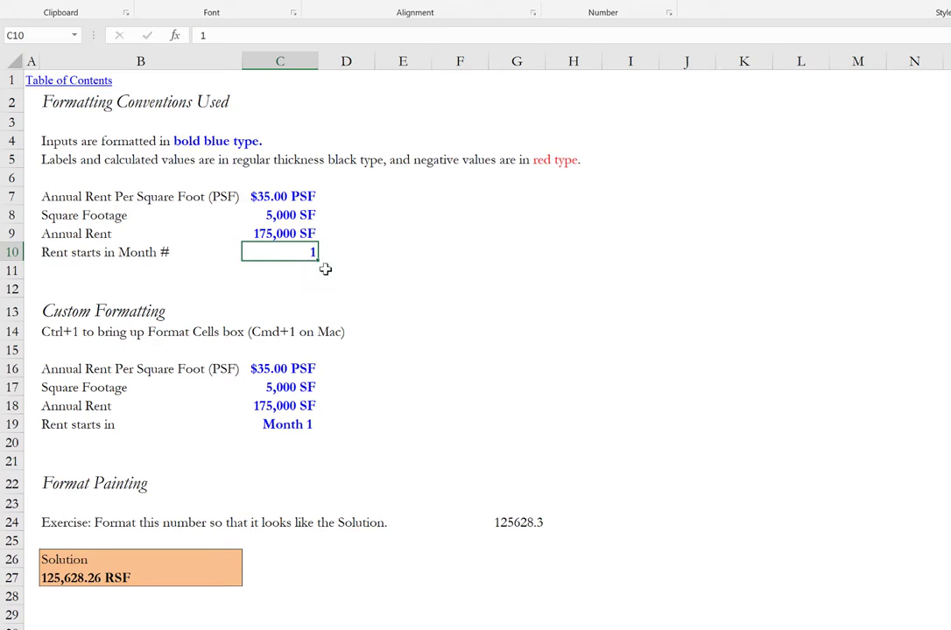
{"action": "mouse_move", "coordinate": [337, 273]}
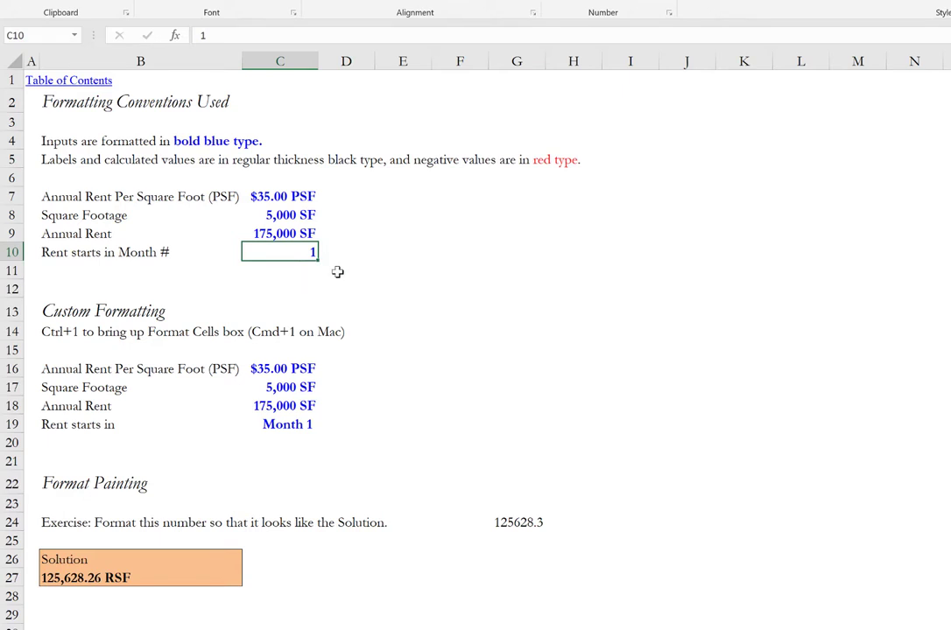
{"action": "key", "text": "ctrl+1"}
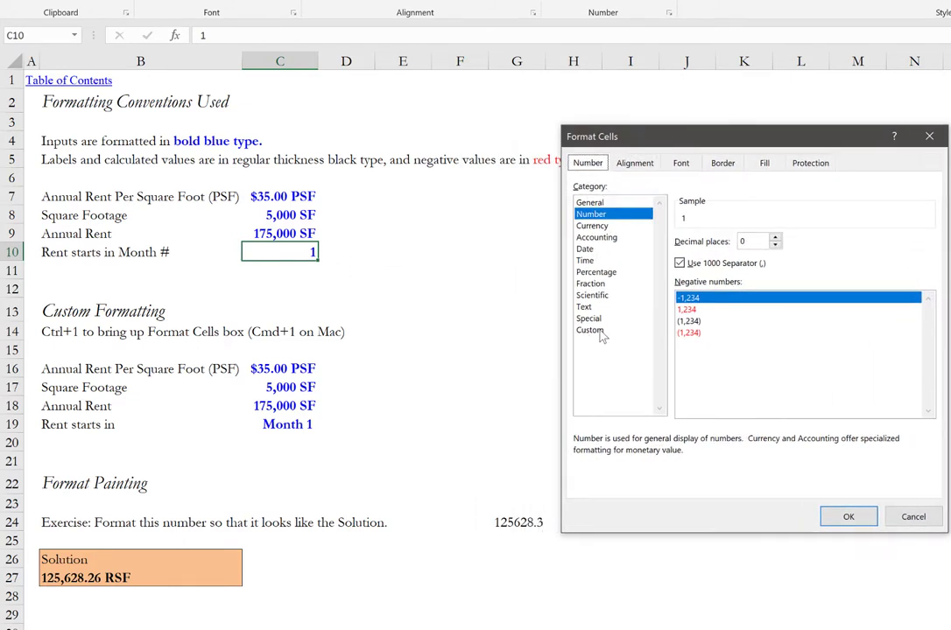
Step: Apply a custom "Month" #,##0 number format to C10 so it displays Month 1
{"action": "left_click", "coordinate": [589, 330]}
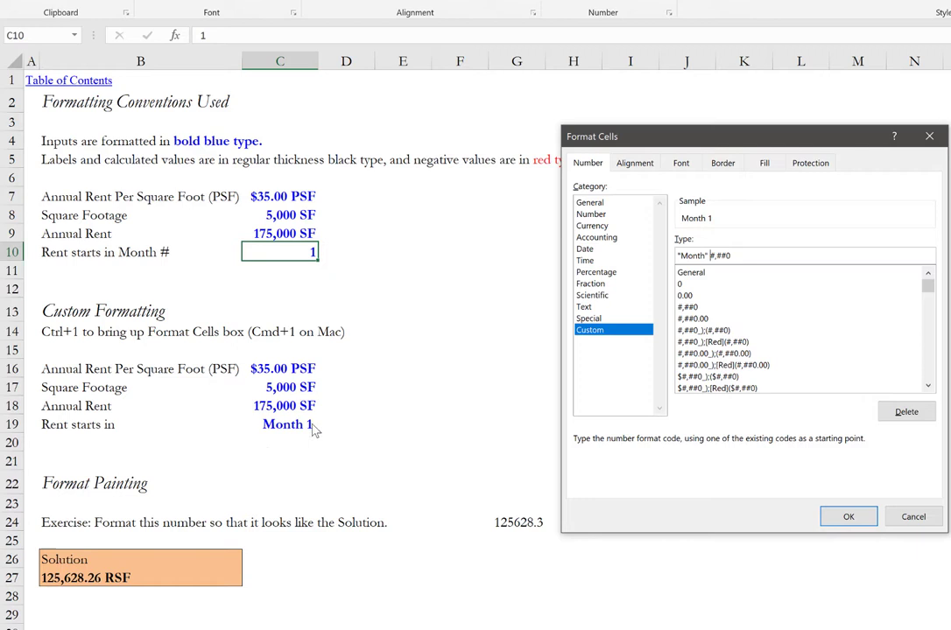
{"action": "left_click", "coordinate": [847, 517]}
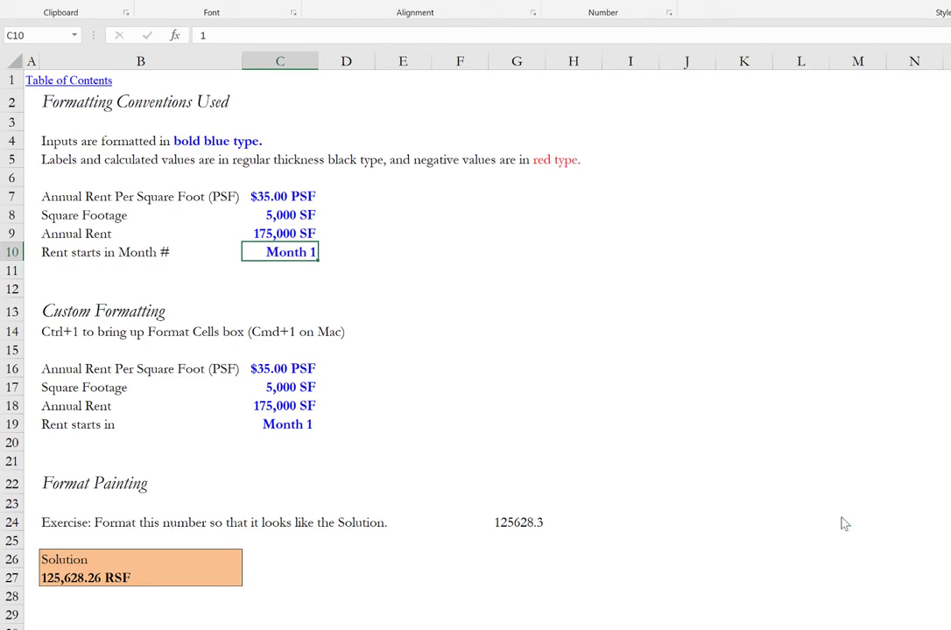
{"action": "mouse_move", "coordinate": [121, 603]}
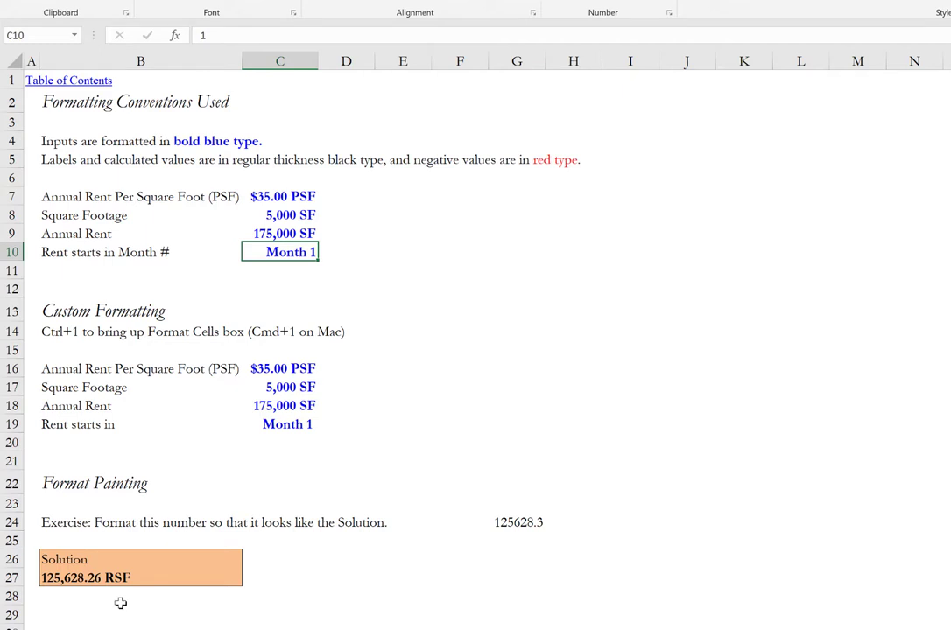
{"action": "left_click", "coordinate": [85, 578]}
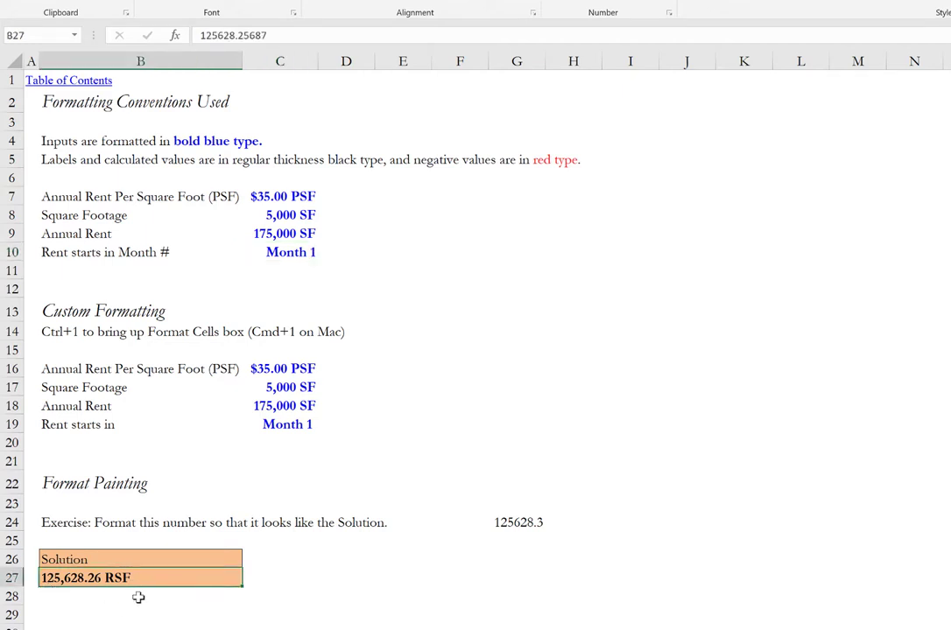
{"action": "mouse_move", "coordinate": [517, 522]}
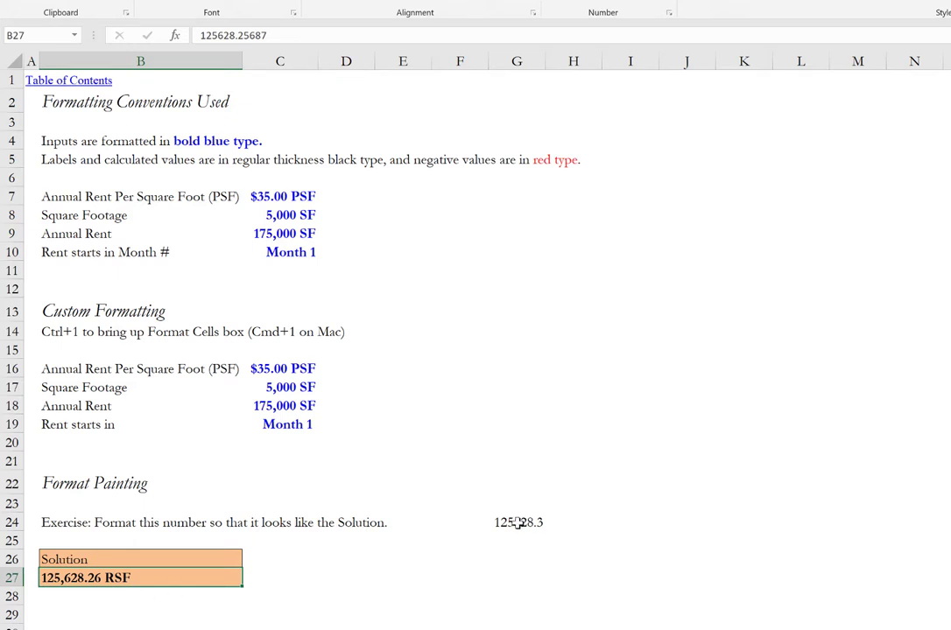
Step: Switch to the Arithmetic sheet with the addition through exponentiation exercises
{"action": "left_click", "coordinate": [280, 386]}
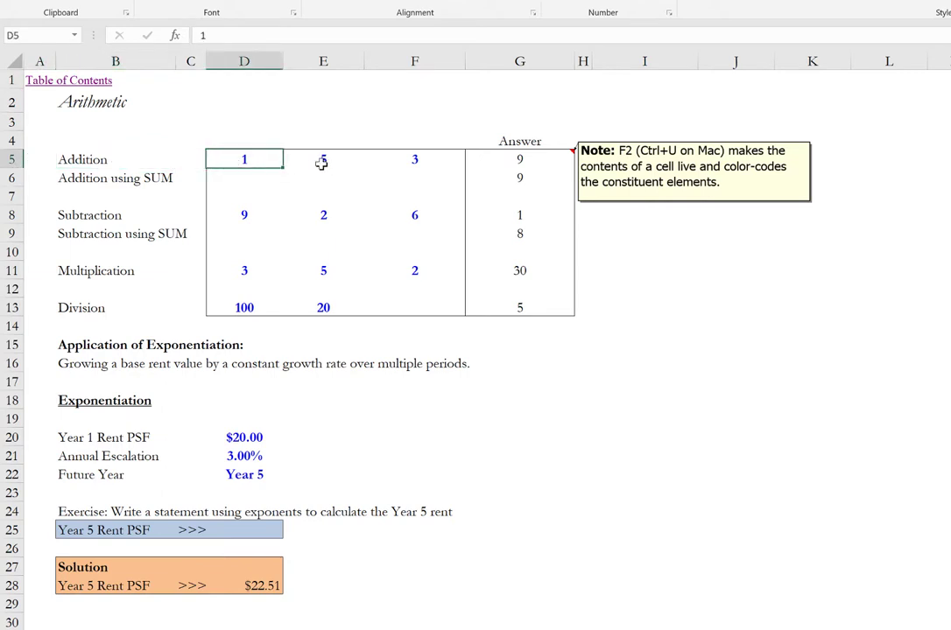
Step: Review G5's color-coded =D5+E5+F5 formula, then blank the Addition answer
{"action": "left_click", "coordinate": [414, 158]}
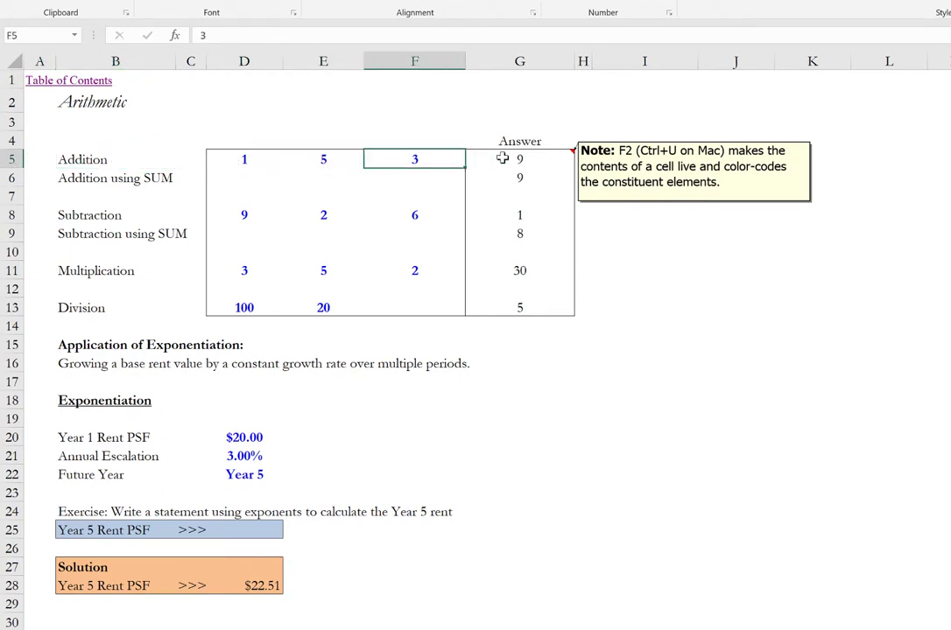
{"action": "left_click", "coordinate": [519, 159]}
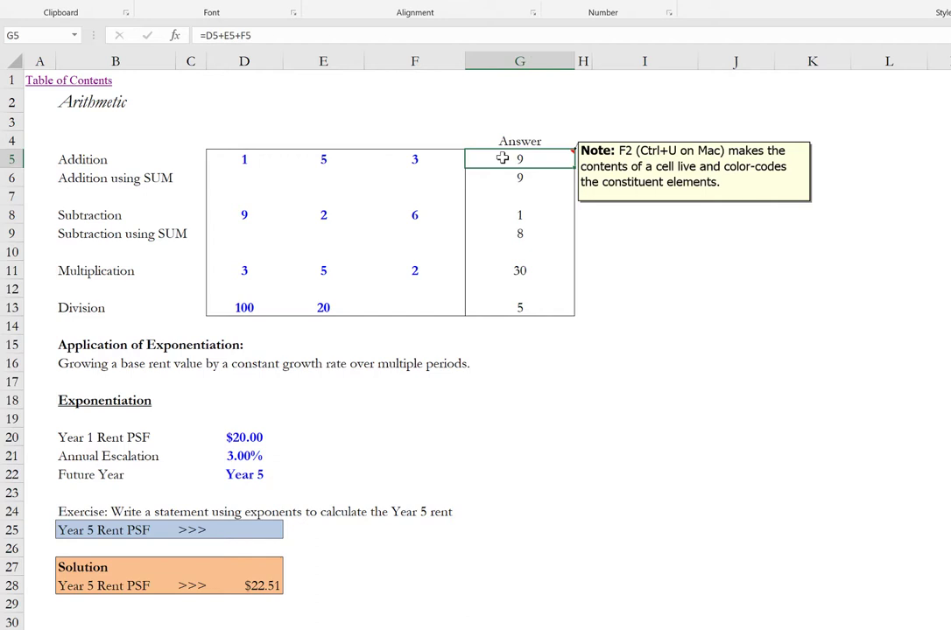
{"action": "mouse_move", "coordinate": [549, 151]}
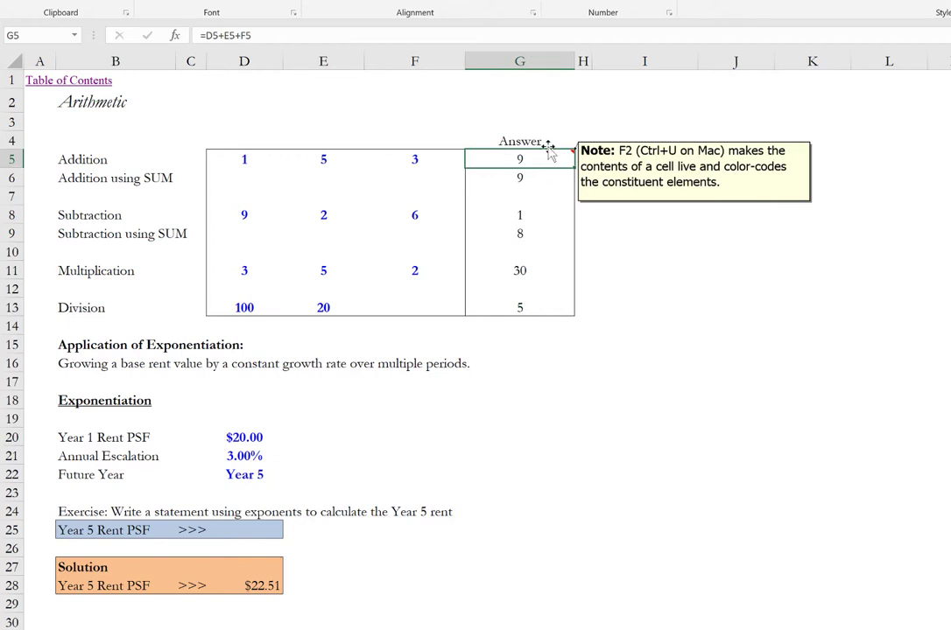
{"action": "mouse_move", "coordinate": [561, 177]}
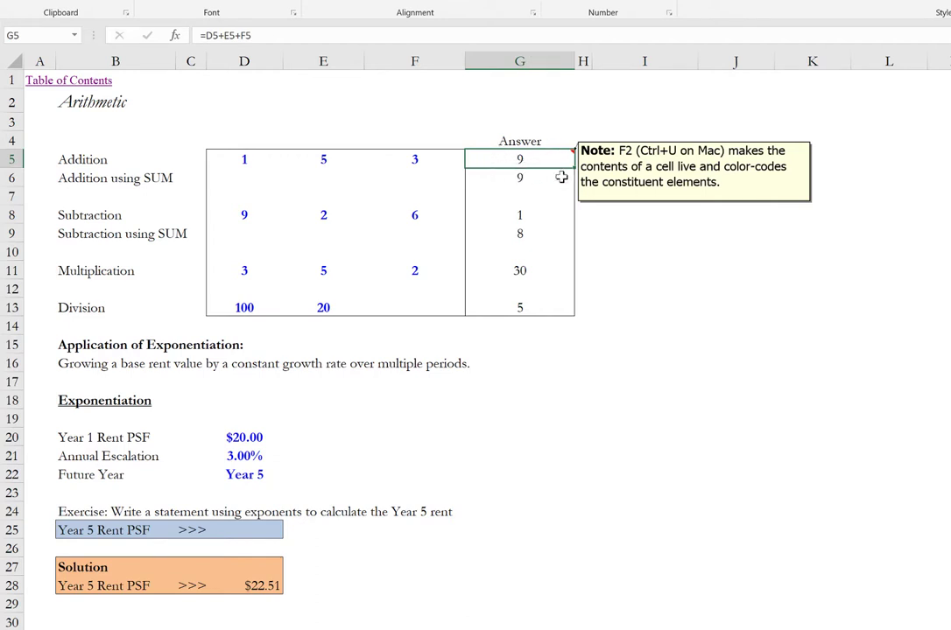
{"action": "key", "text": "f2"}
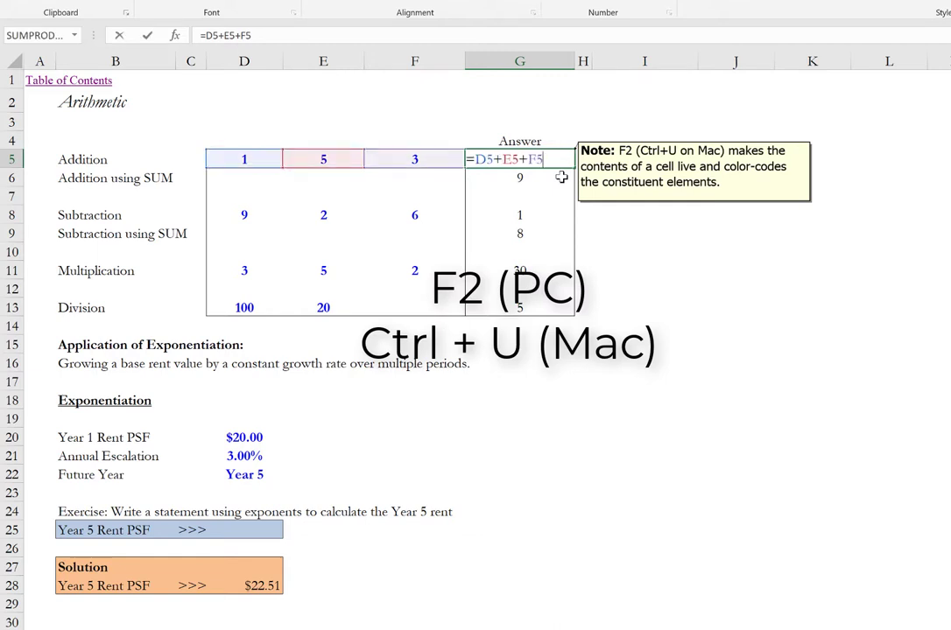
{"action": "key", "text": "Enter"}
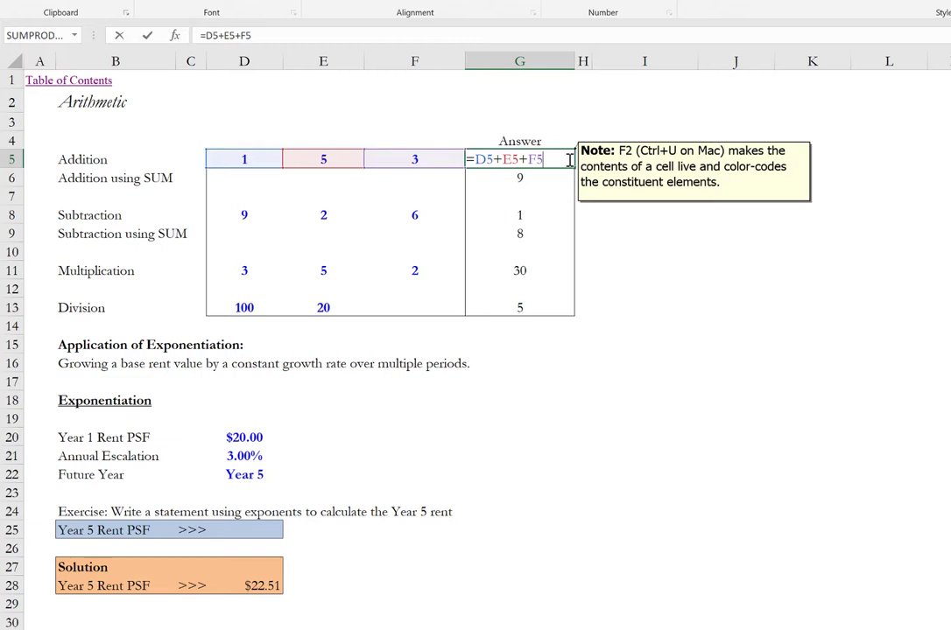
{"action": "mouse_move", "coordinate": [480, 162]}
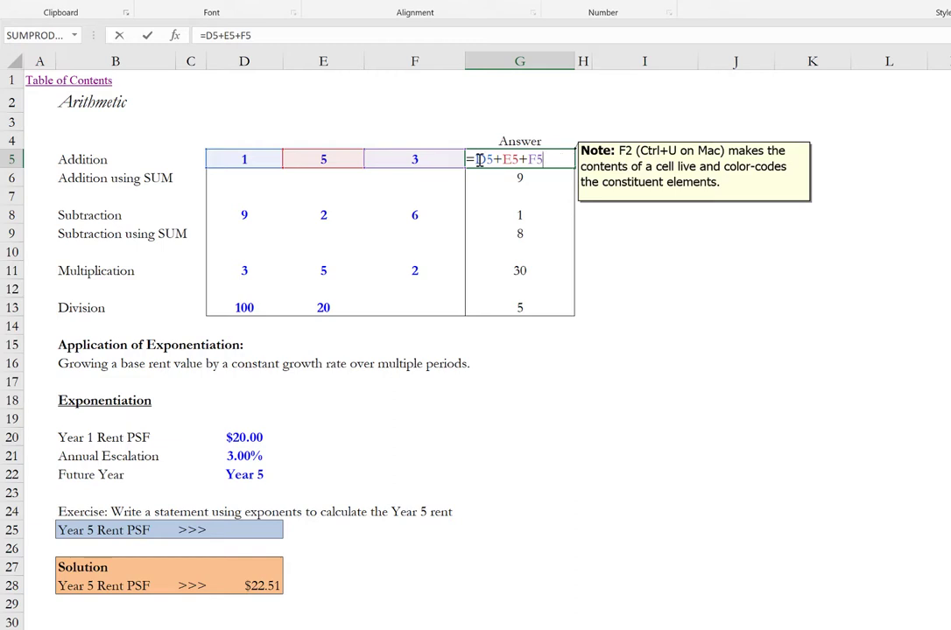
{"action": "mouse_move", "coordinate": [300, 171]}
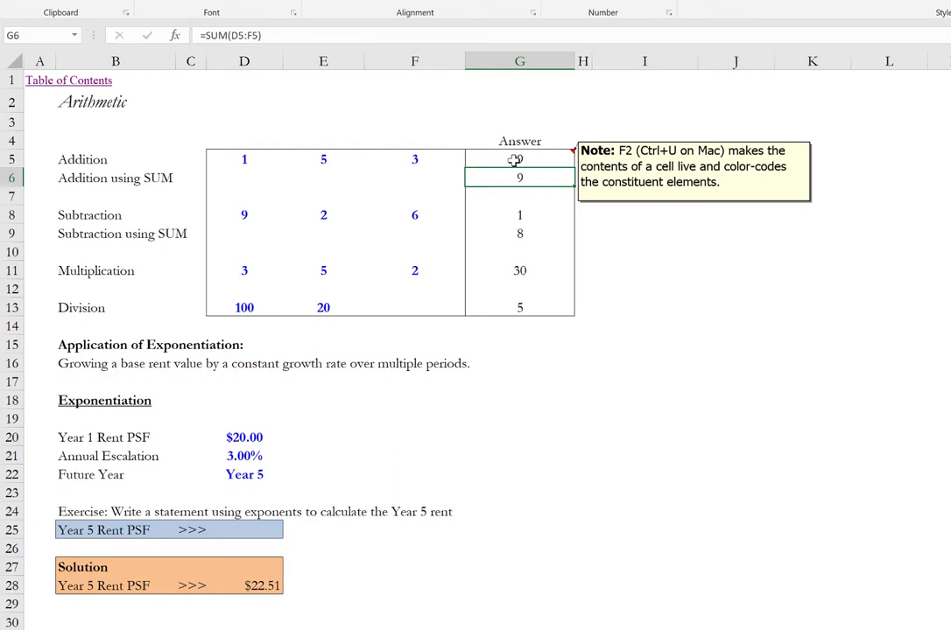
{"action": "left_click", "coordinate": [519, 158]}
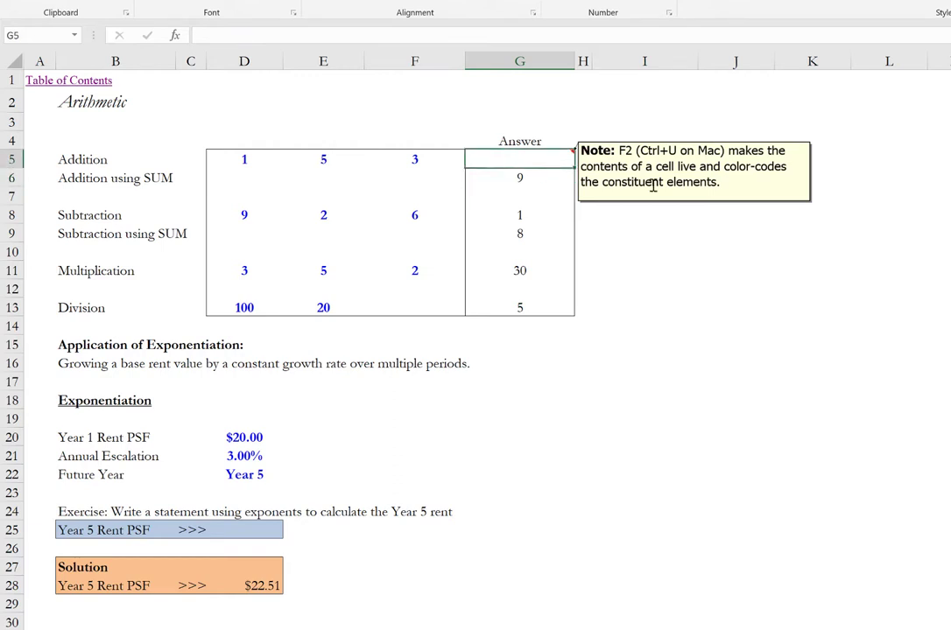
Step: Re-enter G5 as =D5+E5+F5 by clicking each cell, returning 9
{"action": "type", "text": "="}
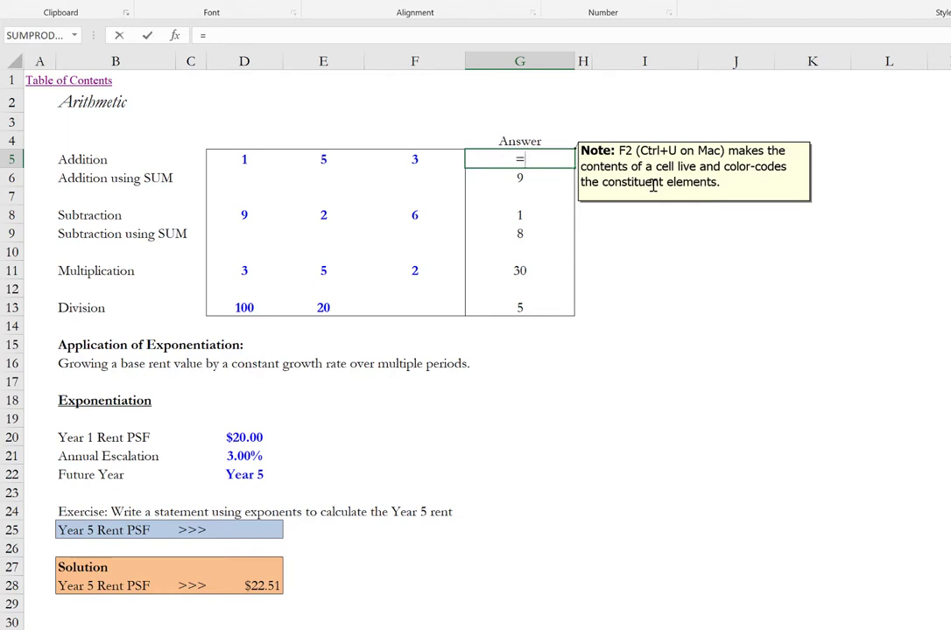
{"action": "left_click", "coordinate": [323, 159]}
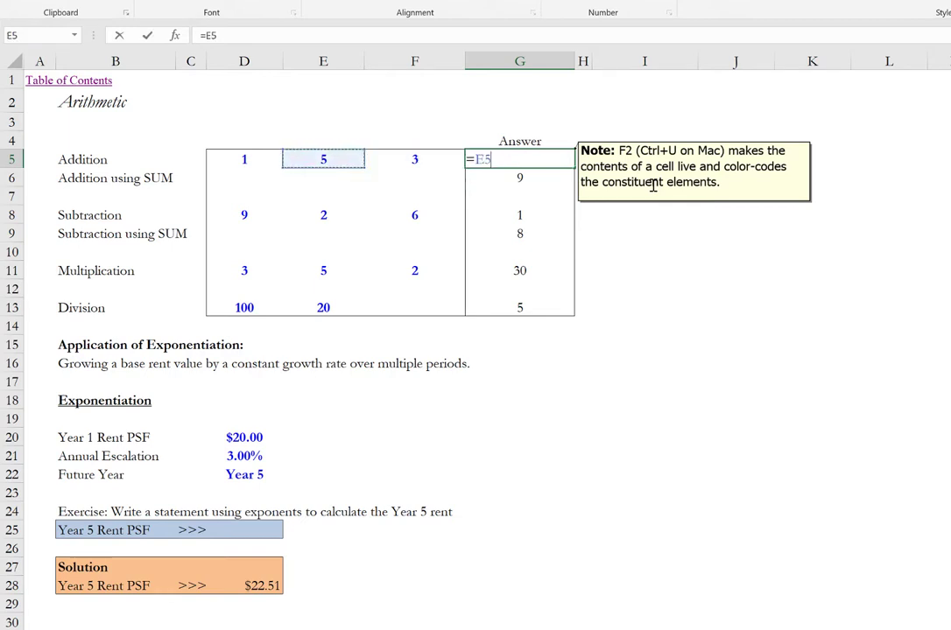
{"action": "left_click", "coordinate": [244, 159]}
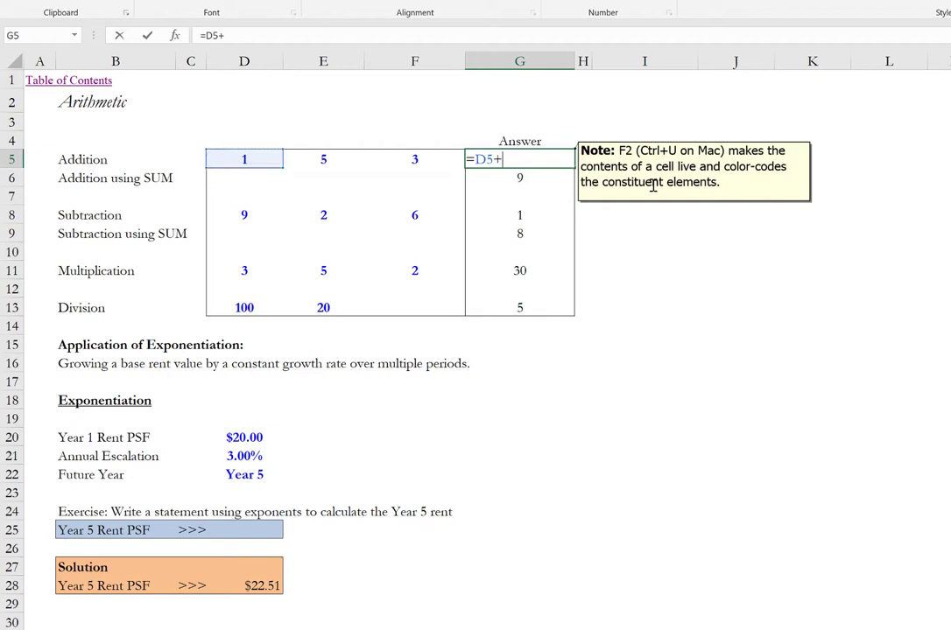
{"action": "left_click", "coordinate": [414, 159]}
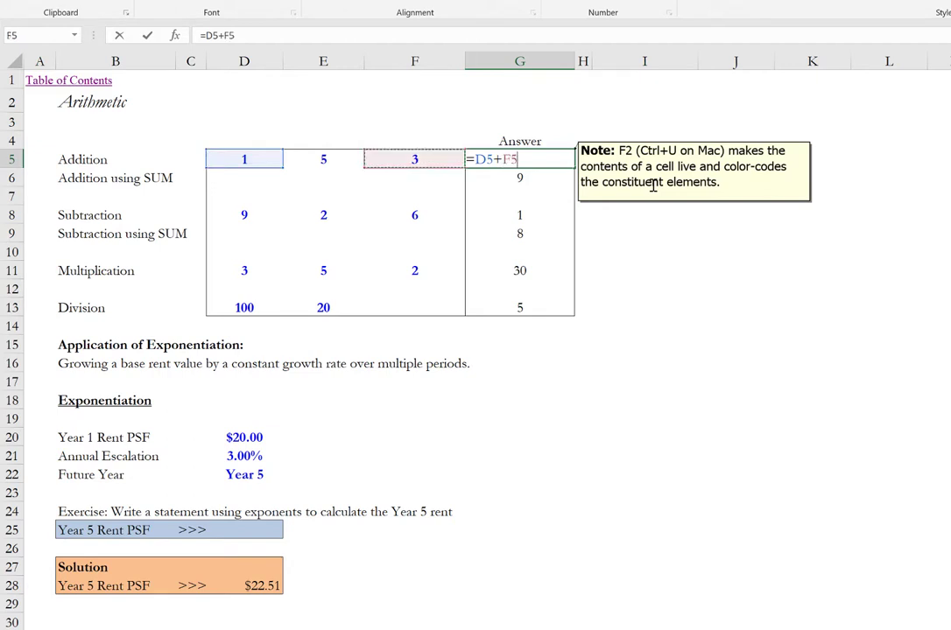
{"action": "left_click", "coordinate": [323, 158]}
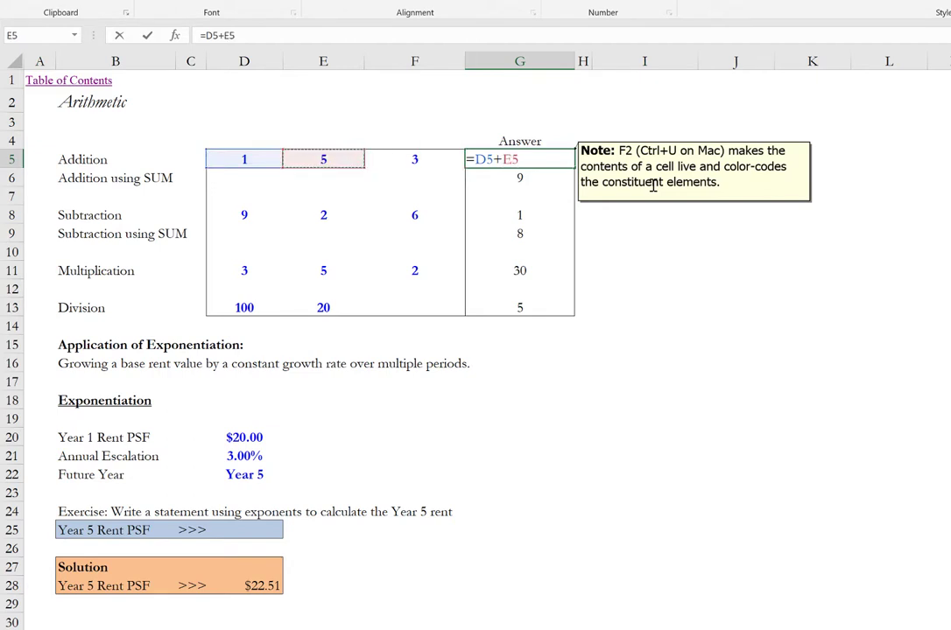
{"action": "left_click", "coordinate": [414, 158]}
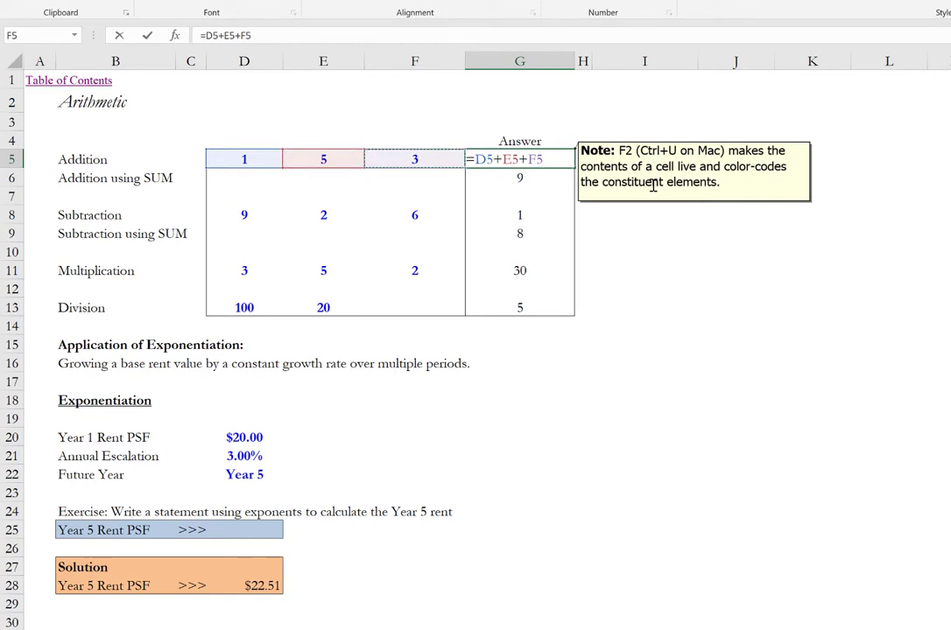
{"action": "left_click", "coordinate": [519, 176]}
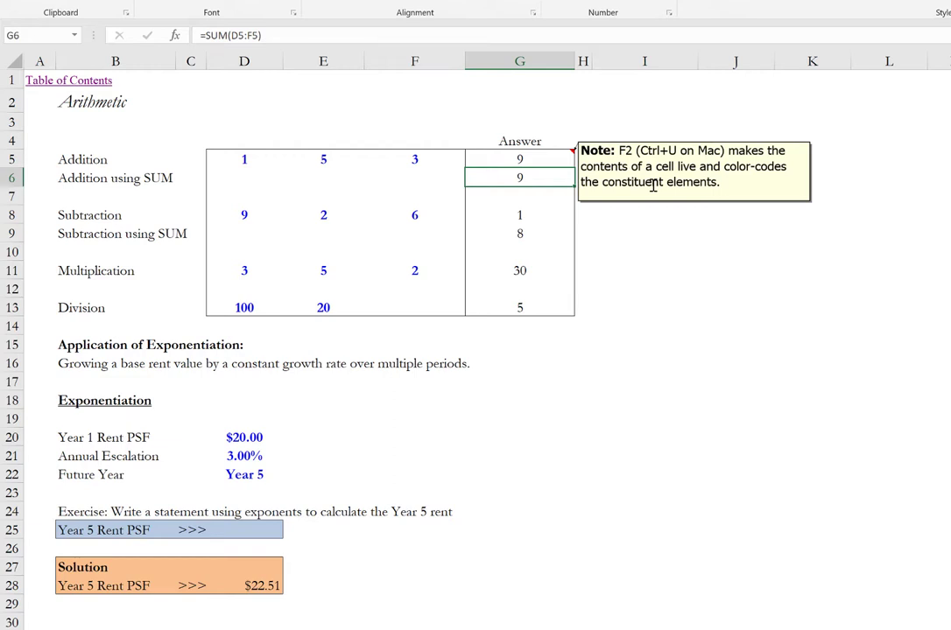
{"action": "key", "text": "F2"}
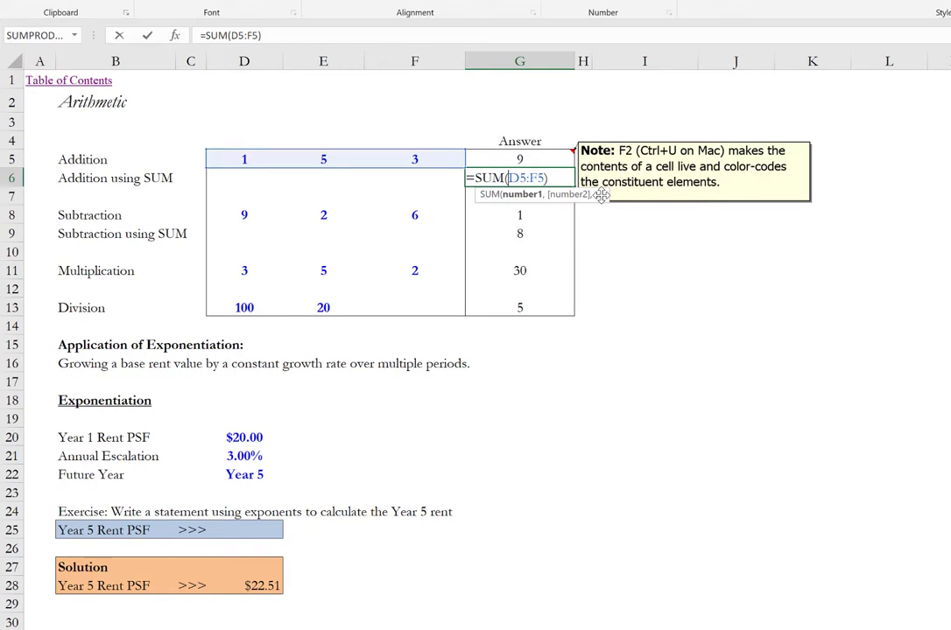
{"action": "mouse_move", "coordinate": [426, 172]}
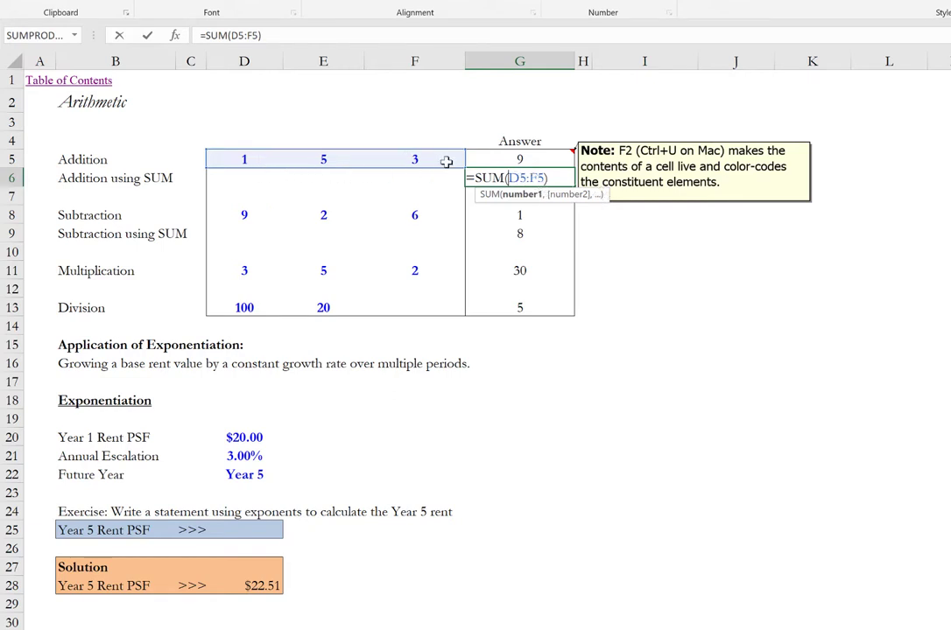
{"action": "mouse_move", "coordinate": [401, 158]}
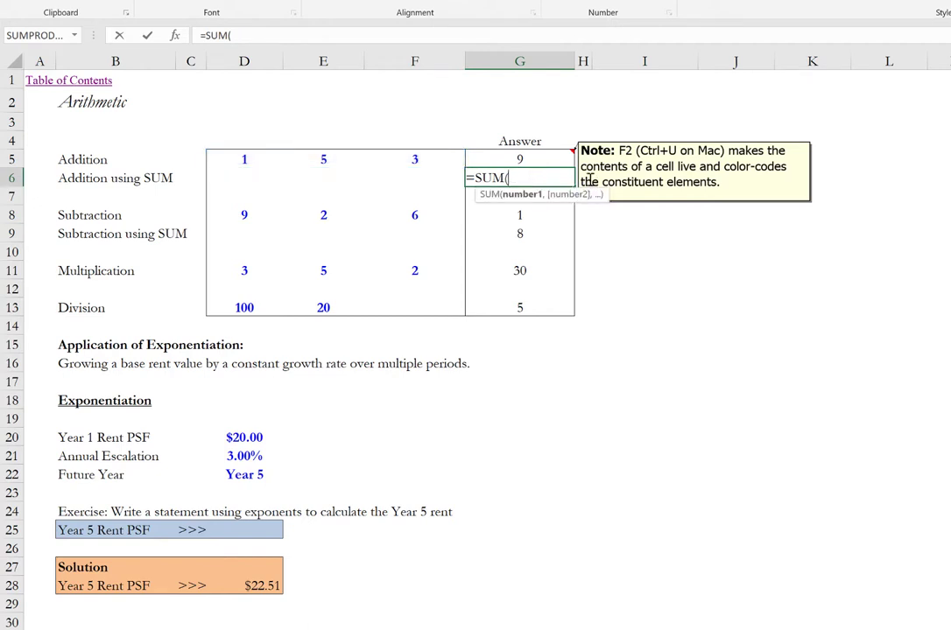
{"action": "mouse_move", "coordinate": [230, 165]}
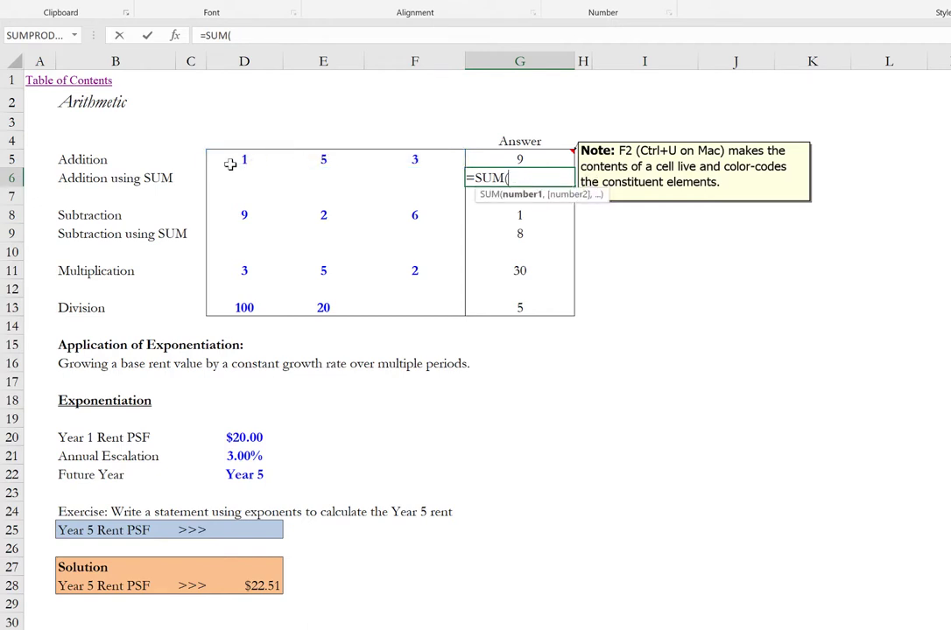
Step: Reselect D5:F5 by dragging while clearing G6's SUM formula to restart it
{"action": "left_click", "coordinate": [243, 159]}
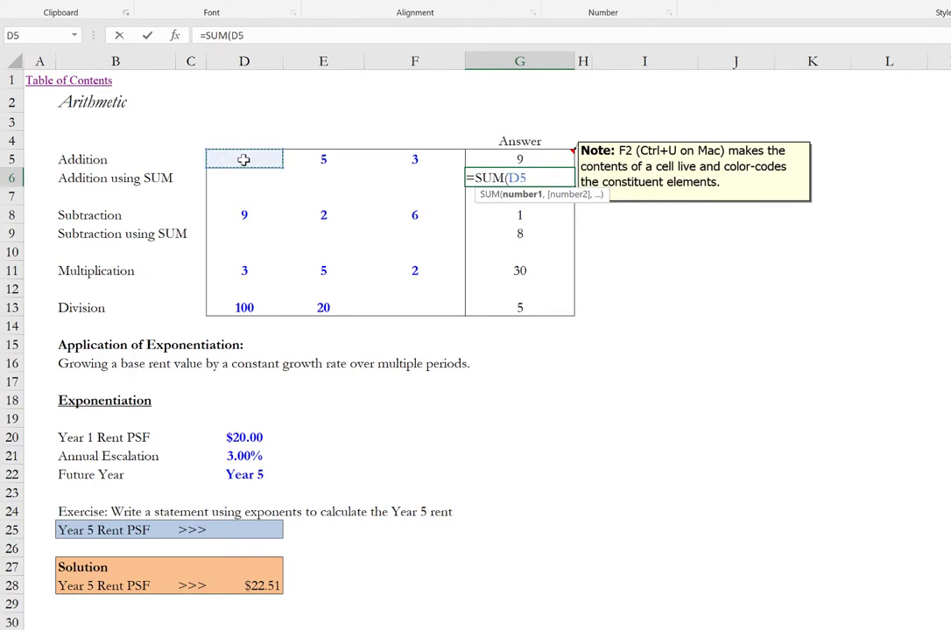
{"action": "left_click_drag", "start_coordinate": [244, 158], "coordinate": [323, 159]}
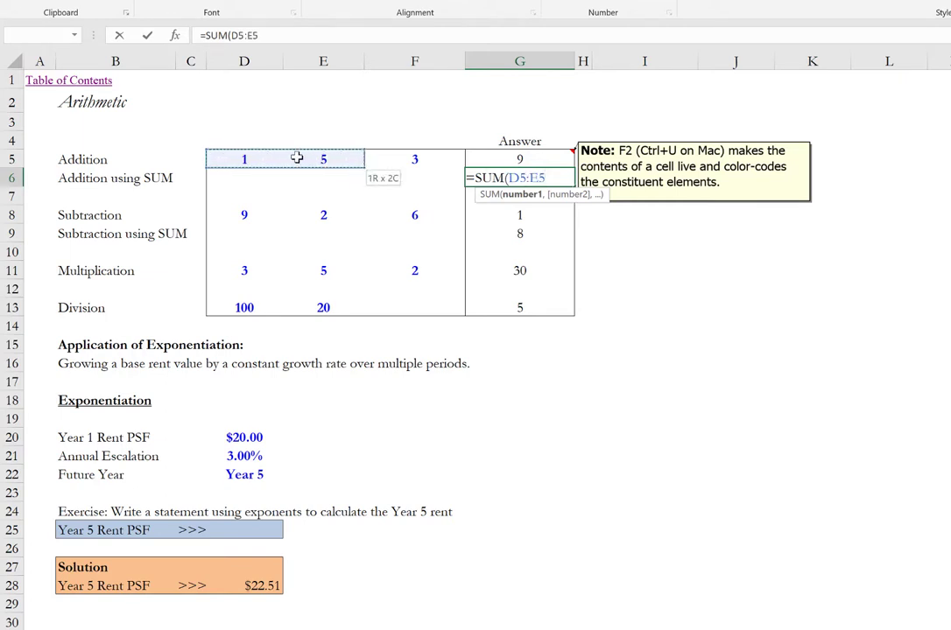
{"action": "left_click_drag", "start_coordinate": [297, 159], "coordinate": [415, 159]}
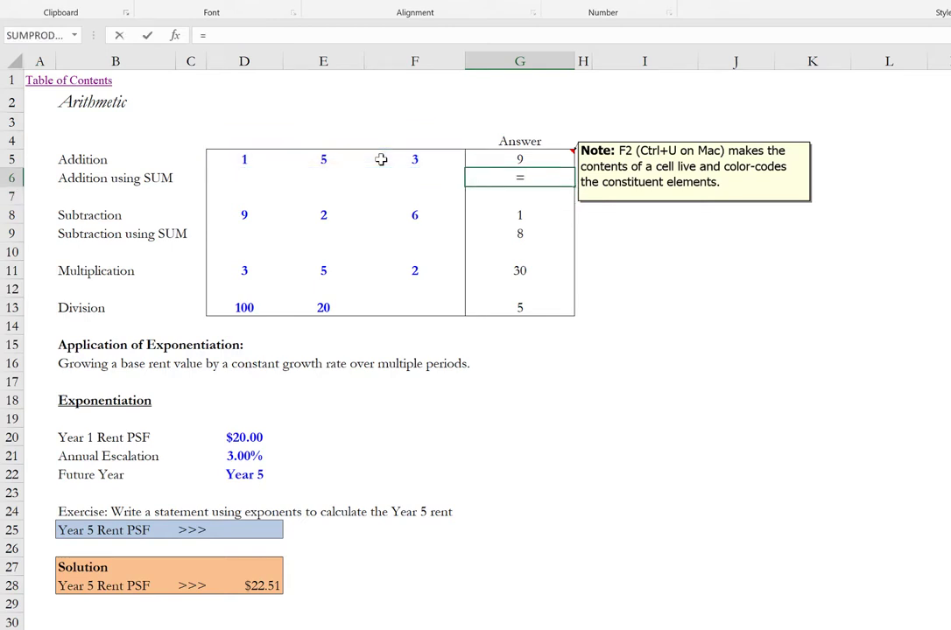
Step: Enter =SUM(D5,E5,F5) in G6 with each cell as its own argument, giving 9
{"action": "type", "text": "sum"}
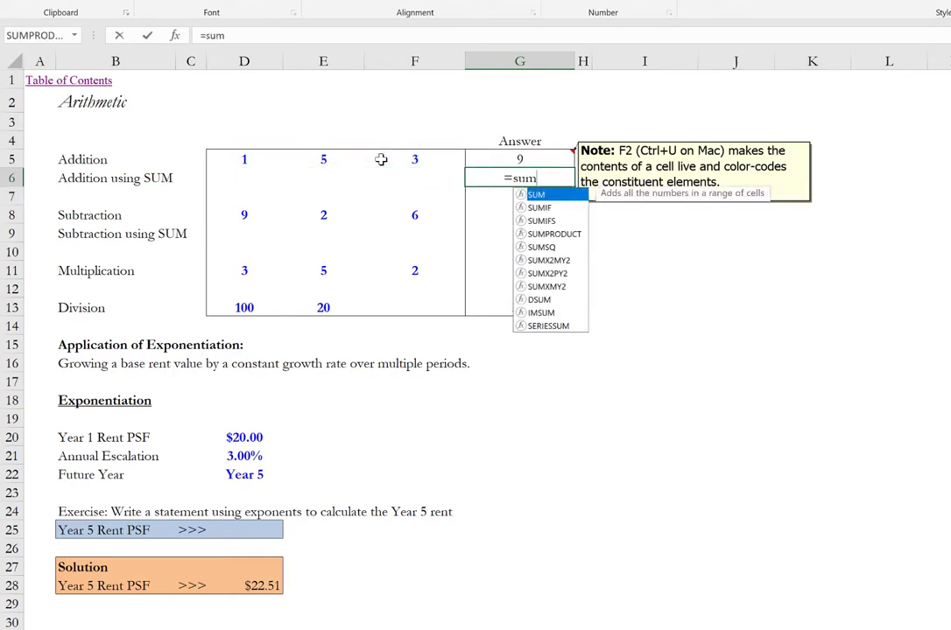
{"action": "left_click", "coordinate": [244, 159]}
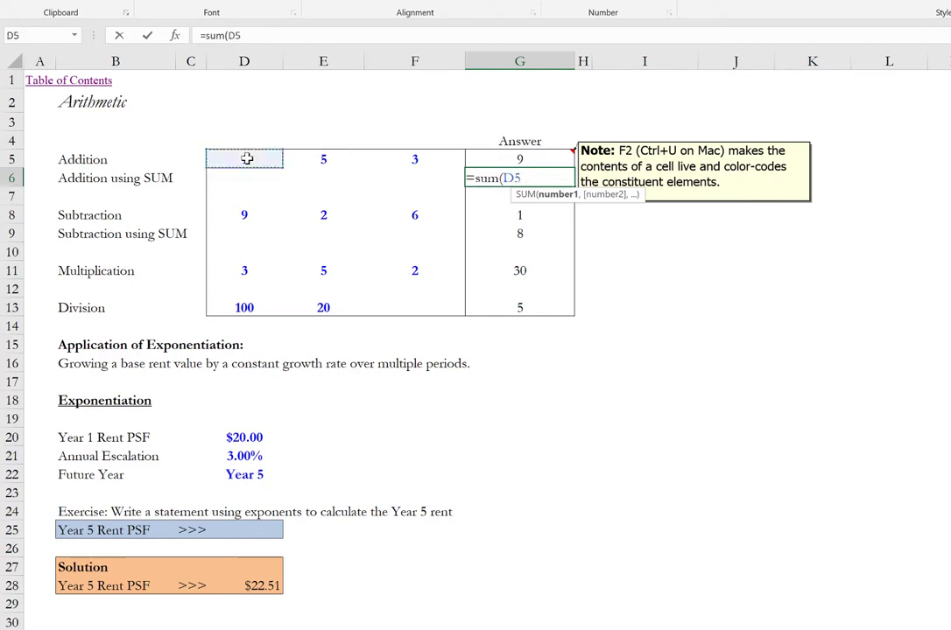
{"action": "left_click", "coordinate": [323, 158]}
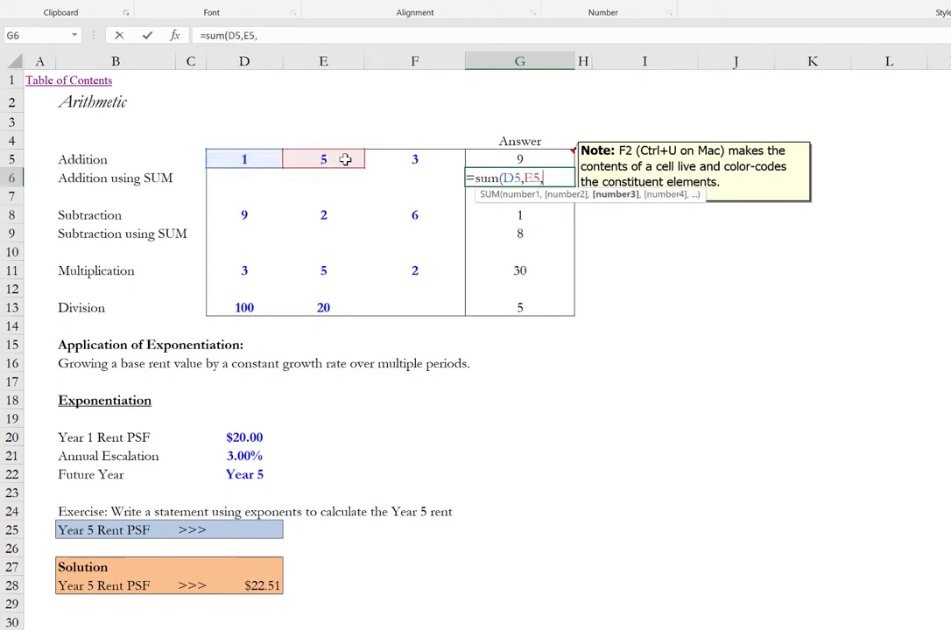
{"action": "left_click", "coordinate": [414, 158]}
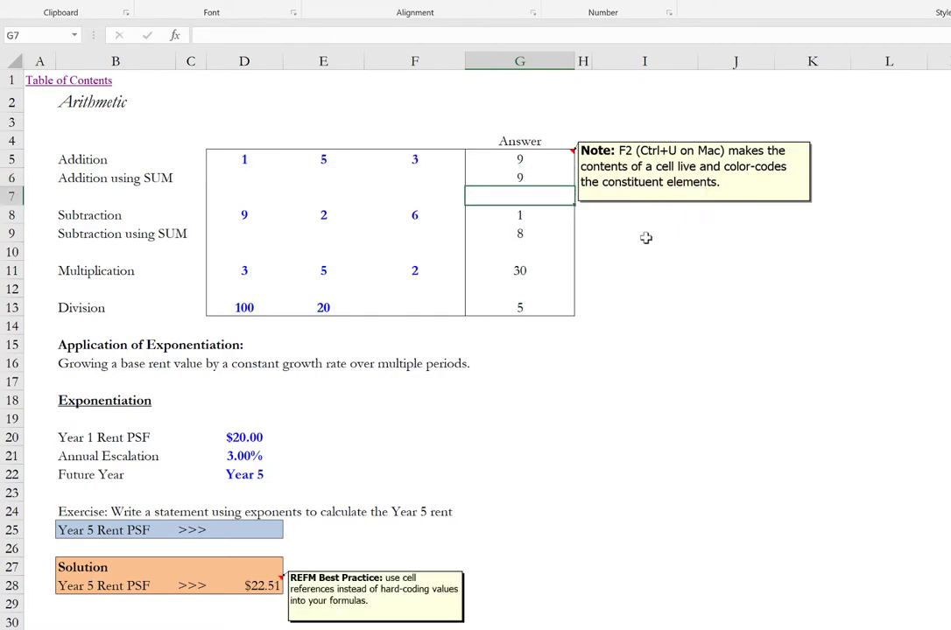
{"action": "mouse_move", "coordinate": [640, 237]}
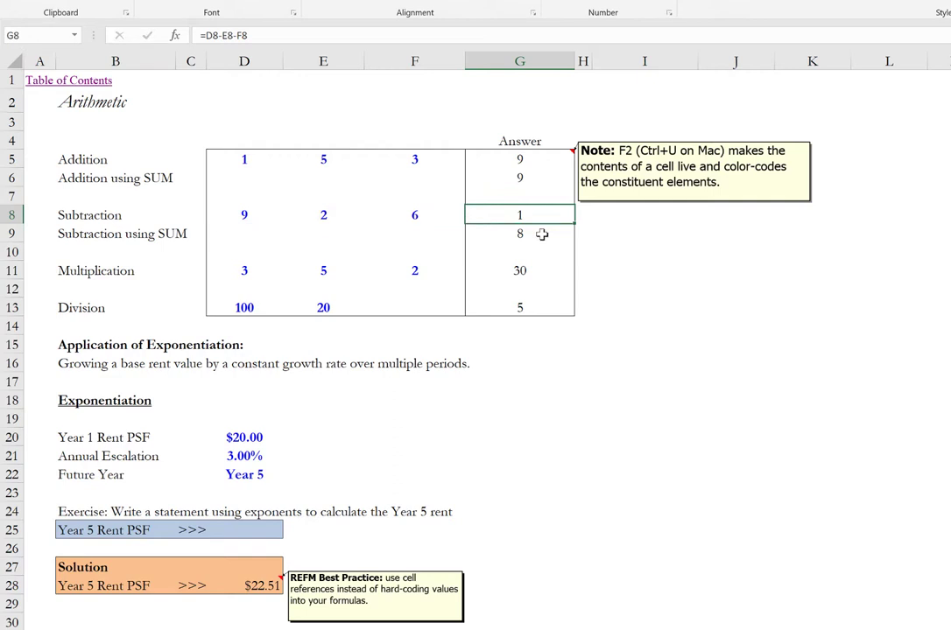
{"action": "mouse_move", "coordinate": [540, 233]}
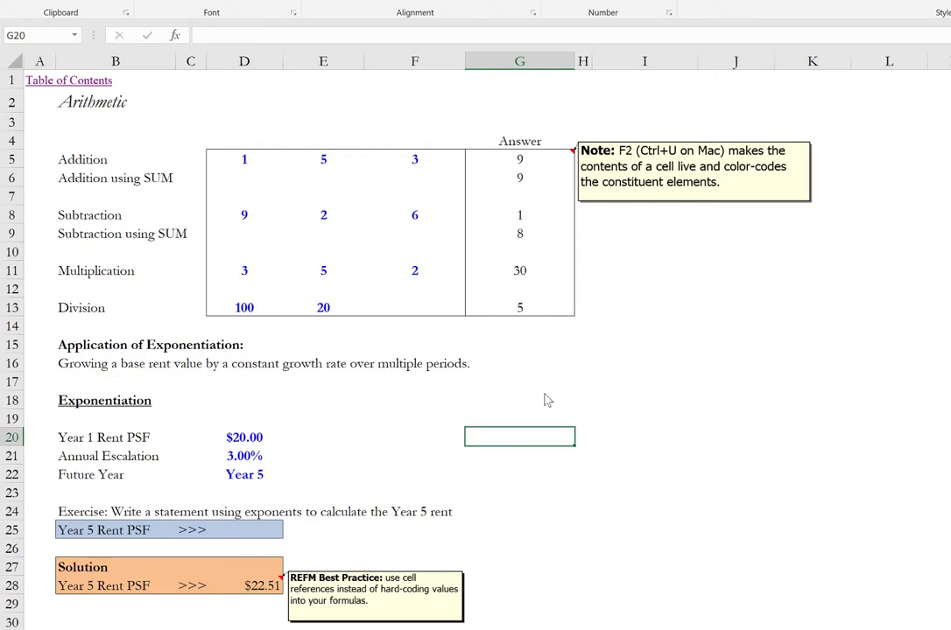
Step: Start a G20 formula referencing D20, then select G20 to remove its $400.00 result
{"action": "type", "text": "="}
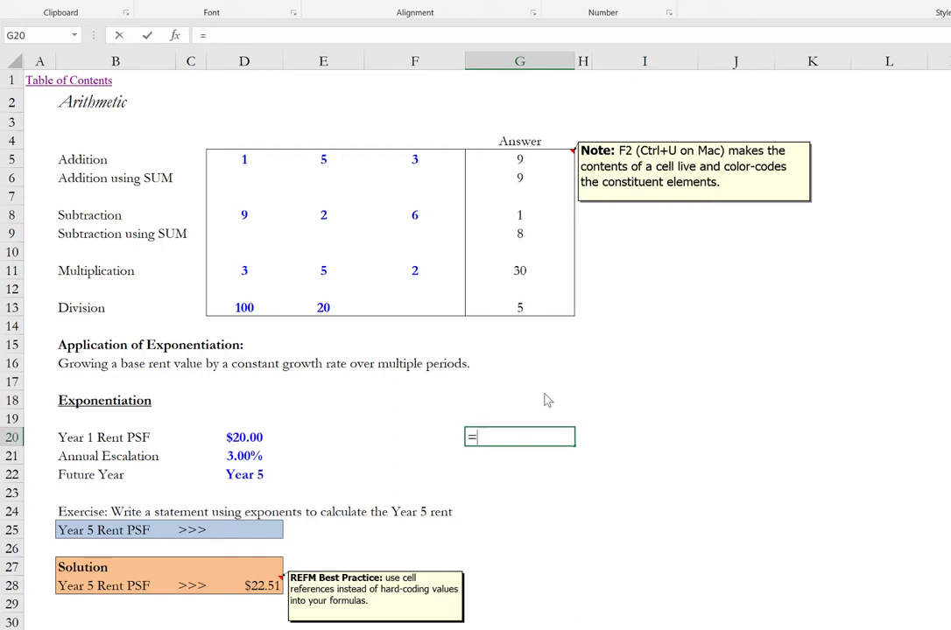
{"action": "left_click", "coordinate": [244, 437]}
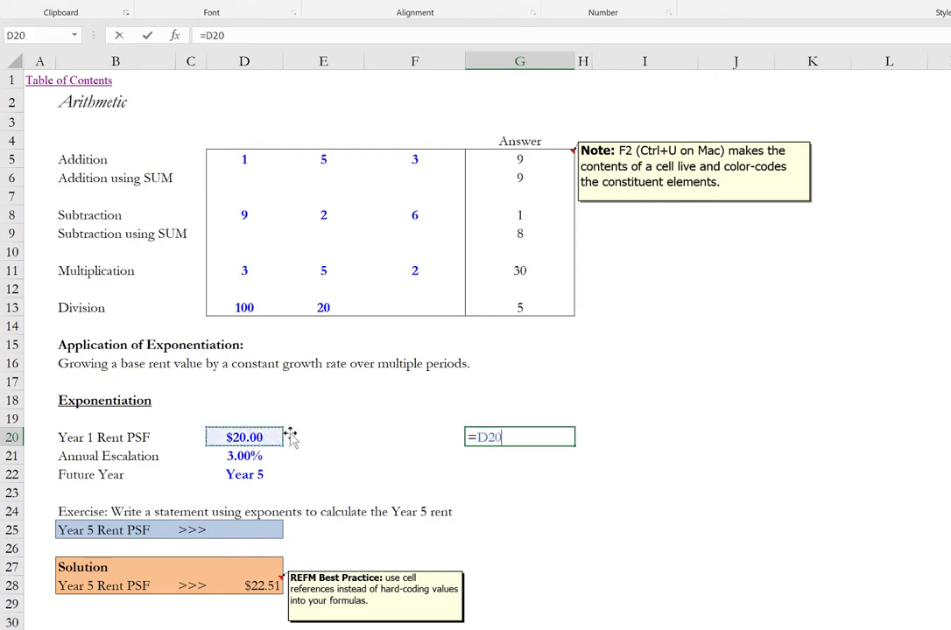
{"action": "mouse_move", "coordinate": [309, 435]}
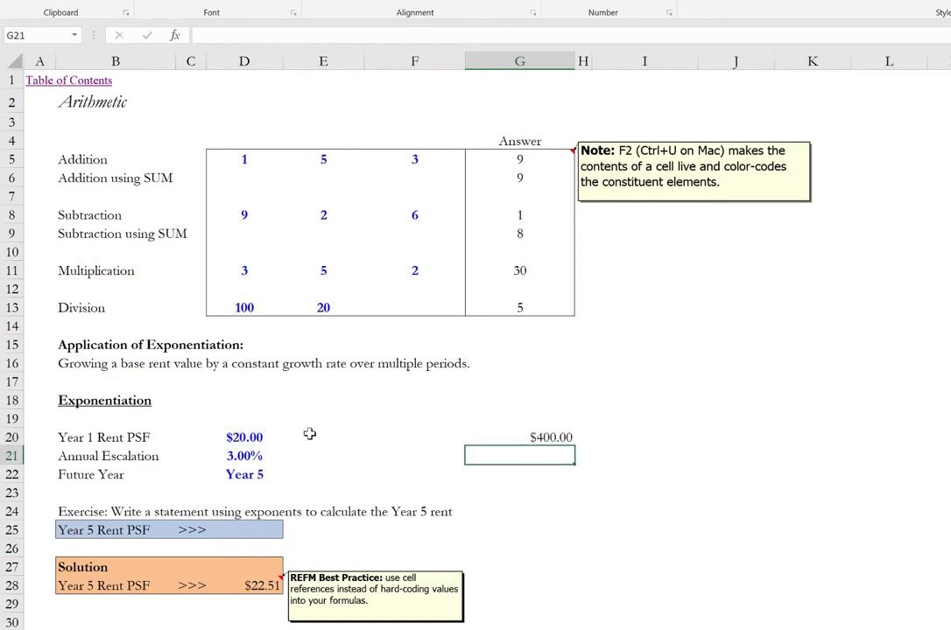
{"action": "left_click", "coordinate": [520, 437]}
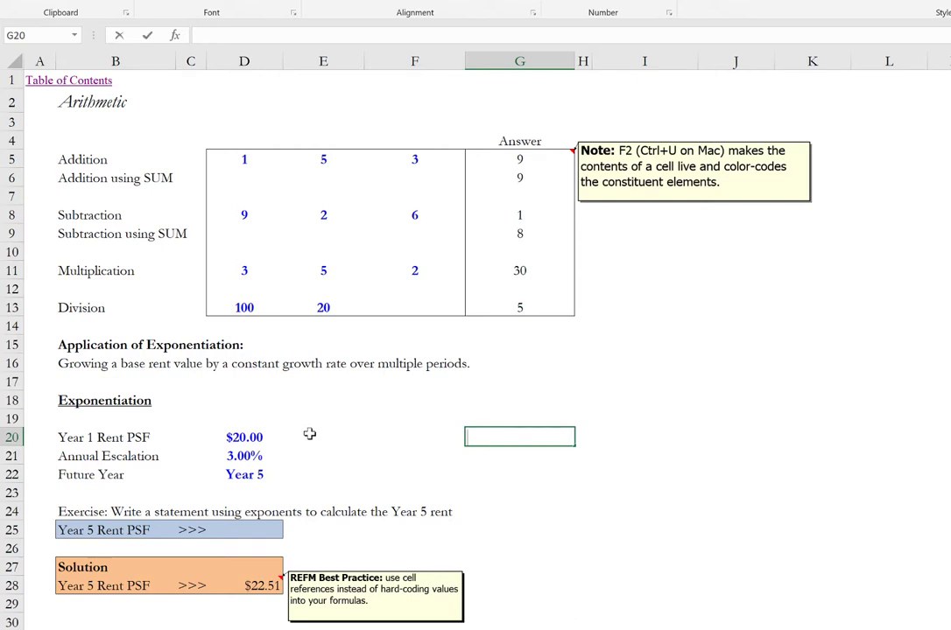
Step: Enter =20*(1+3%)^4 in G20 to get $22.51, then clear it for rewriting
{"action": "type", "text": "="}
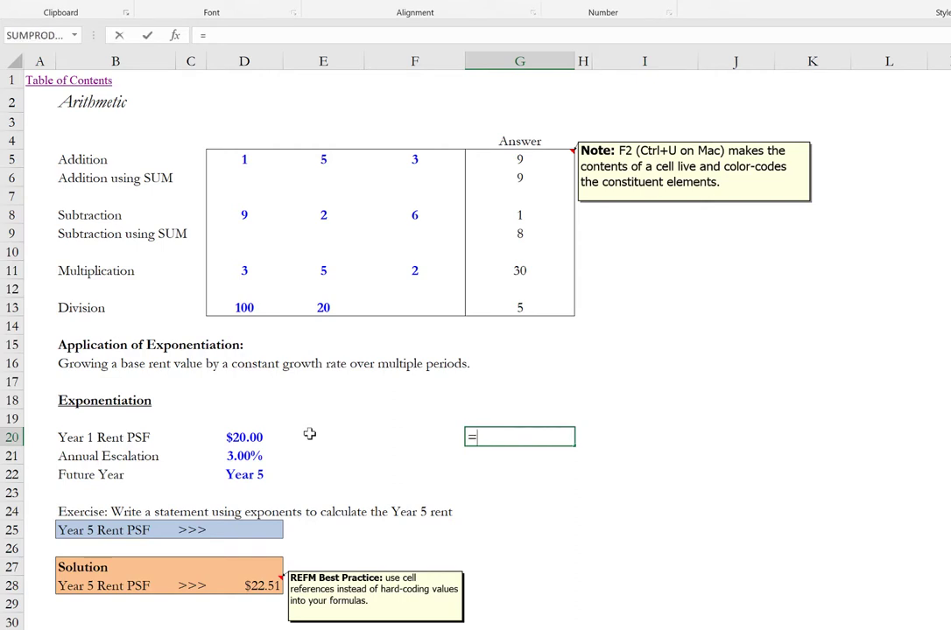
{"action": "type", "text": "20"}
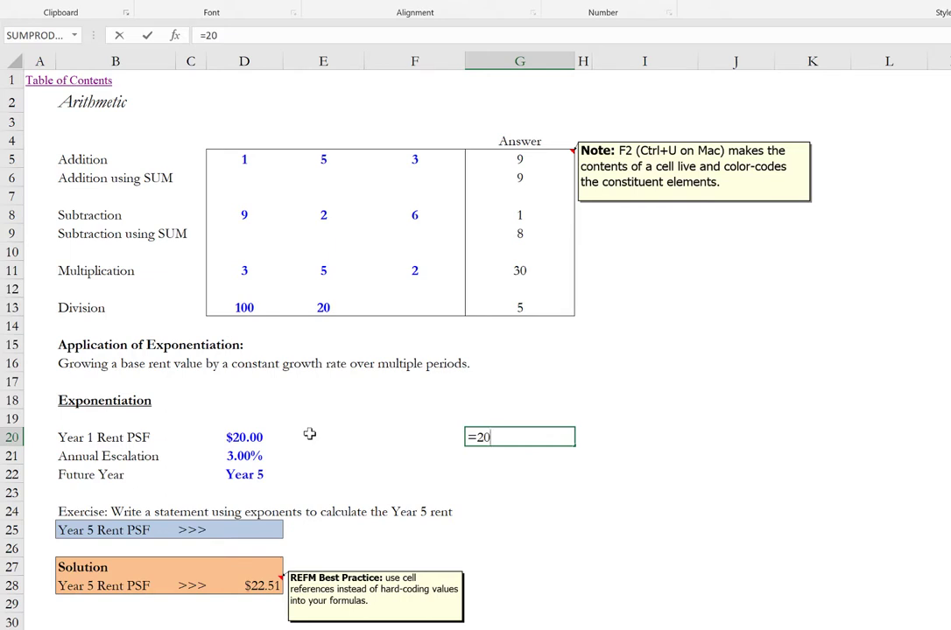
{"action": "type", "text": "*"}
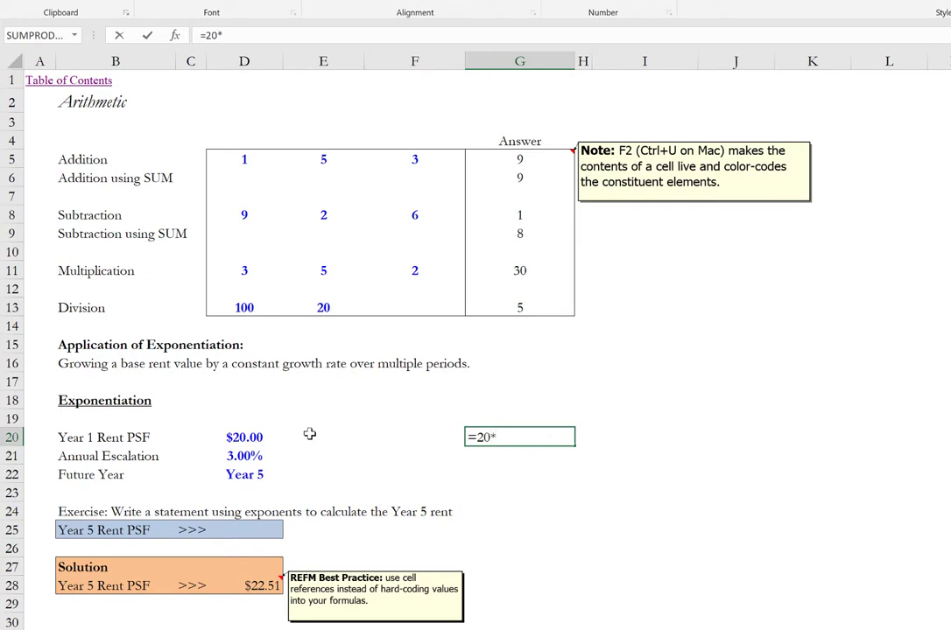
{"action": "type", "text": "(1+"}
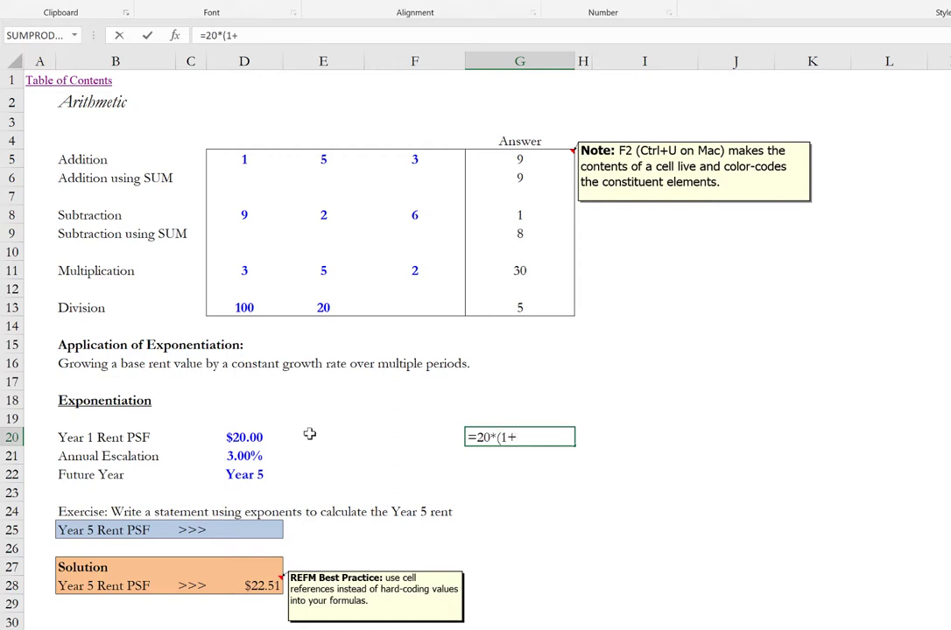
{"action": "type", "text": "3%)^"}
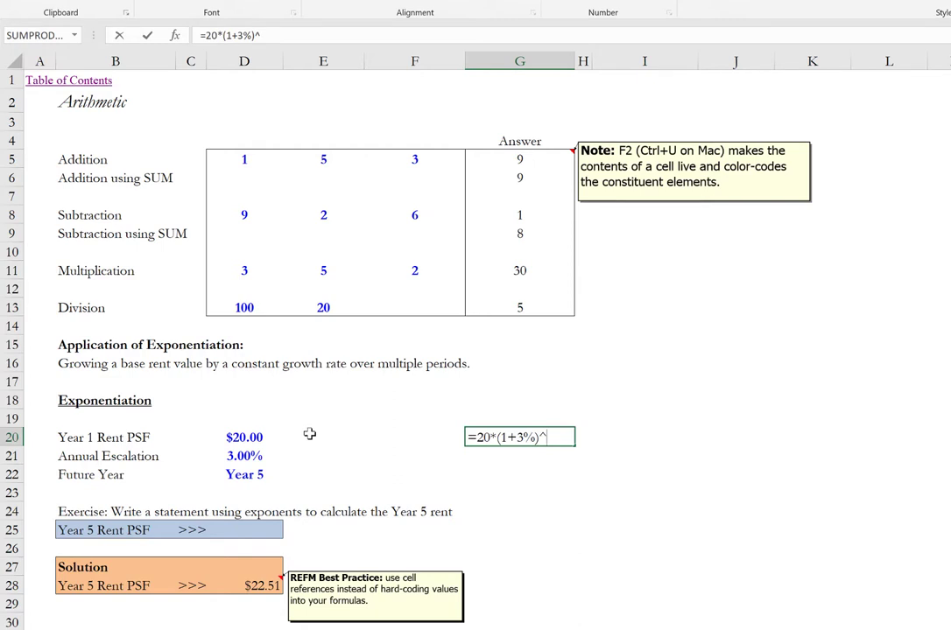
{"action": "type", "text": "4"}
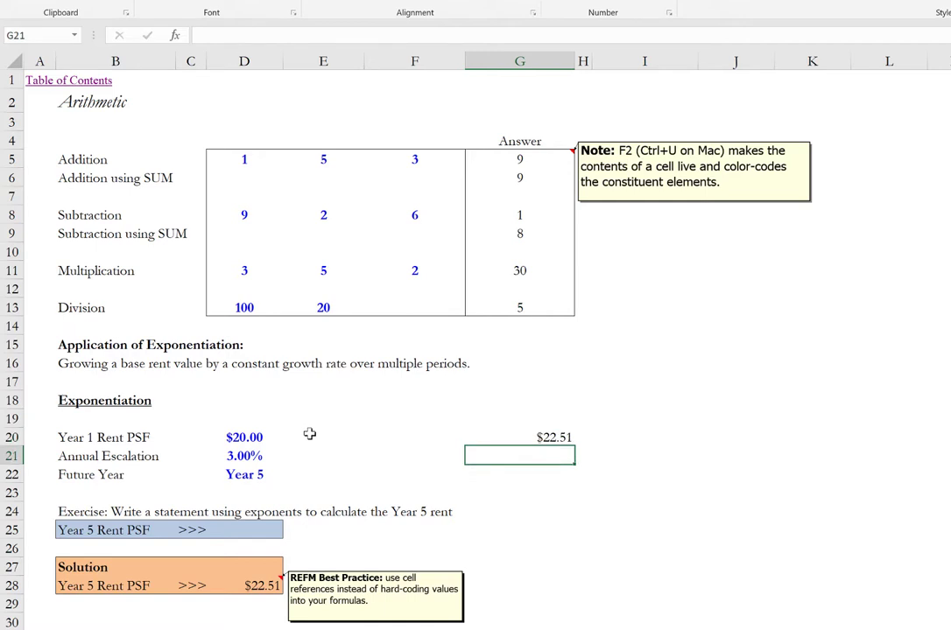
{"action": "left_click", "coordinate": [520, 437]}
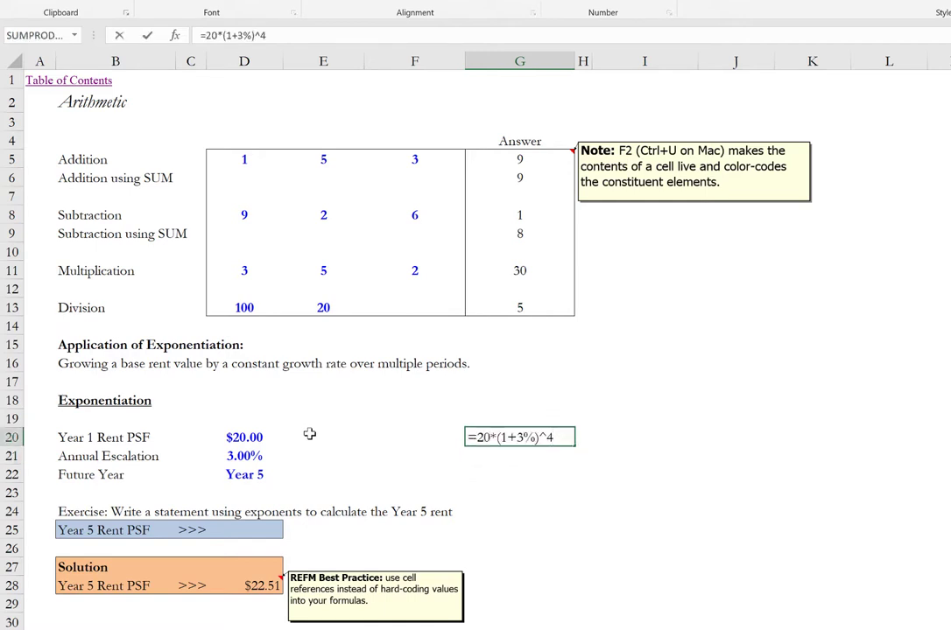
{"action": "key", "text": "enter"}
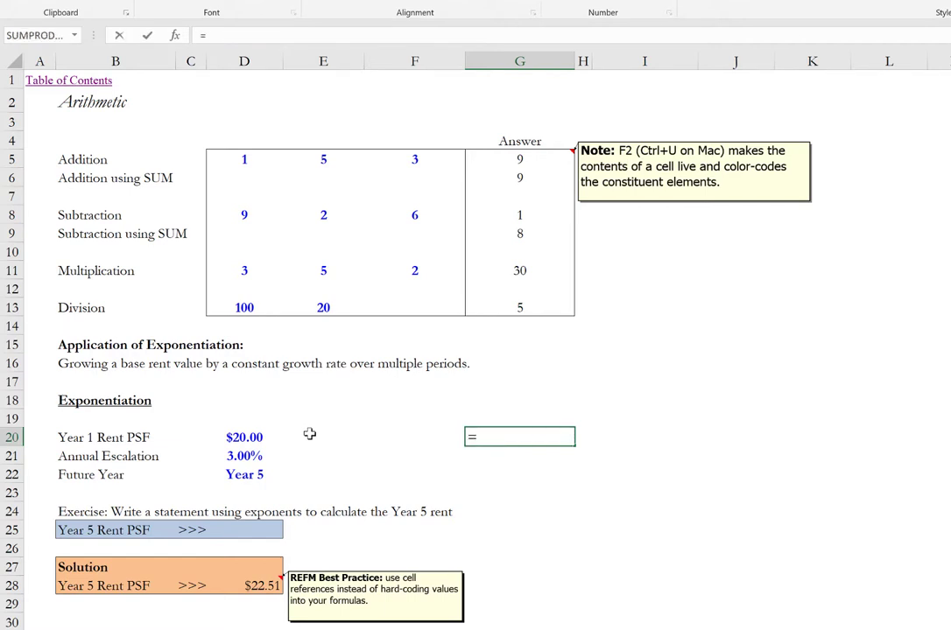
Step: Re-enter the hard-coded =20*(1+3%)^4 in G20, clear it, and select D25
{"action": "type", "text": "20*"}
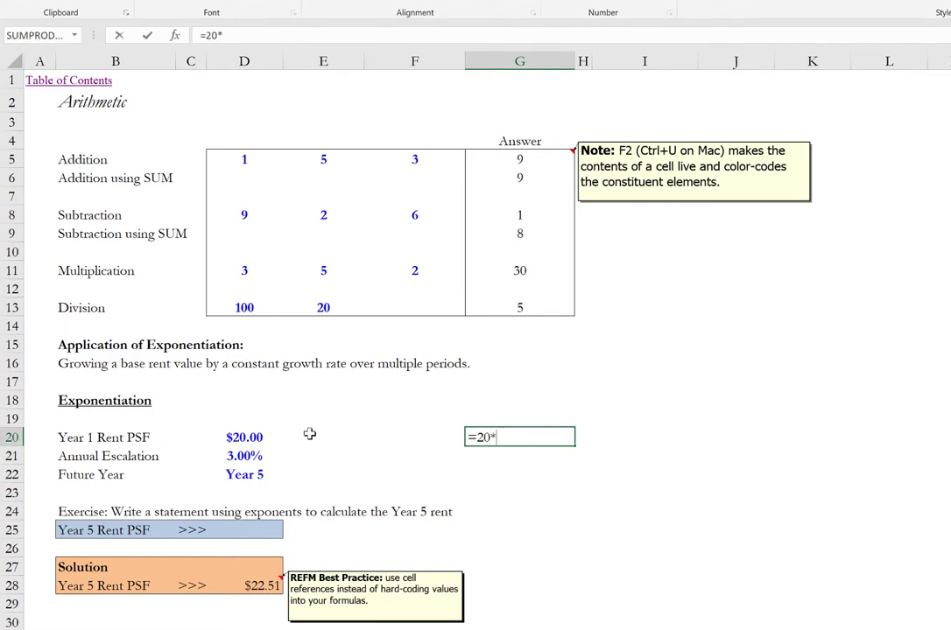
{"action": "type", "text": "(1+"}
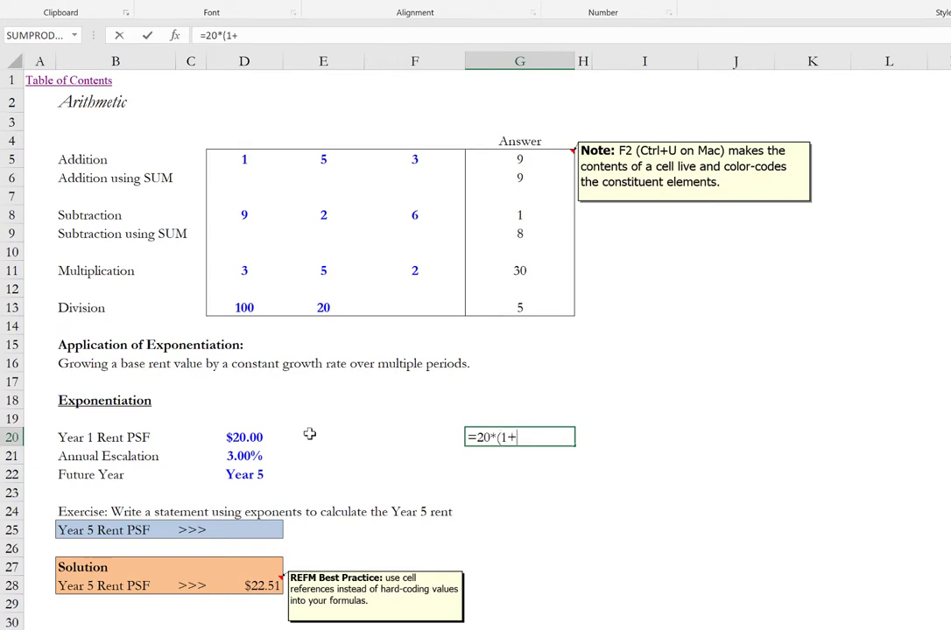
{"action": "type", "text": "3%)"}
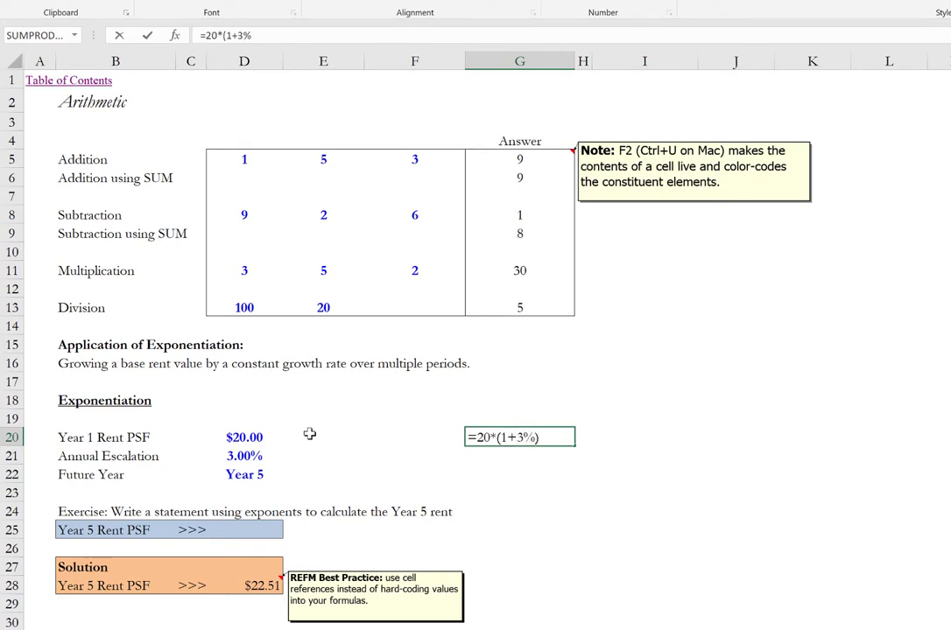
{"action": "type", "text": "^"}
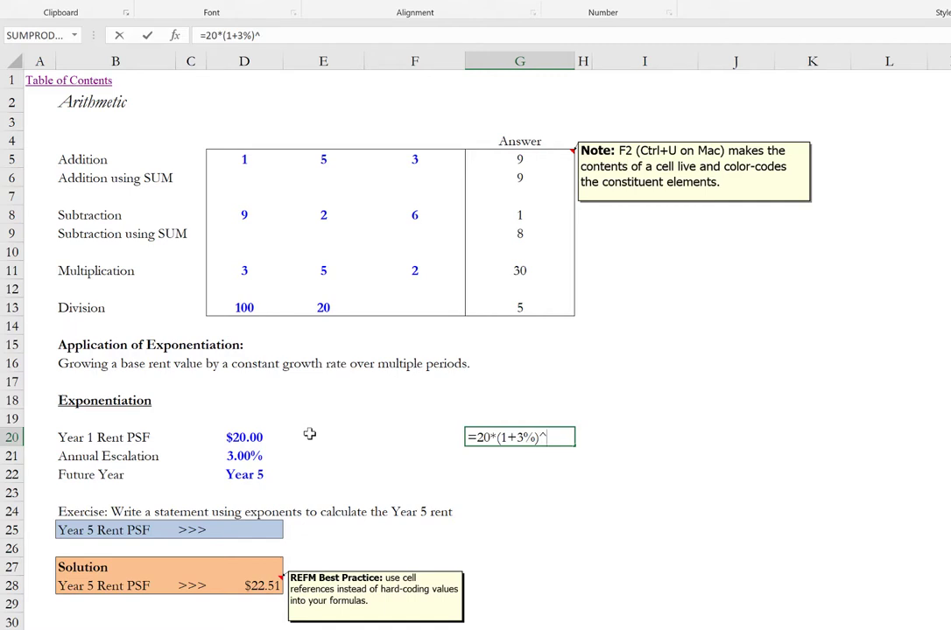
{"action": "type", "text": "4"}
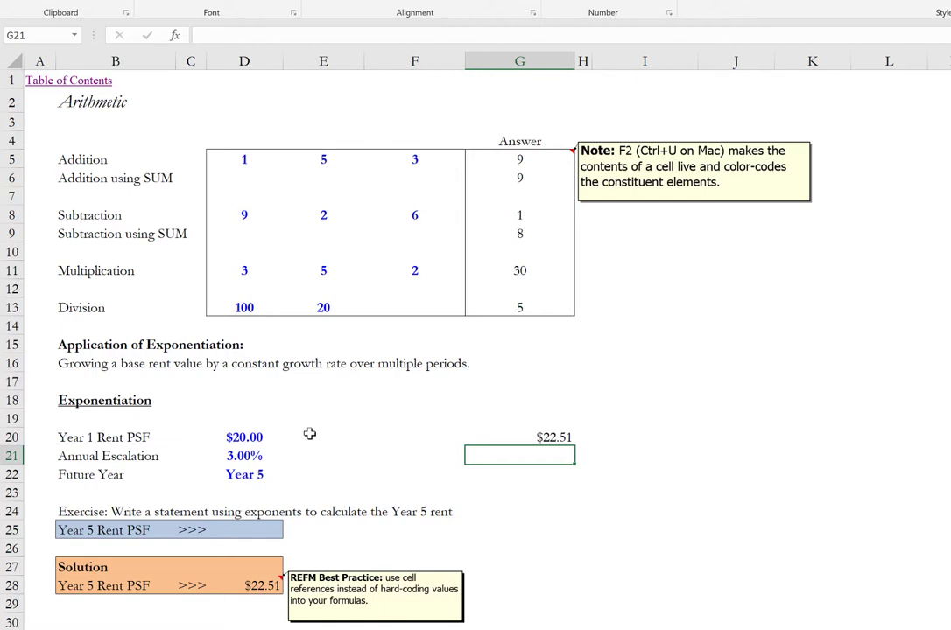
{"action": "type", "text": "=20*(1+3%)^4"}
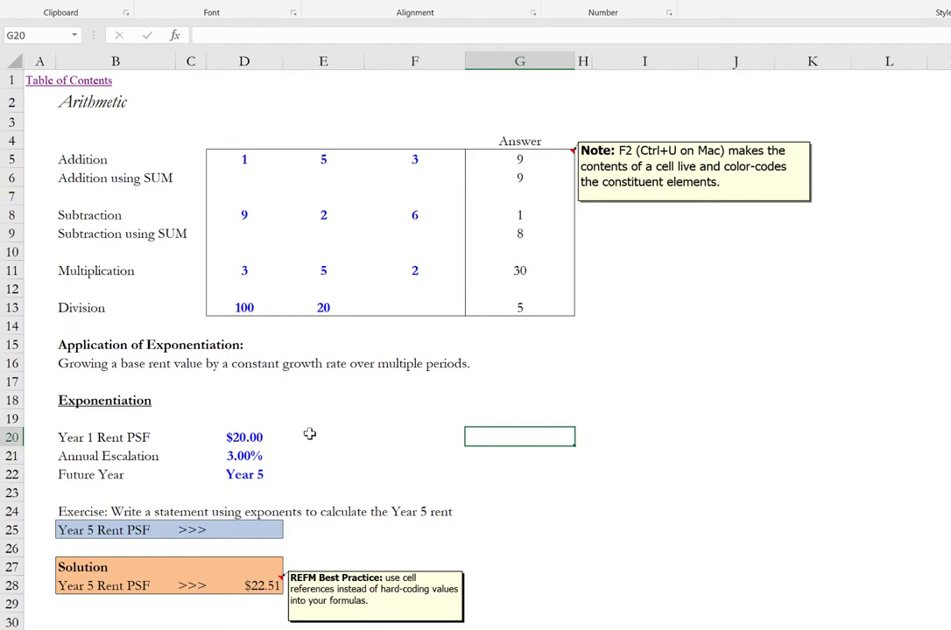
{"action": "left_click", "coordinate": [244, 529]}
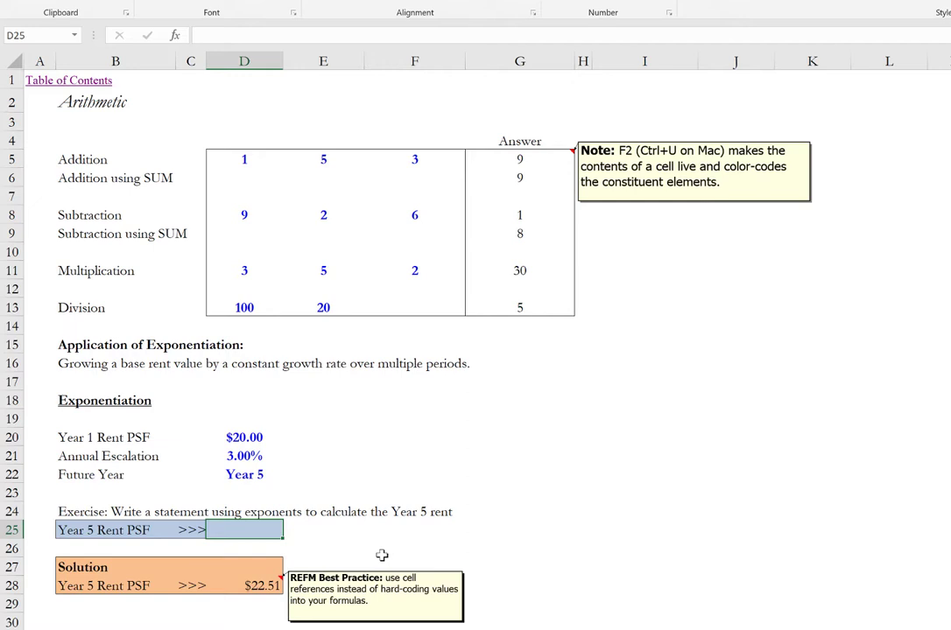
Step: Enter =D20*(1+D21)^(D22-1) in D25 so it shows the $22.51 Year 5 rent
{"action": "type", "text": "="}
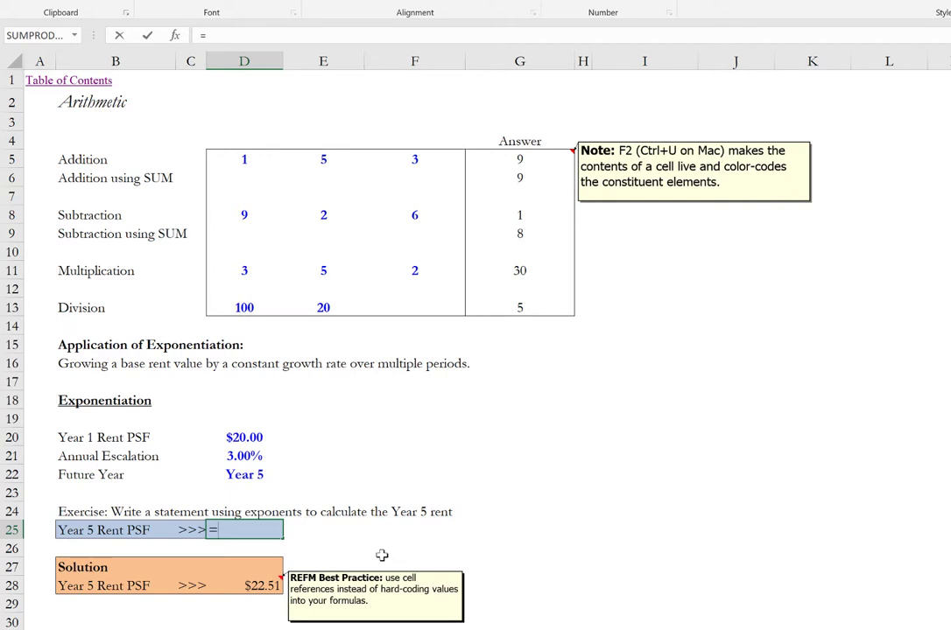
{"action": "left_click", "coordinate": [244, 437]}
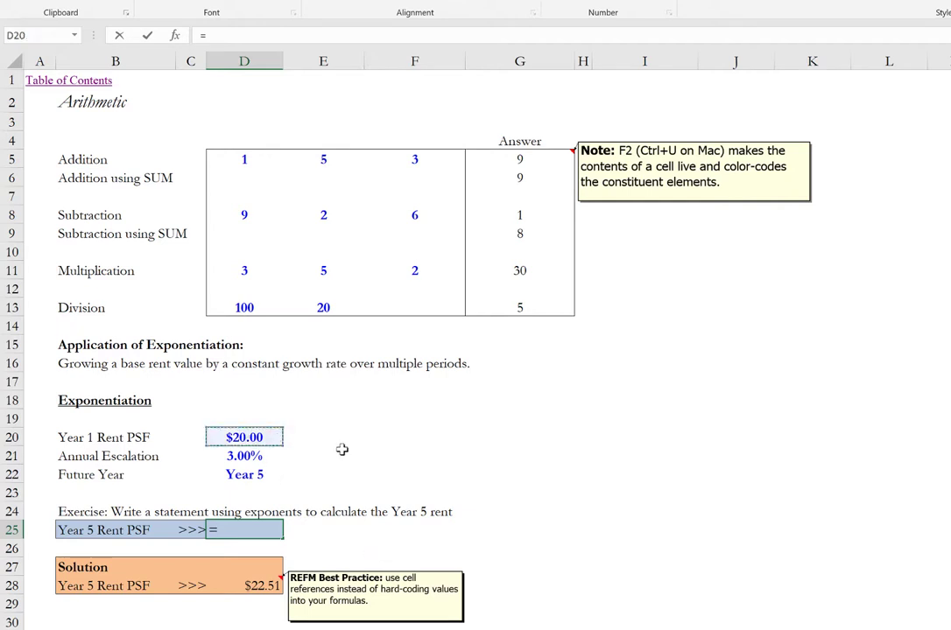
{"action": "type", "text": "D20"}
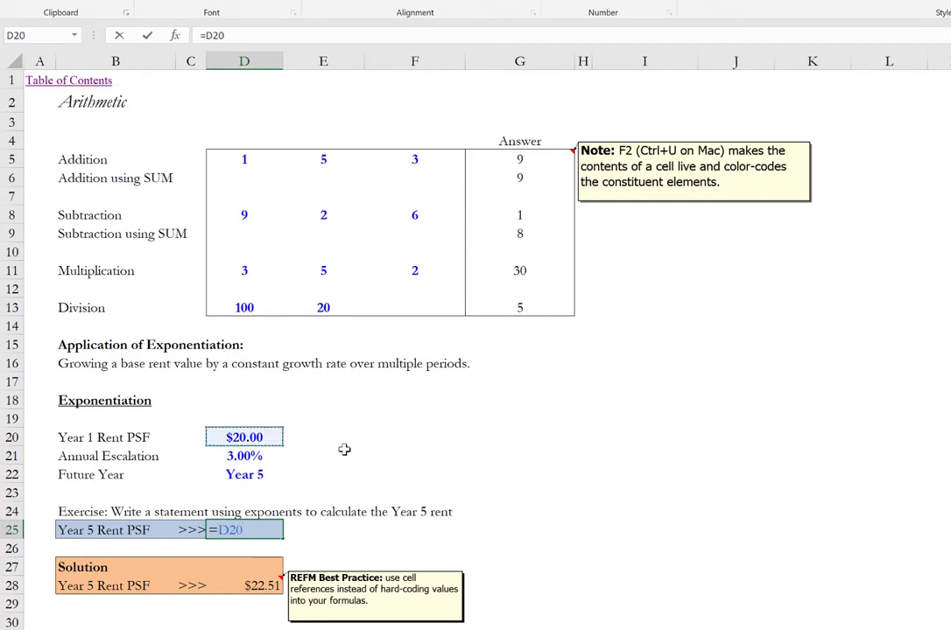
{"action": "type", "text": "*(1+D21"}
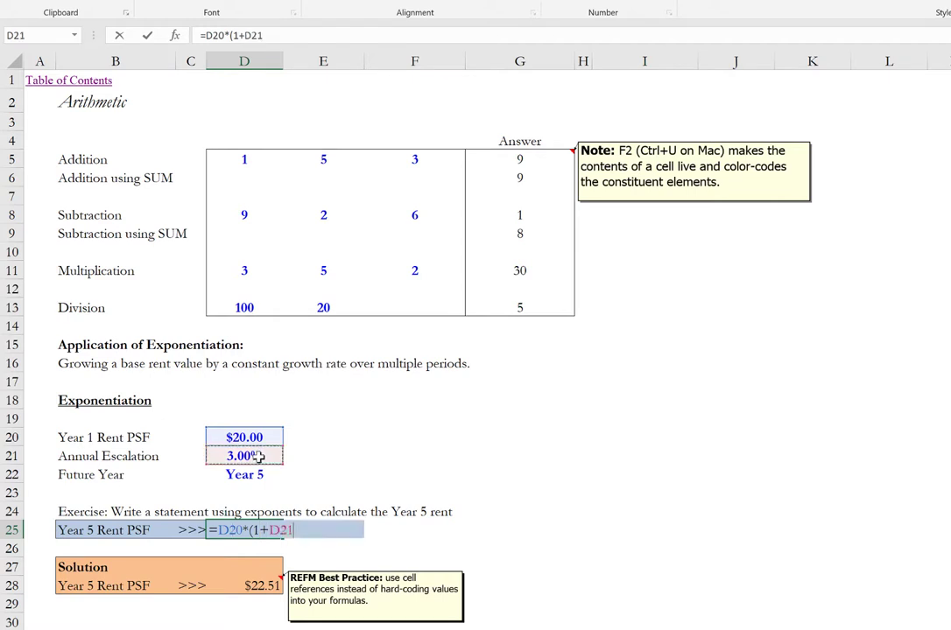
{"action": "mouse_move", "coordinate": [398, 477]}
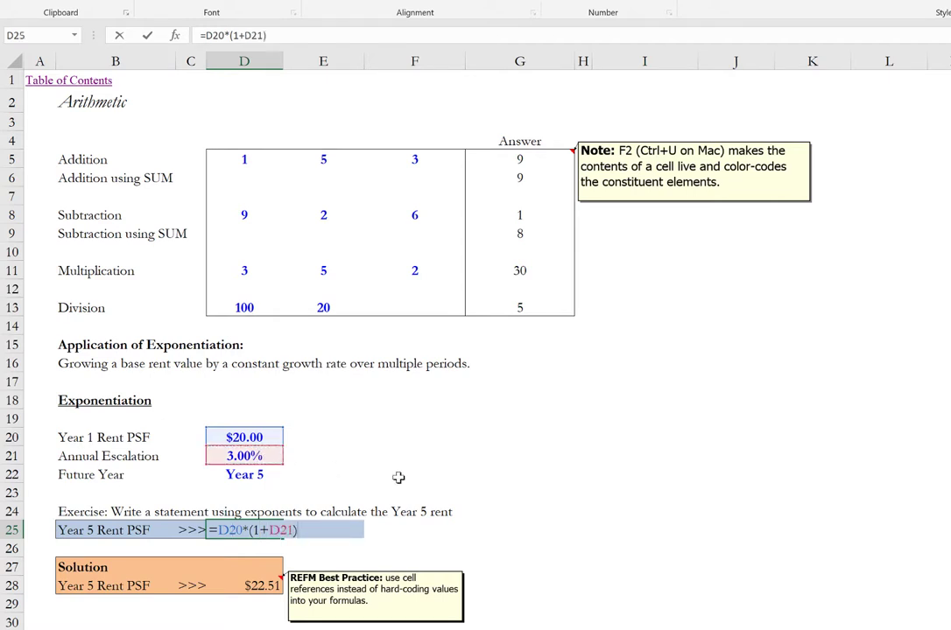
{"action": "type", "text": "^"}
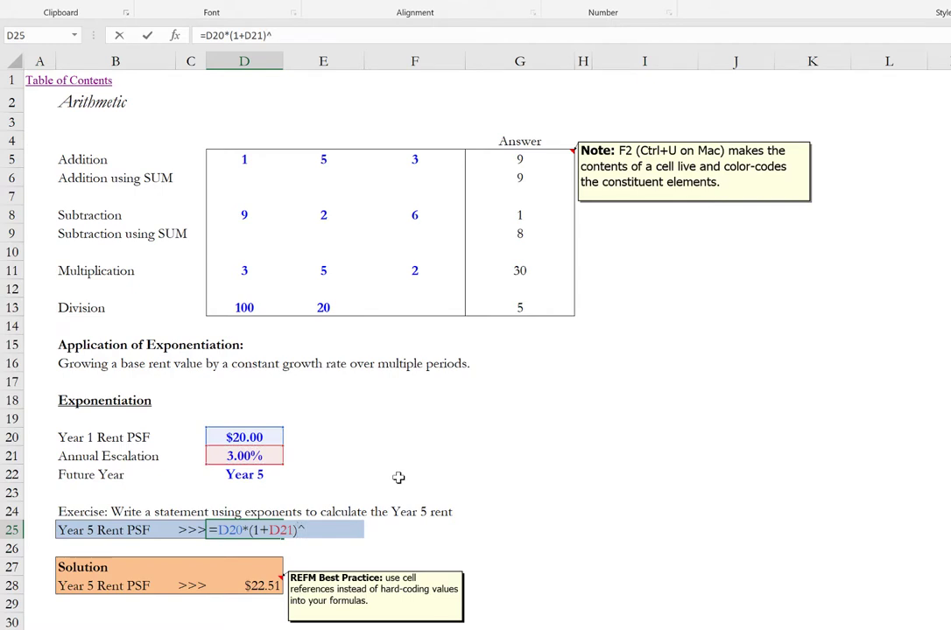
{"action": "type", "text": "("}
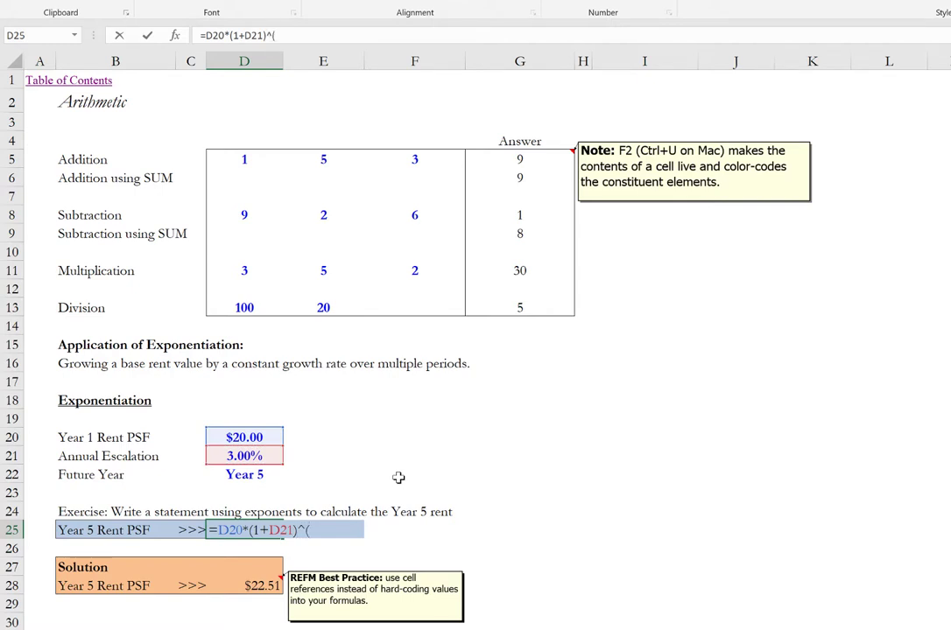
{"action": "left_click", "coordinate": [244, 475]}
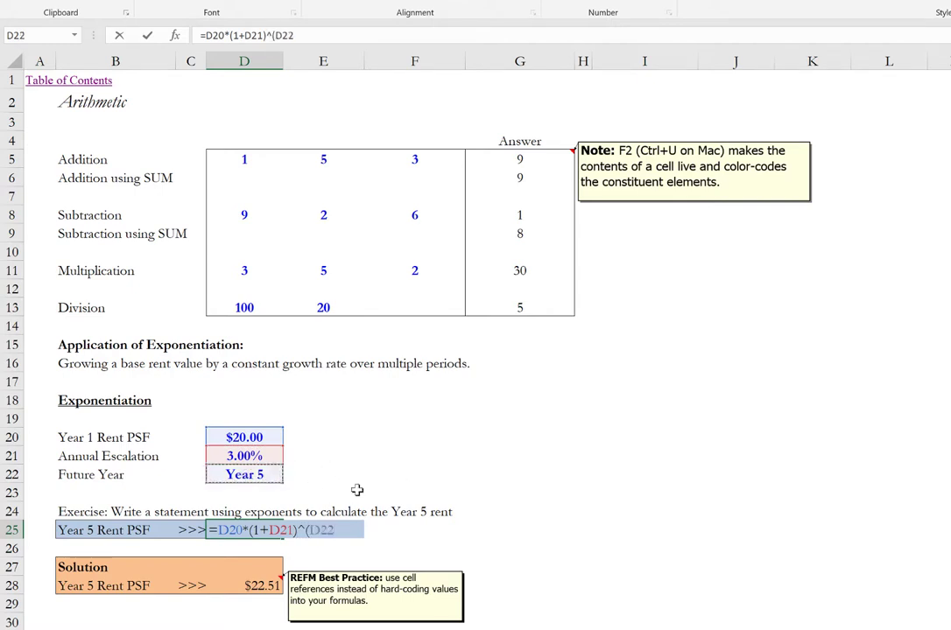
{"action": "type", "text": "-1)"}
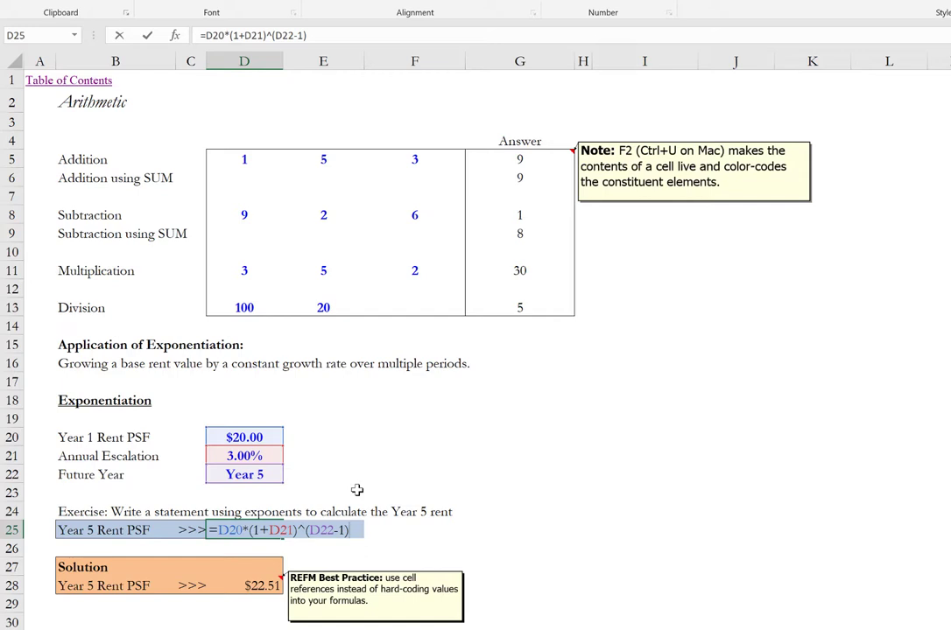
{"action": "mouse_move", "coordinate": [300, 524]}
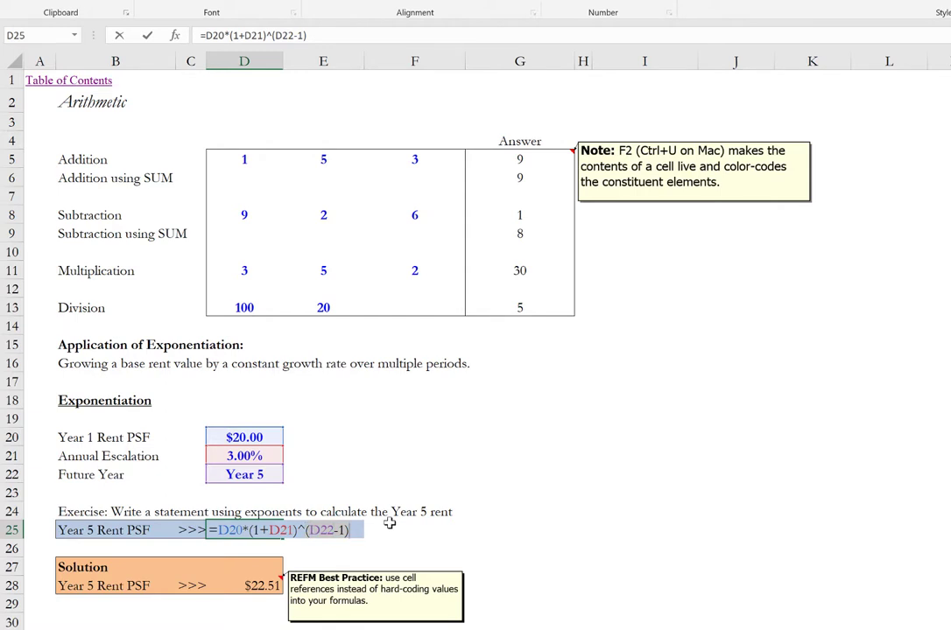
{"action": "key", "text": "enter"}
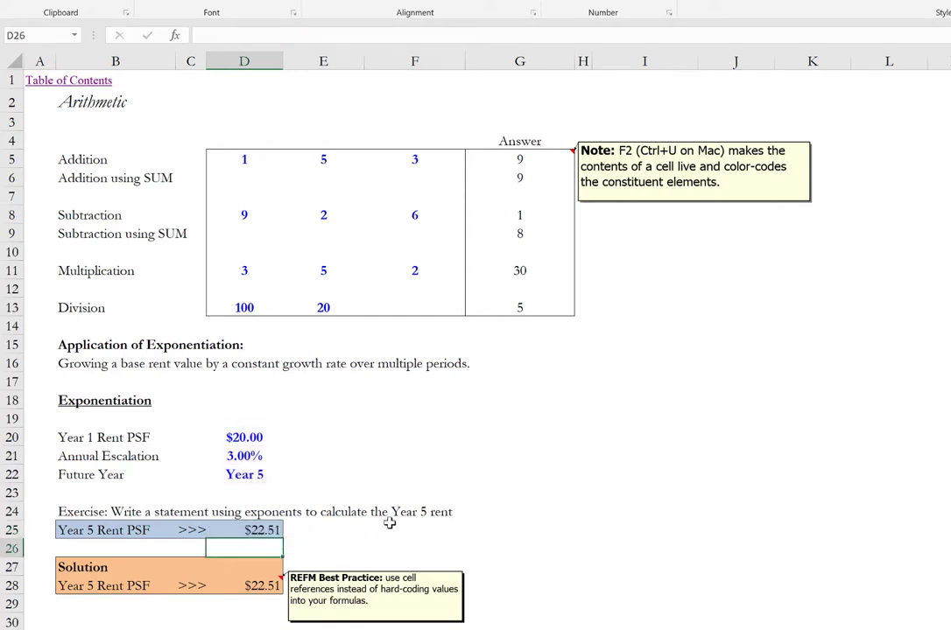